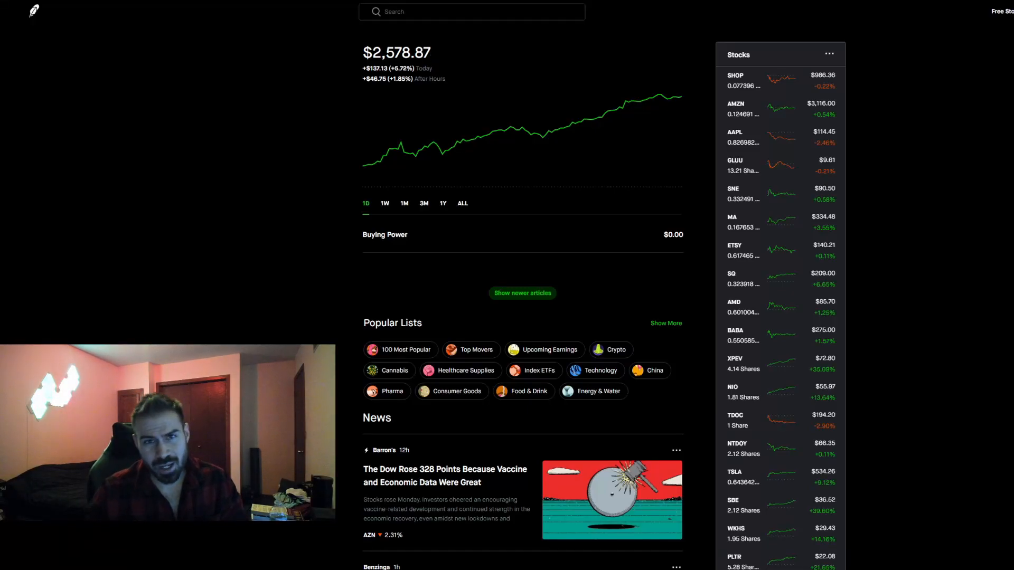
# View the portfolio chart at all-time, 1D, 1M and 3M ranges, ending back on 1D.
pyautogui.scroll(-3)
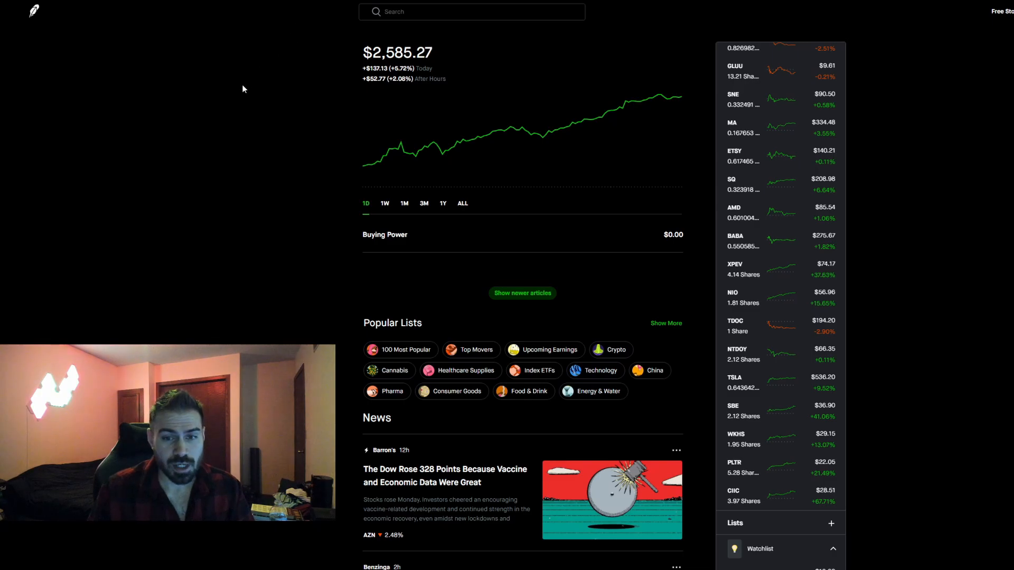
pyautogui.moveTo(228, 84)
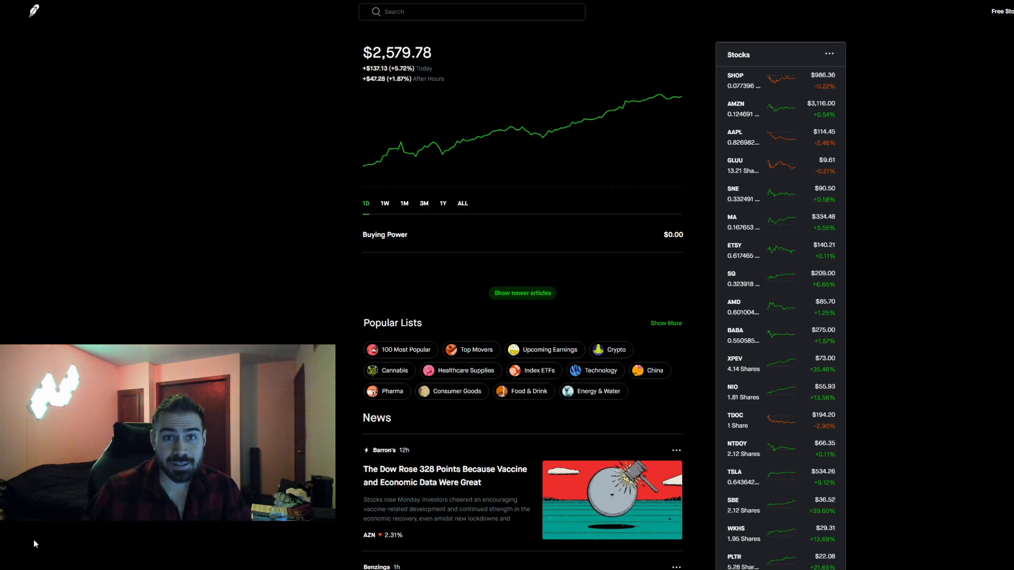
pyautogui.moveTo(92, 537)
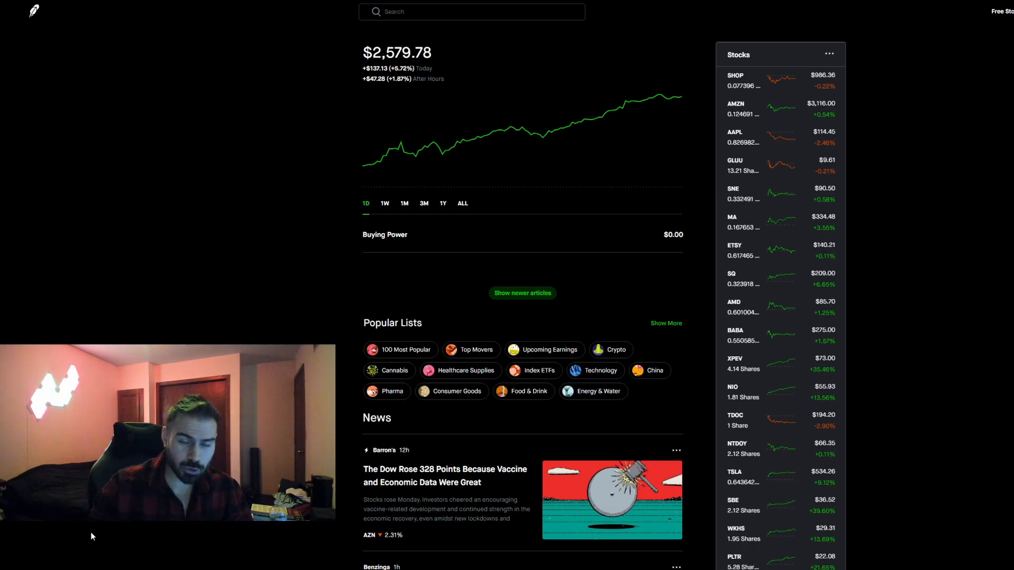
pyautogui.moveTo(208, 148)
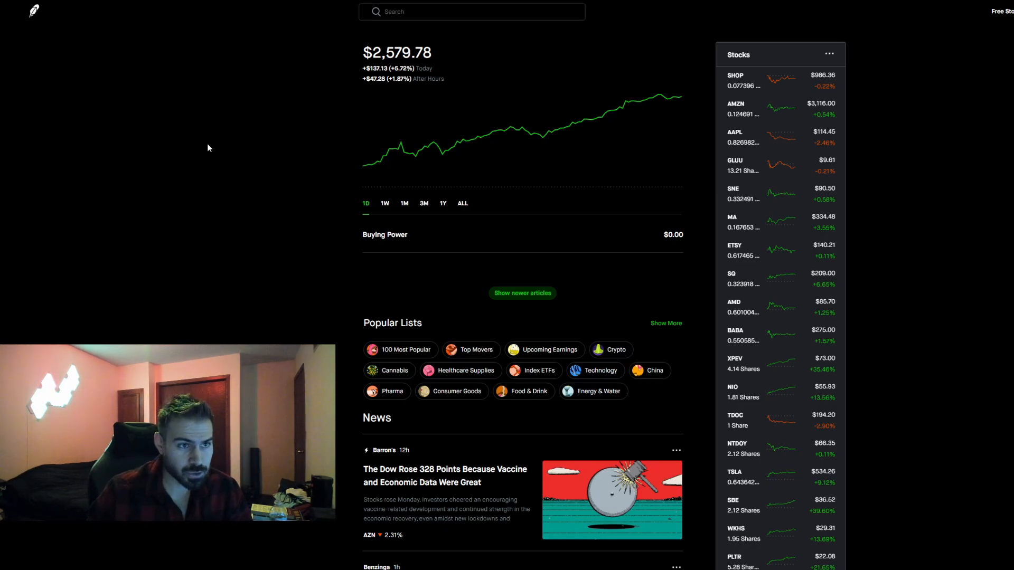
pyautogui.moveTo(284, 70)
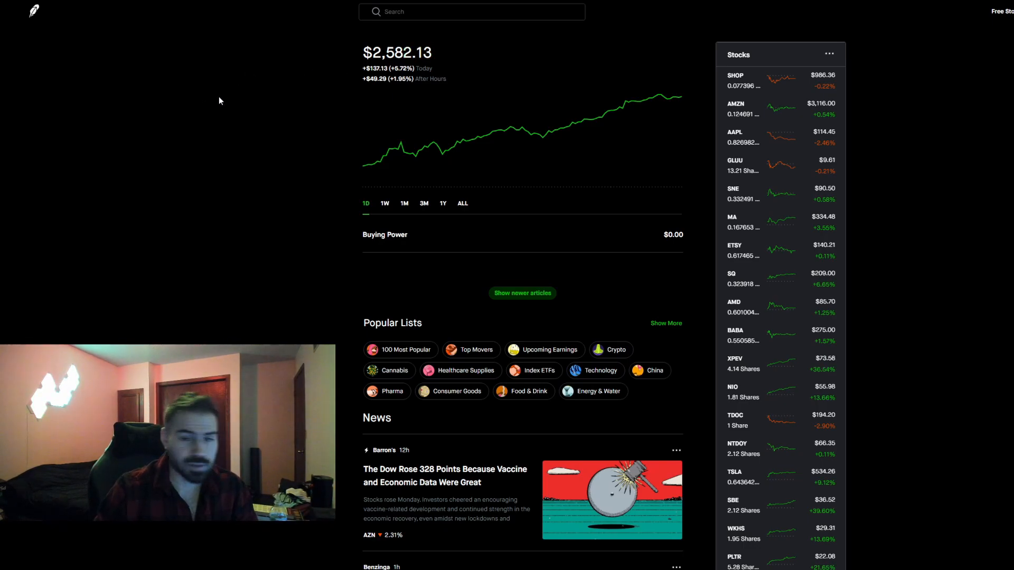
pyautogui.moveTo(234, 120)
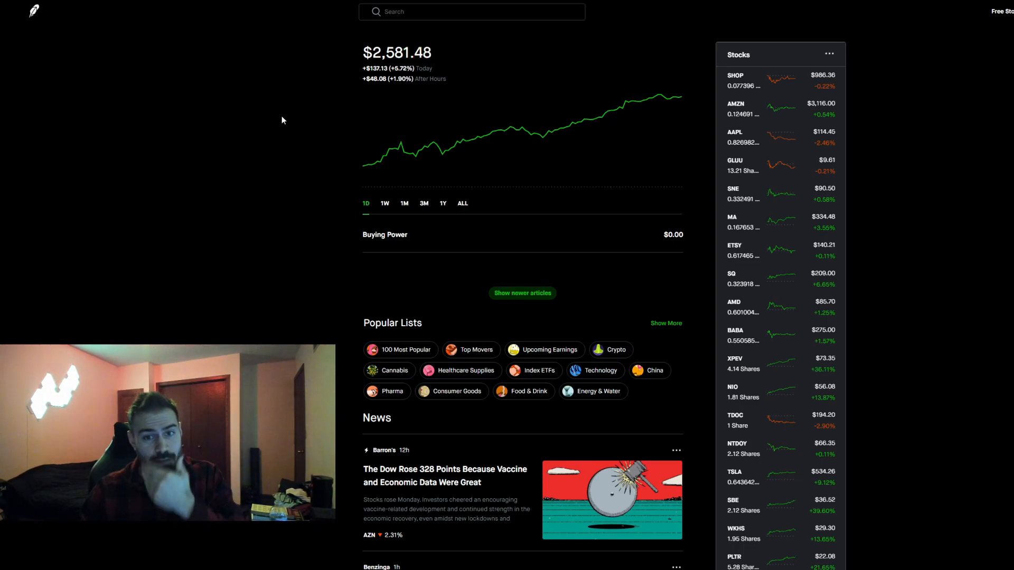
pyautogui.moveTo(336, 101)
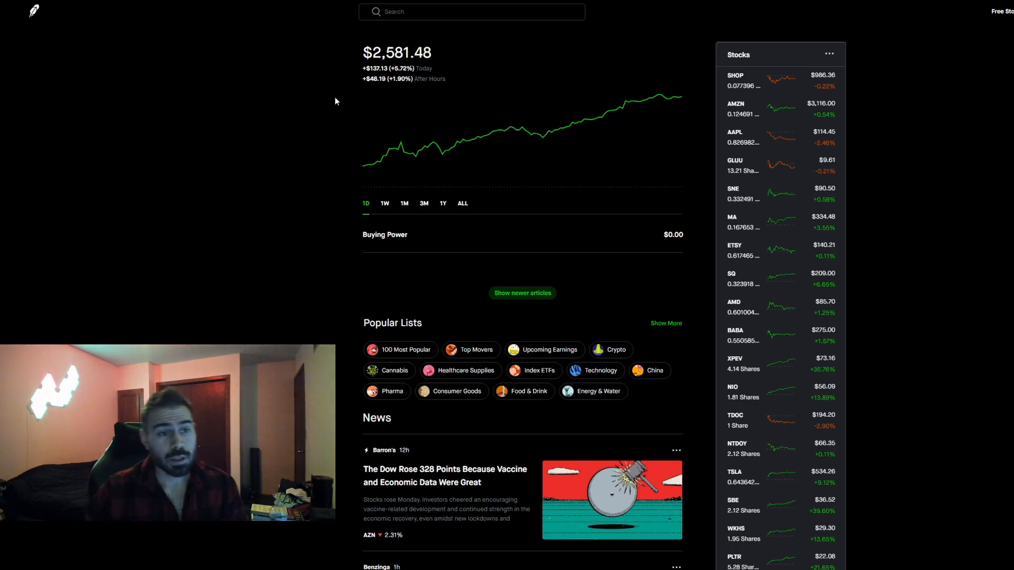
pyautogui.moveTo(296, 80)
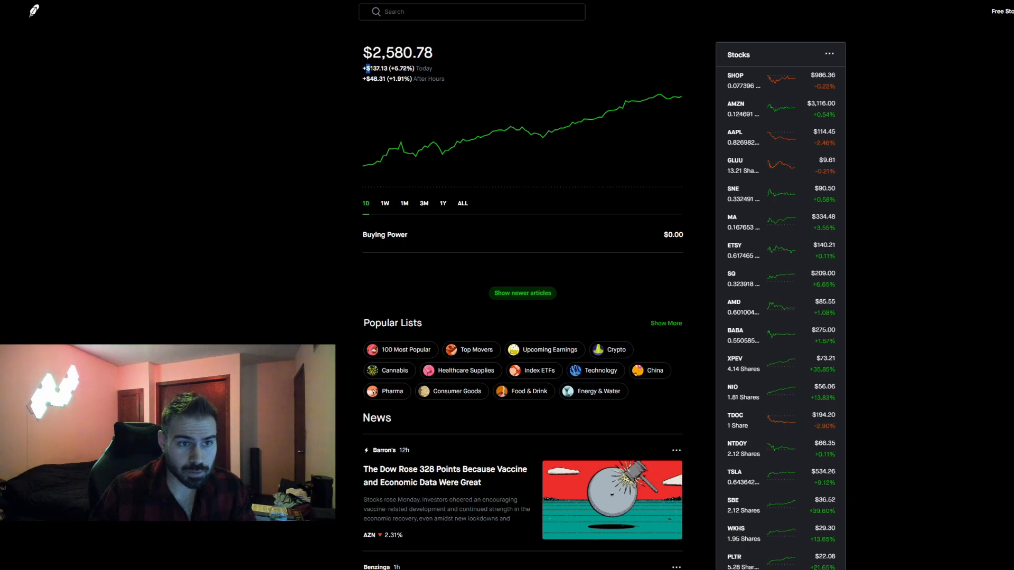
pyautogui.moveTo(362, 68); pyautogui.dragTo(445, 79)
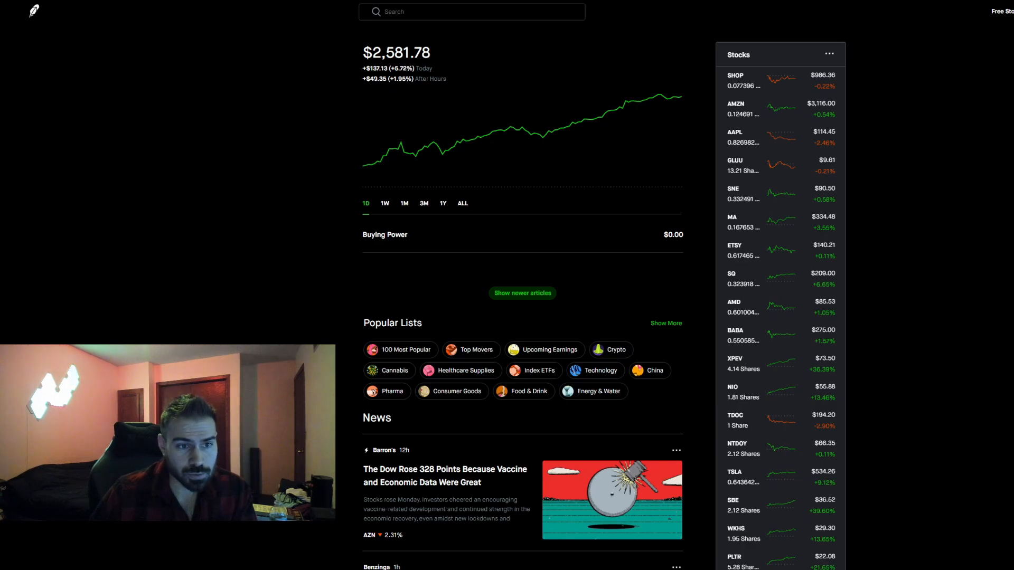
pyautogui.moveTo(386, 112)
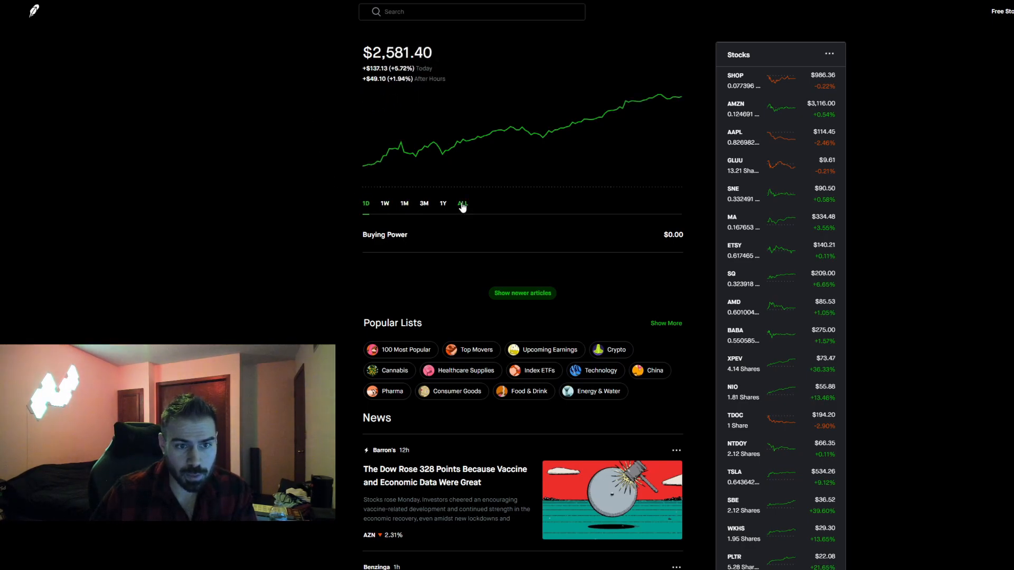
pyautogui.click(462, 204)
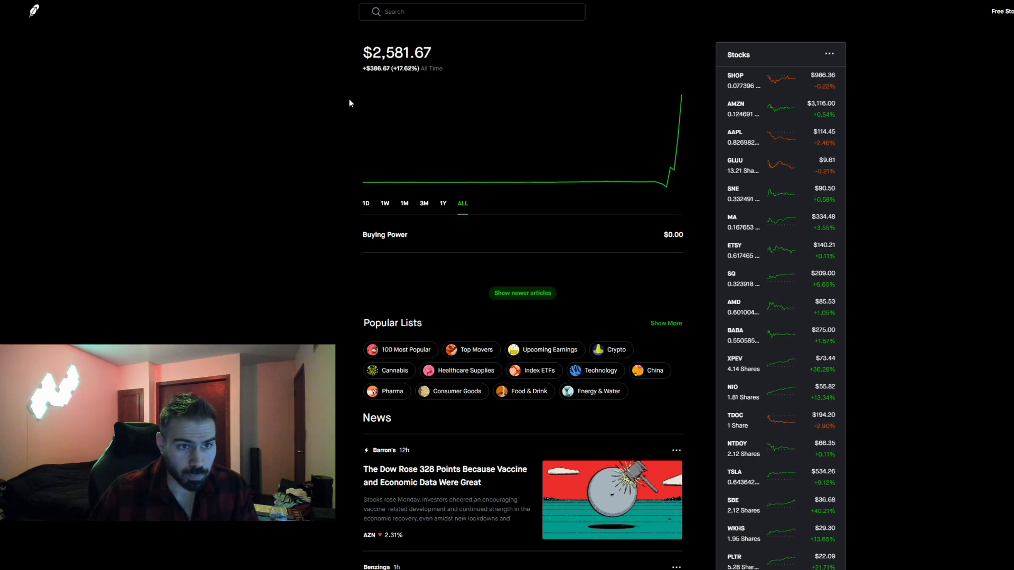
pyautogui.moveTo(344, 143)
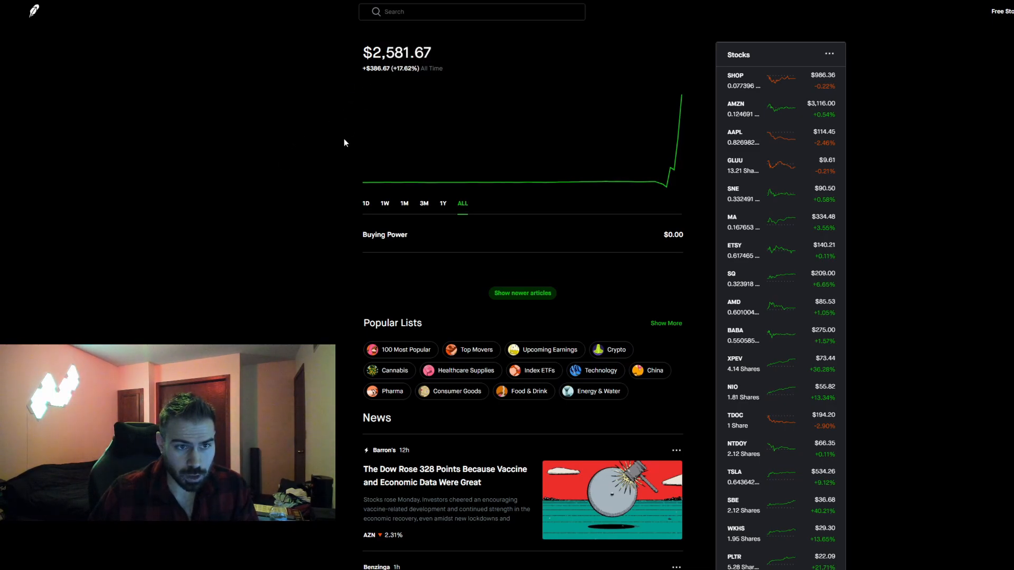
pyautogui.click(365, 204)
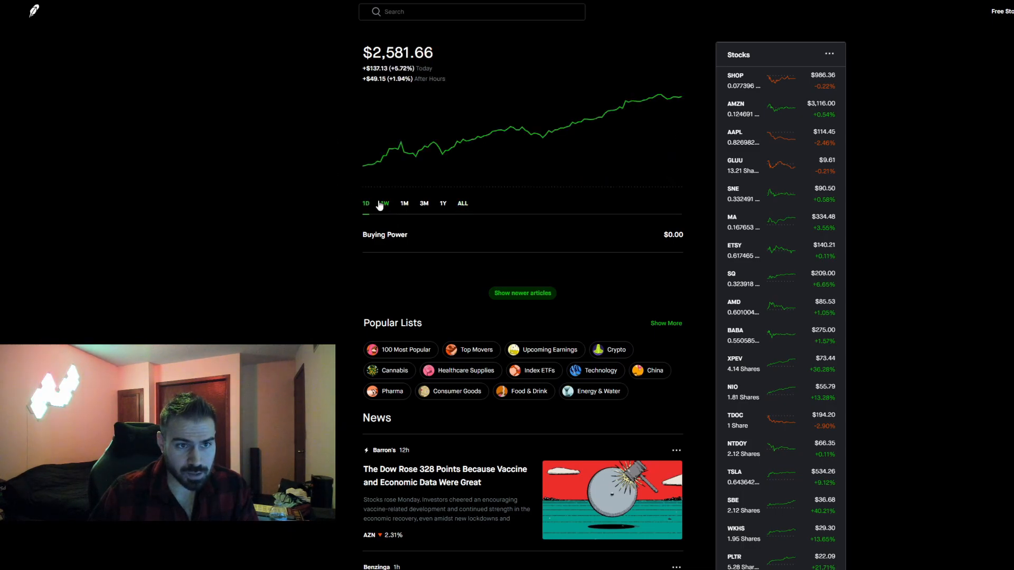
pyautogui.click(403, 204)
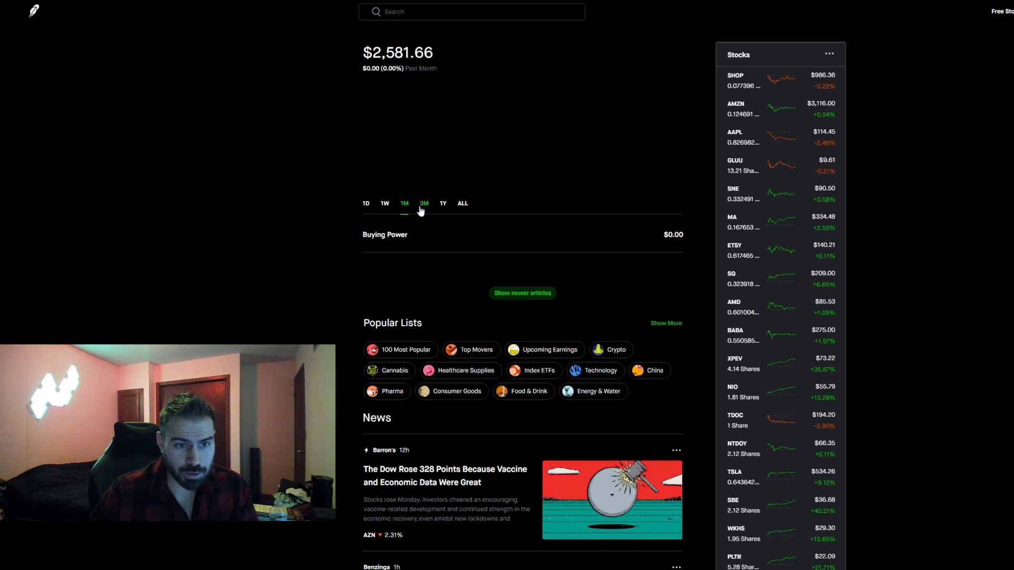
pyautogui.click(423, 204)
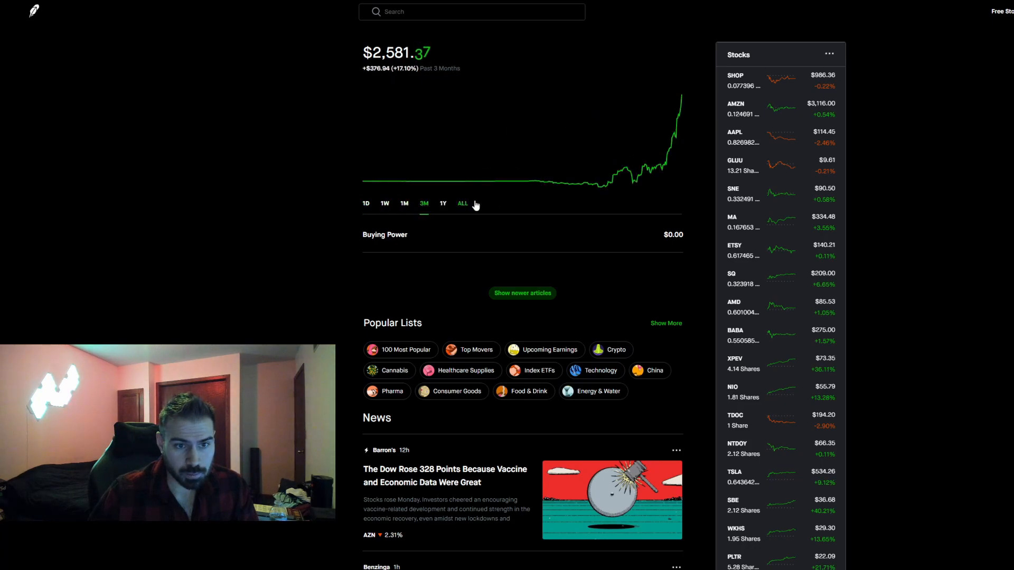
pyautogui.moveTo(540, 182)
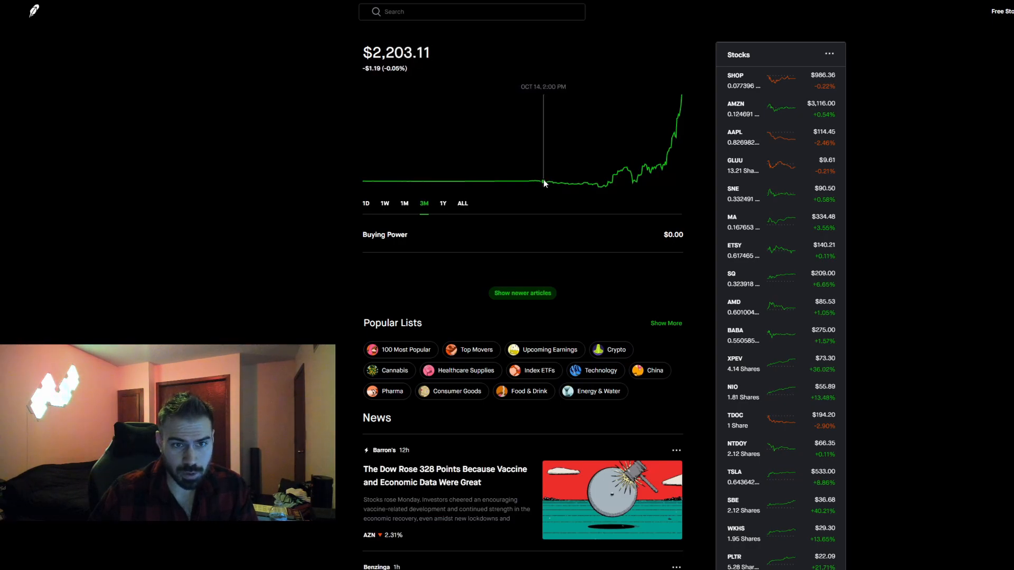
pyautogui.moveTo(566, 188)
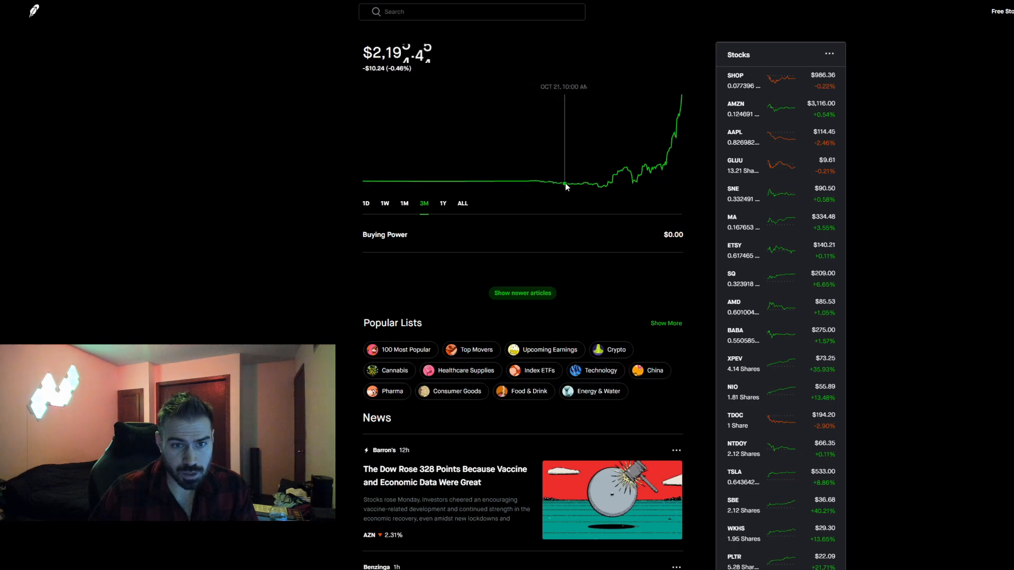
pyautogui.click(365, 204)
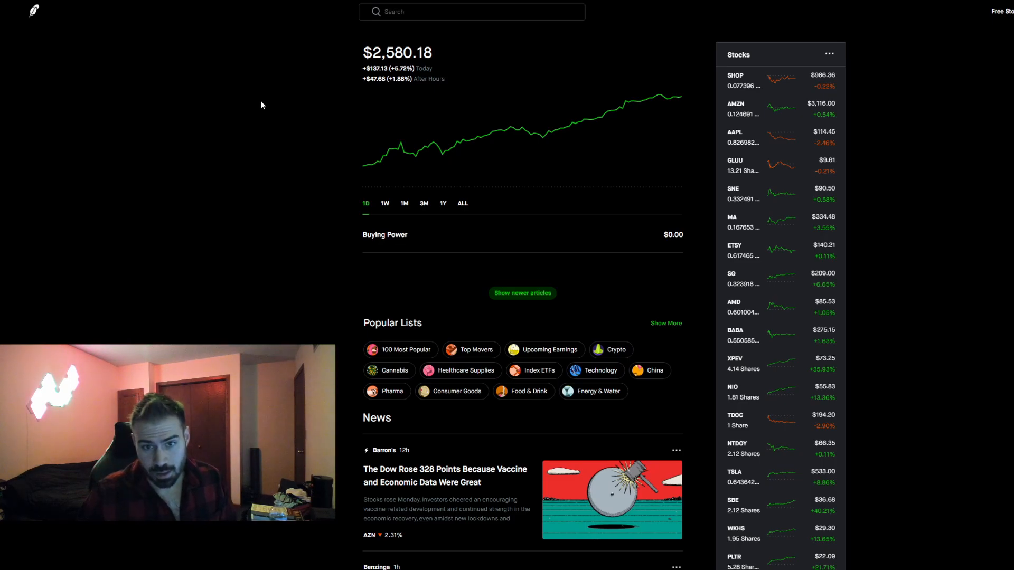
pyautogui.moveTo(763, 347)
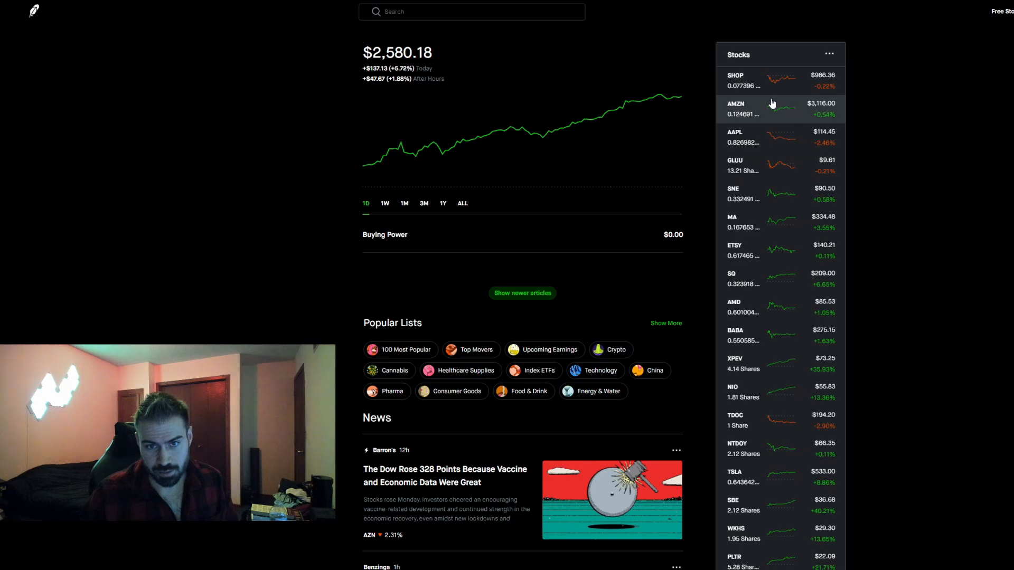
# Review the dashboard below and step the portfolio chart through 1W, 1M, 3M and 1Y.
pyautogui.scroll(-3)
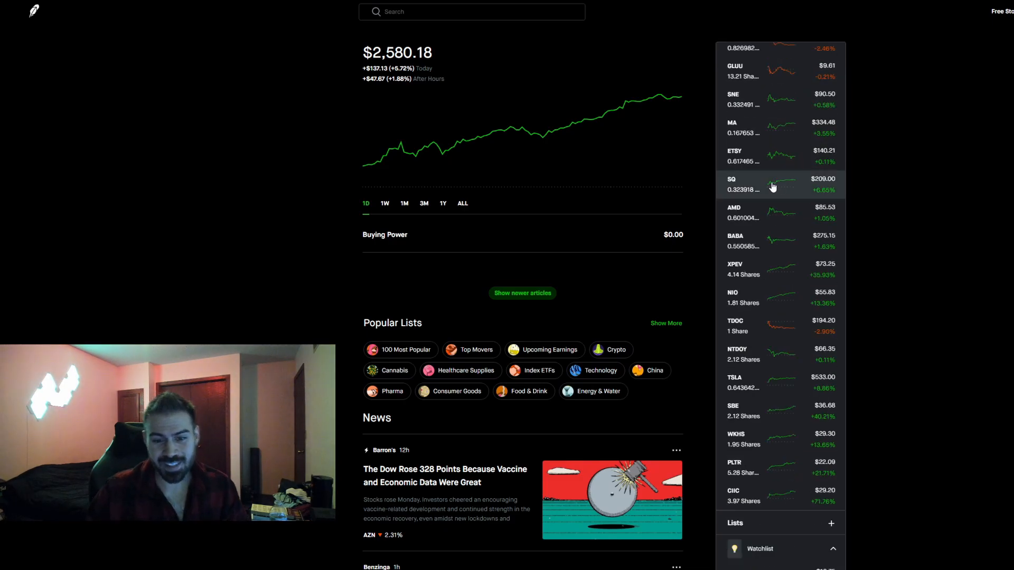
pyautogui.scroll(-3)
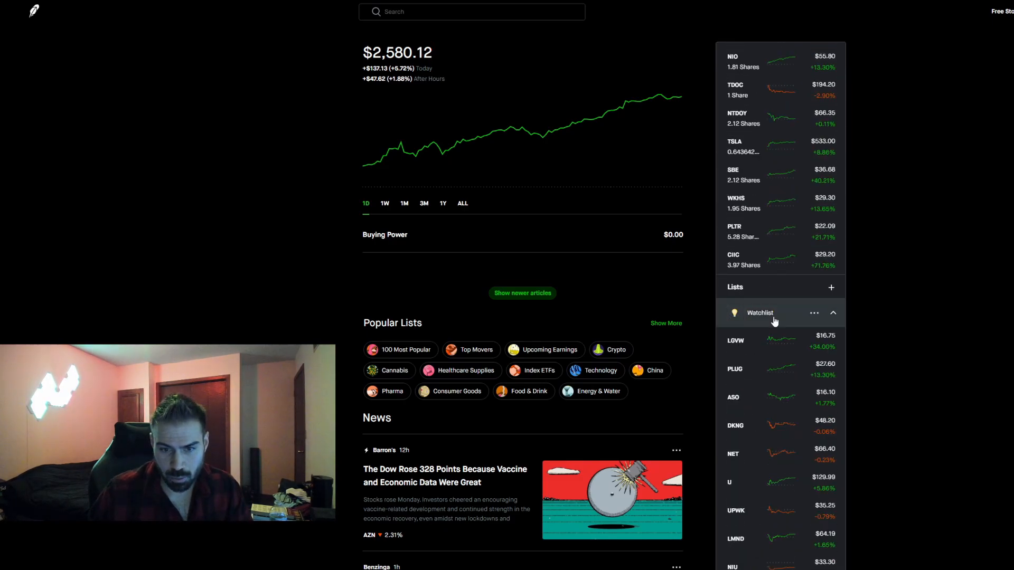
pyautogui.scroll(-3)
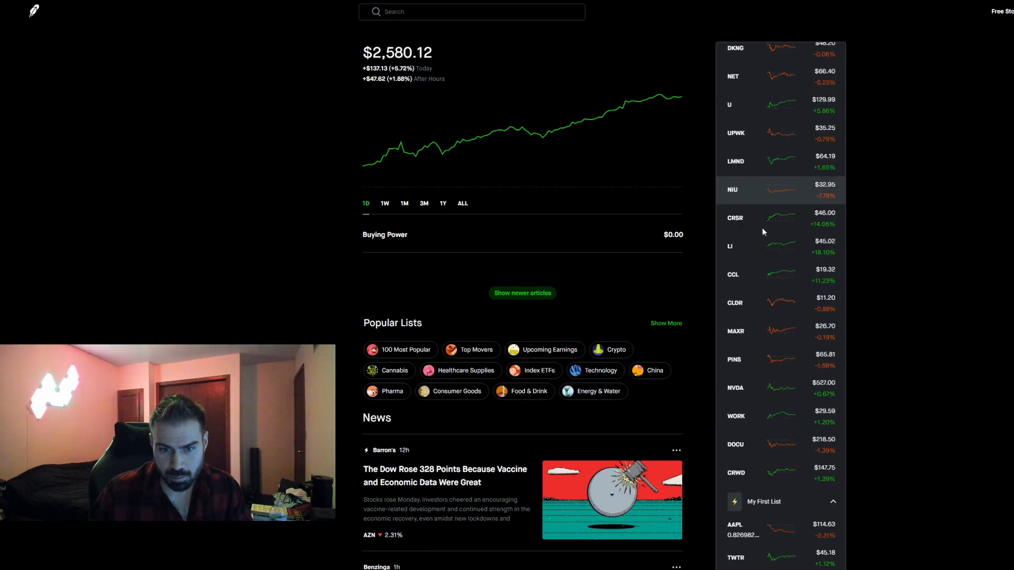
pyautogui.scroll(-3)
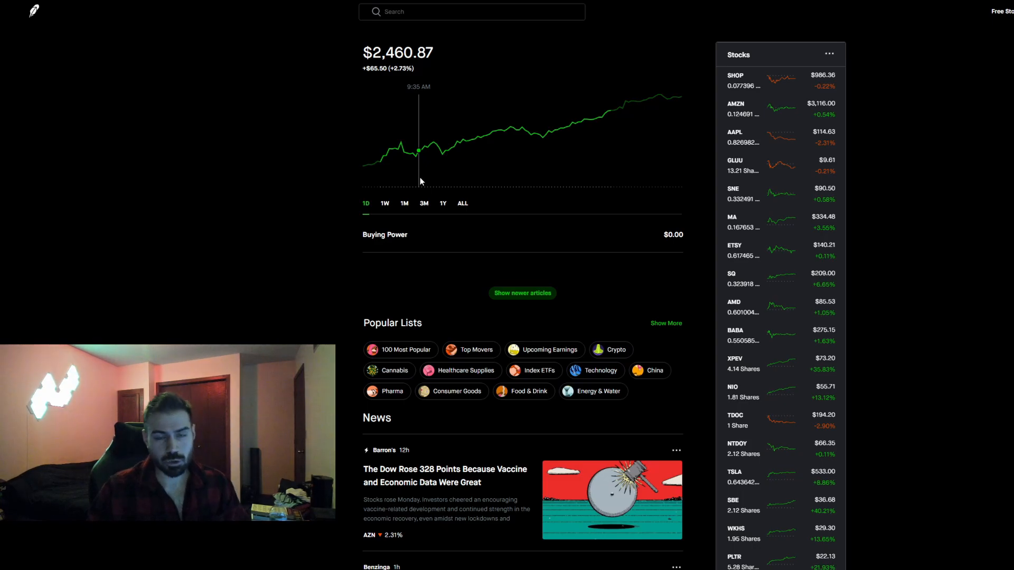
pyautogui.moveTo(414, 158)
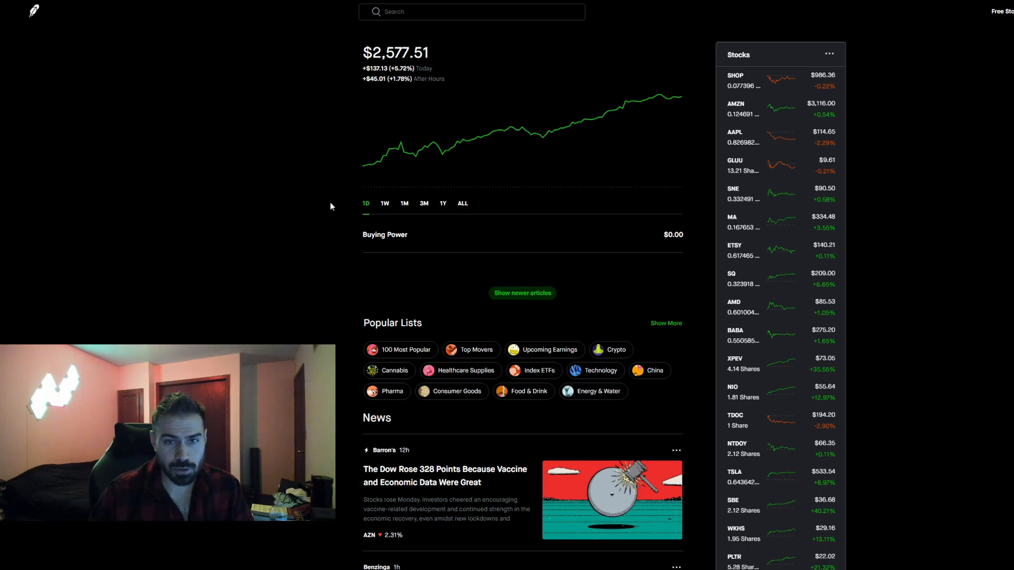
pyautogui.moveTo(217, 215)
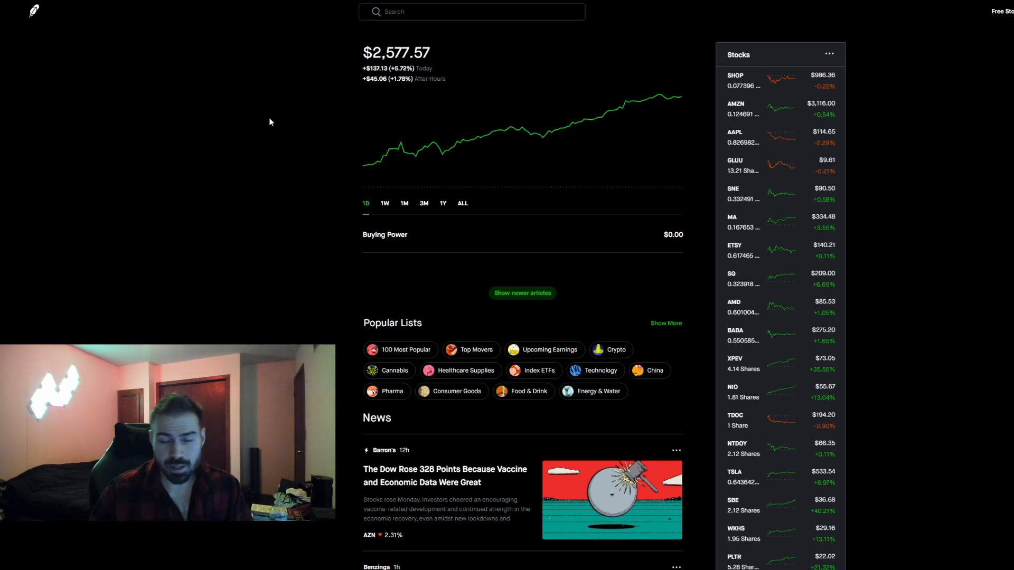
pyautogui.moveTo(253, 199)
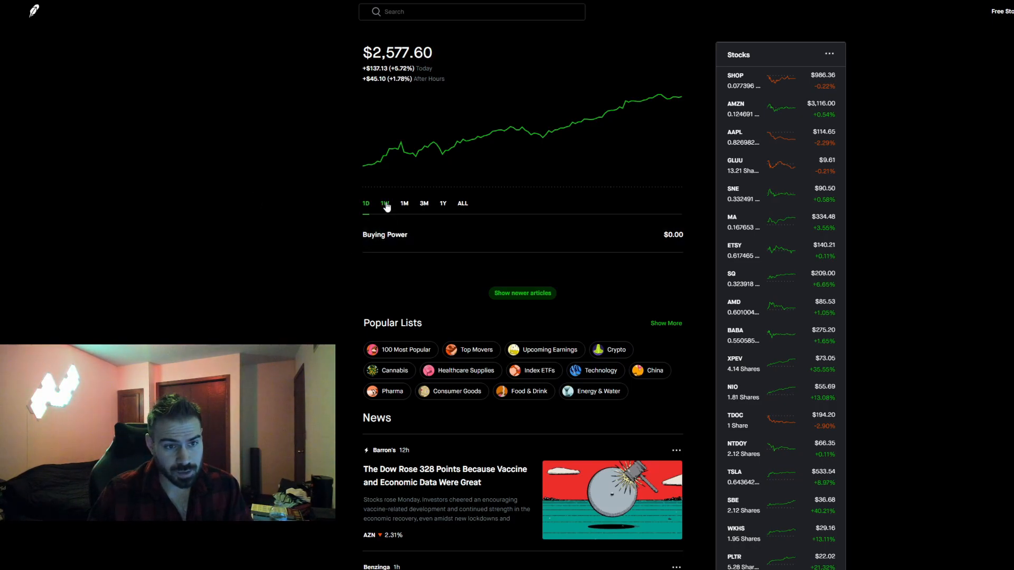
pyautogui.click(385, 204)
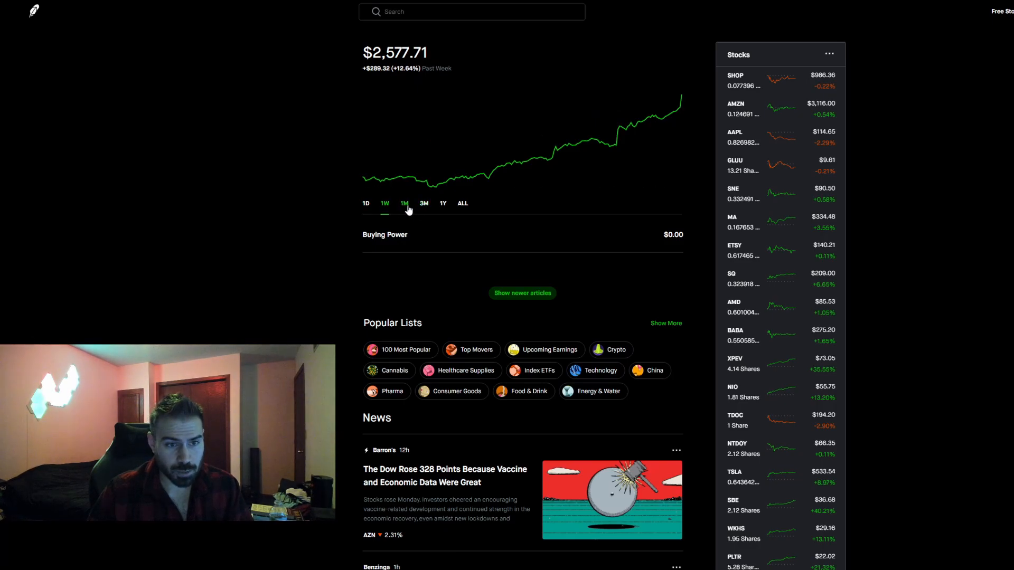
pyautogui.click(403, 204)
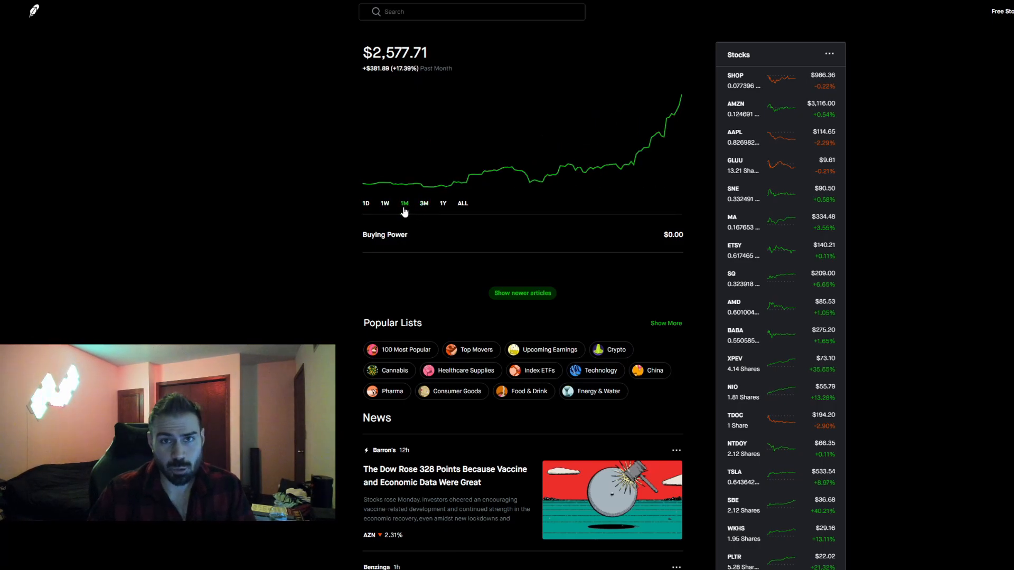
pyautogui.click(424, 204)
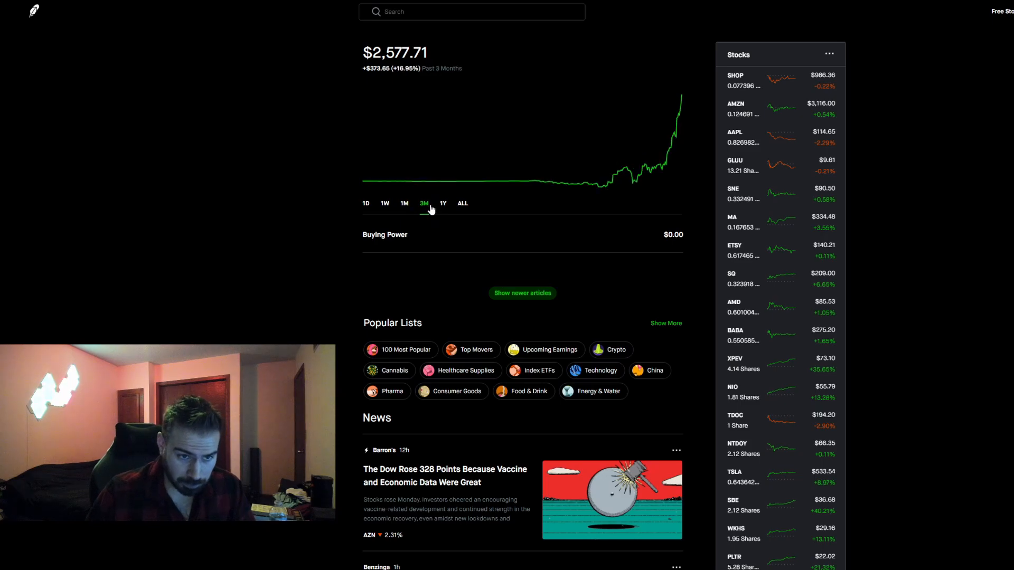
pyautogui.click(442, 204)
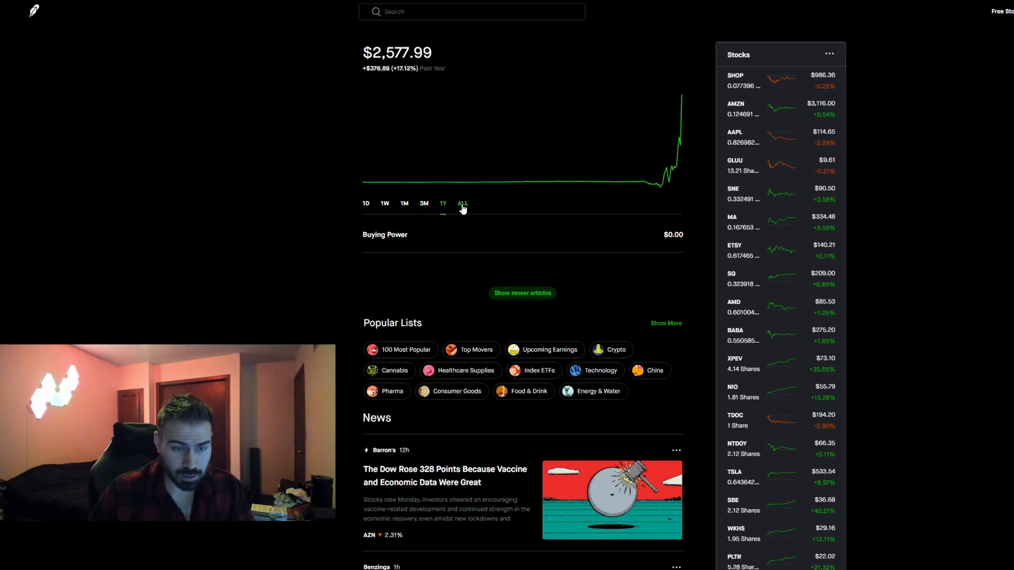
pyautogui.click(424, 204)
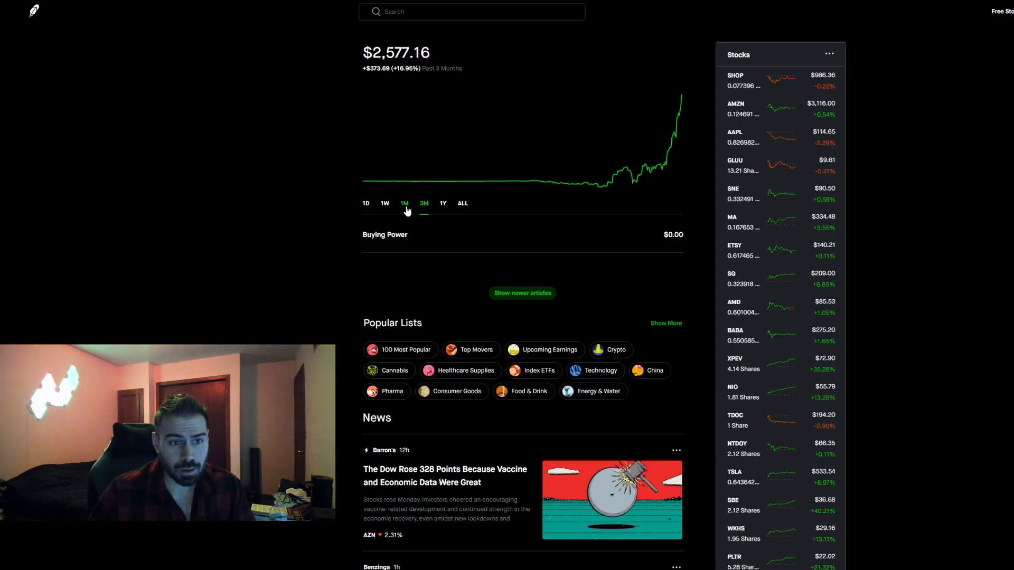
pyautogui.click(384, 204)
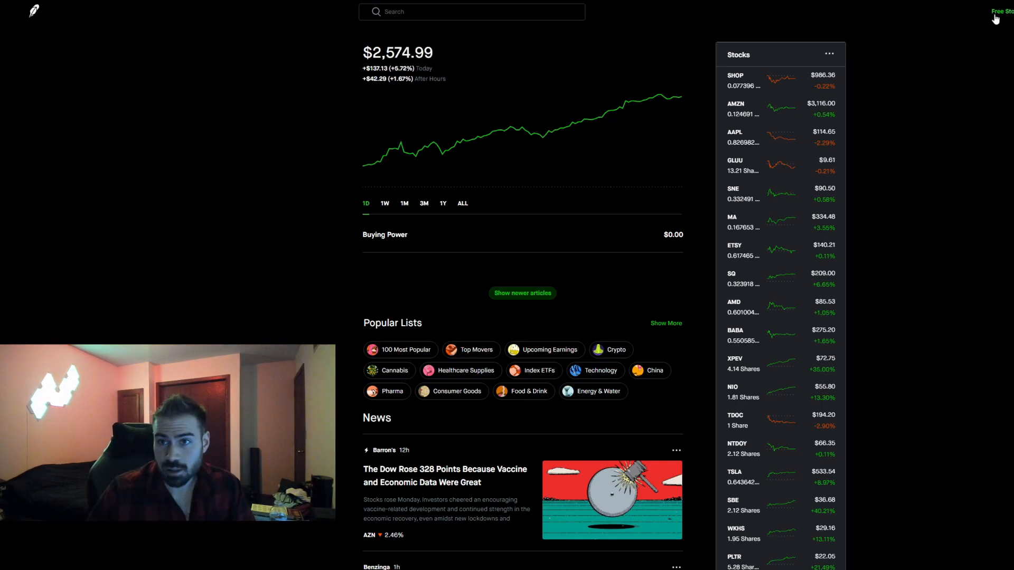
# Open the Shopify holding, highlight Today's Return and show its three-month price chart.
pyautogui.click(1001, 10)
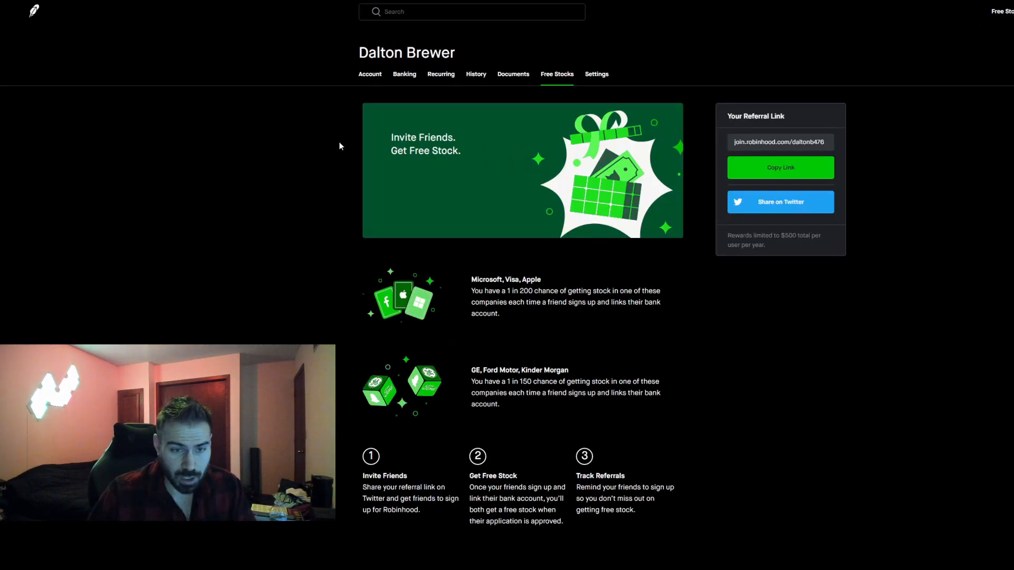
pyautogui.moveTo(477, 338)
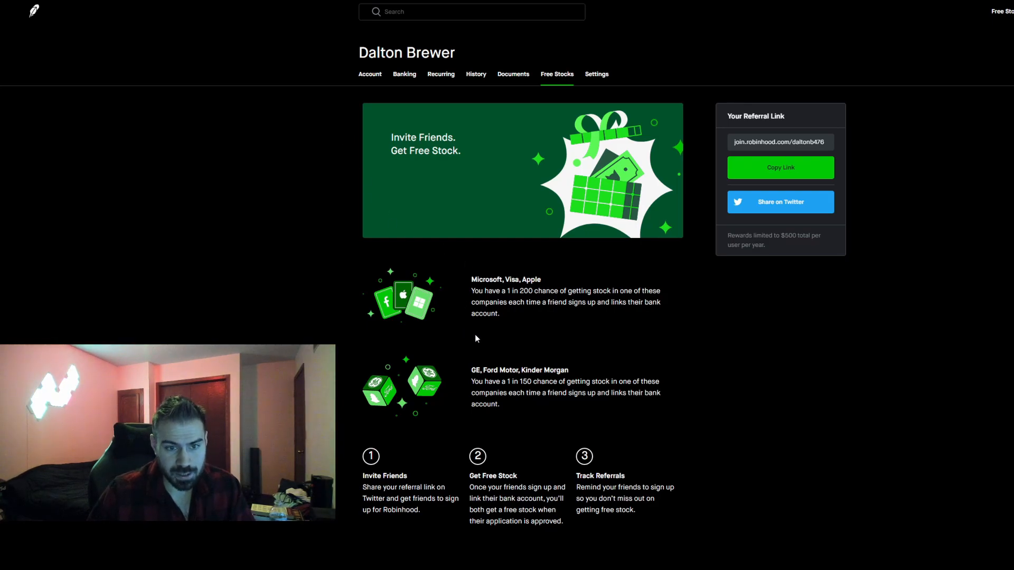
pyautogui.moveTo(374, 198)
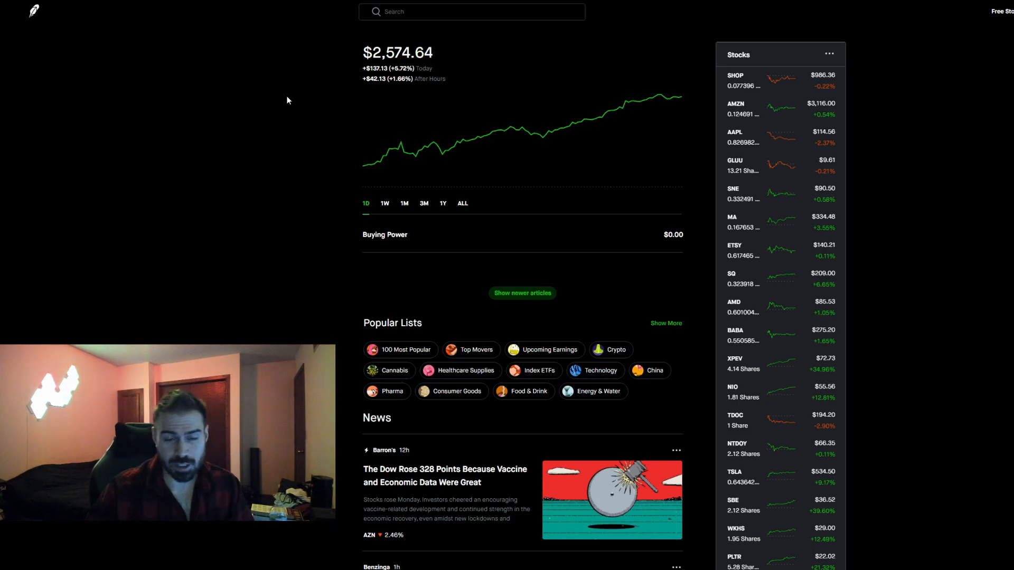
pyautogui.moveTo(310, 102)
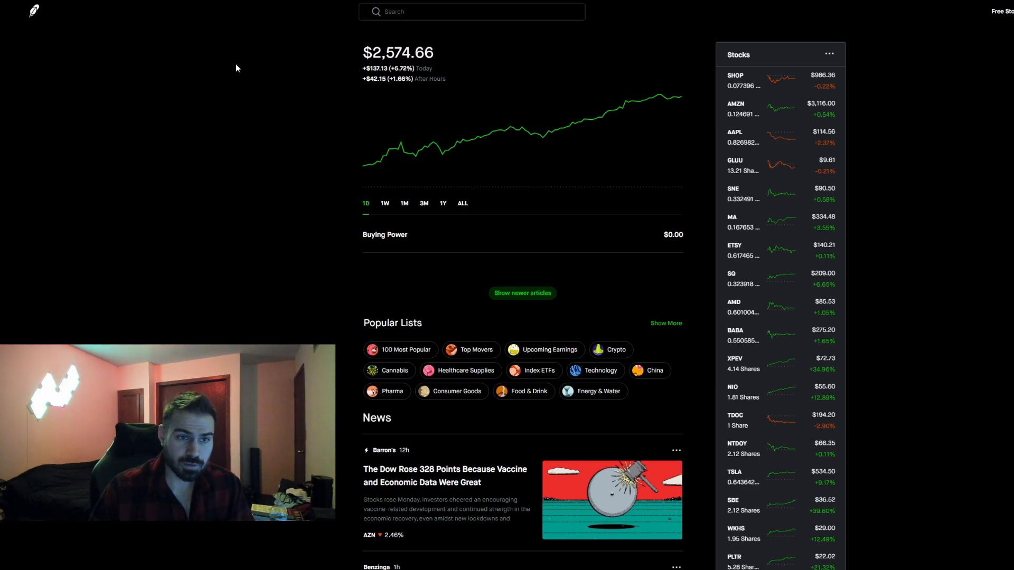
pyautogui.moveTo(258, 76)
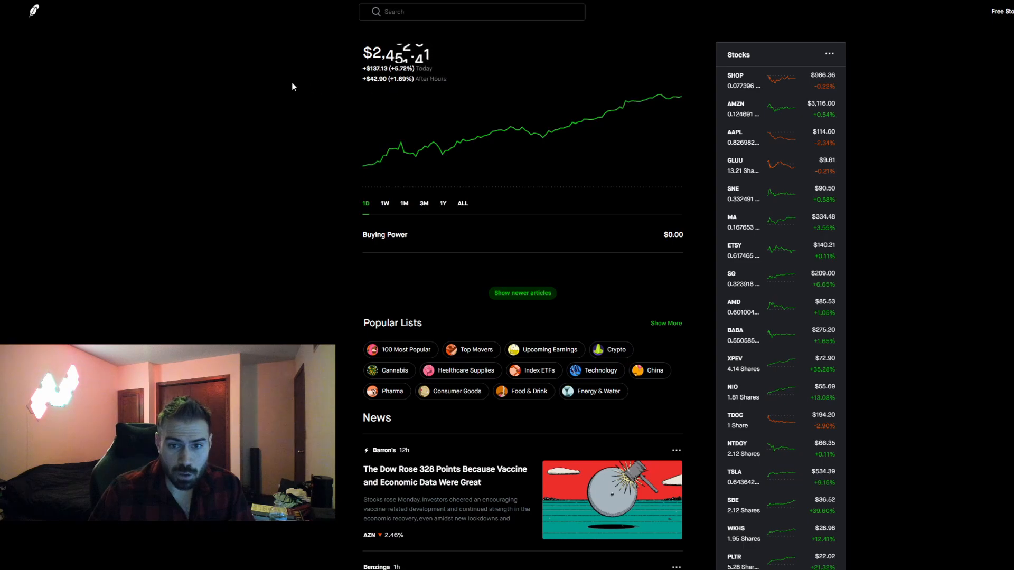
pyautogui.moveTo(724, 197)
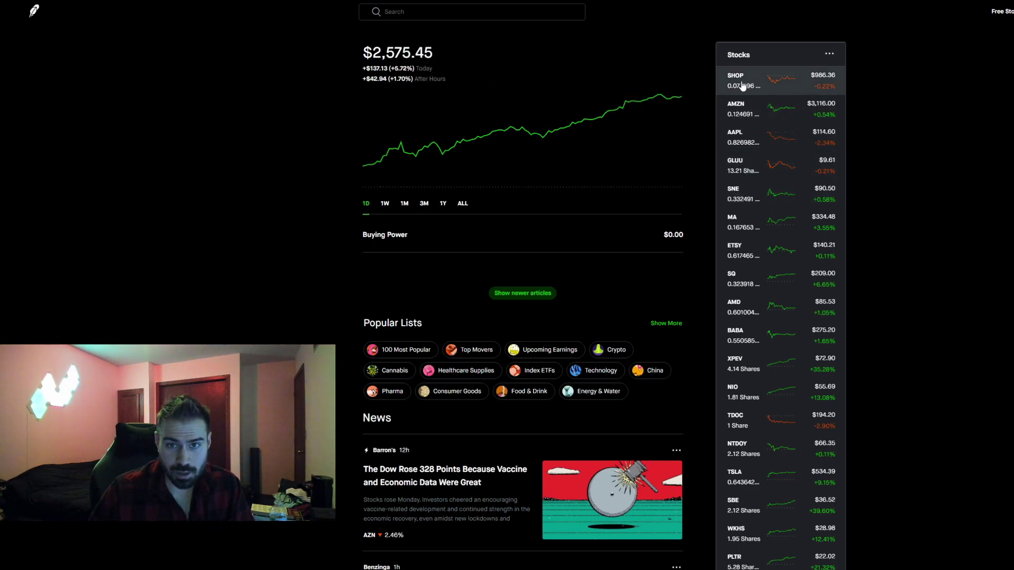
pyautogui.click(736, 79)
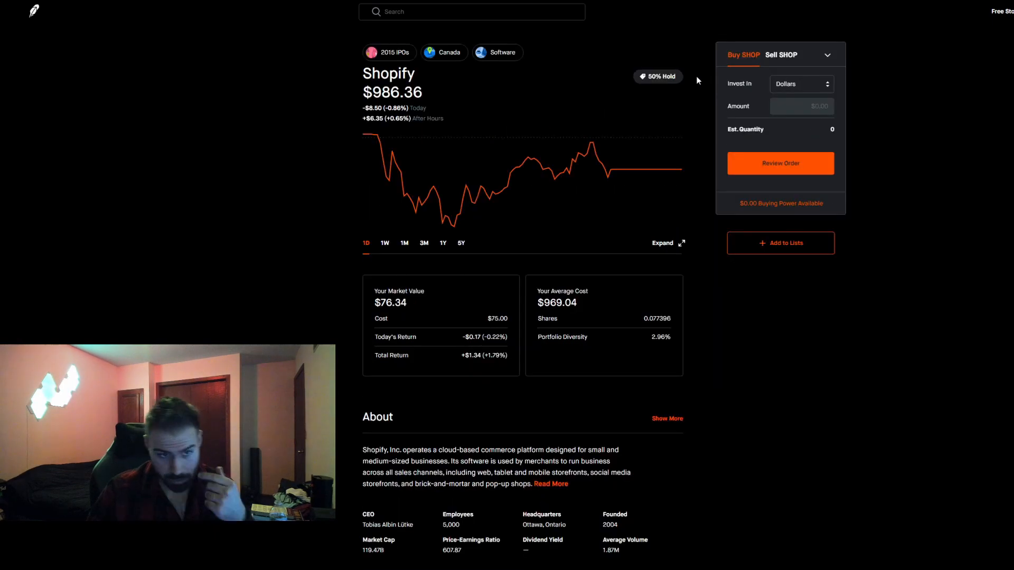
pyautogui.moveTo(531, 205)
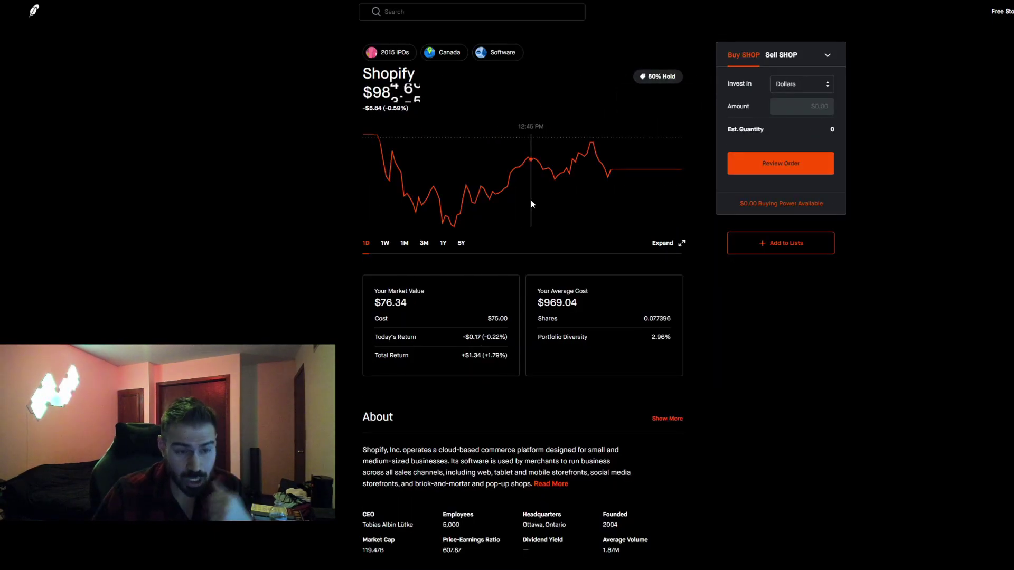
pyautogui.moveTo(389, 208)
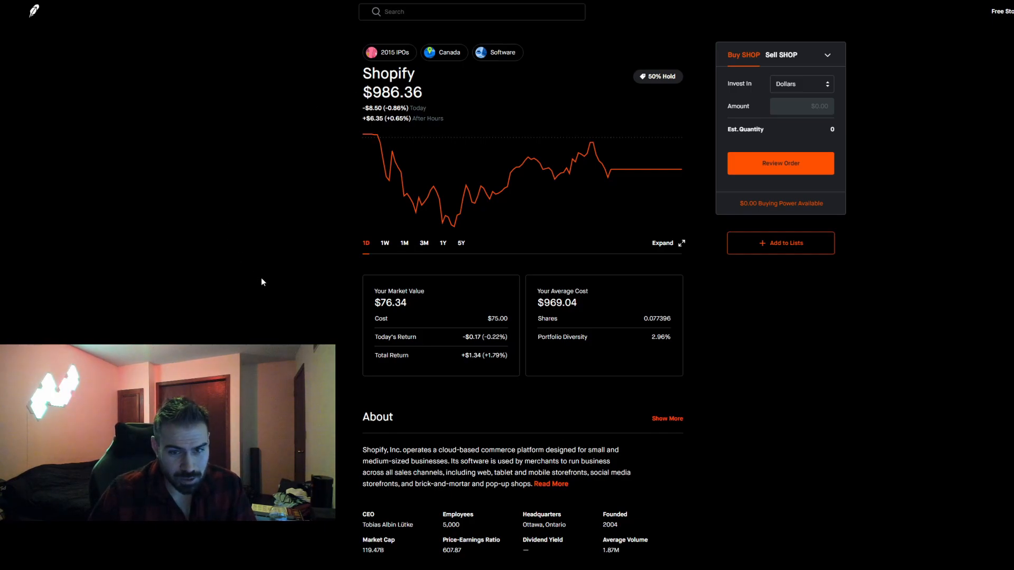
pyautogui.moveTo(842, 97)
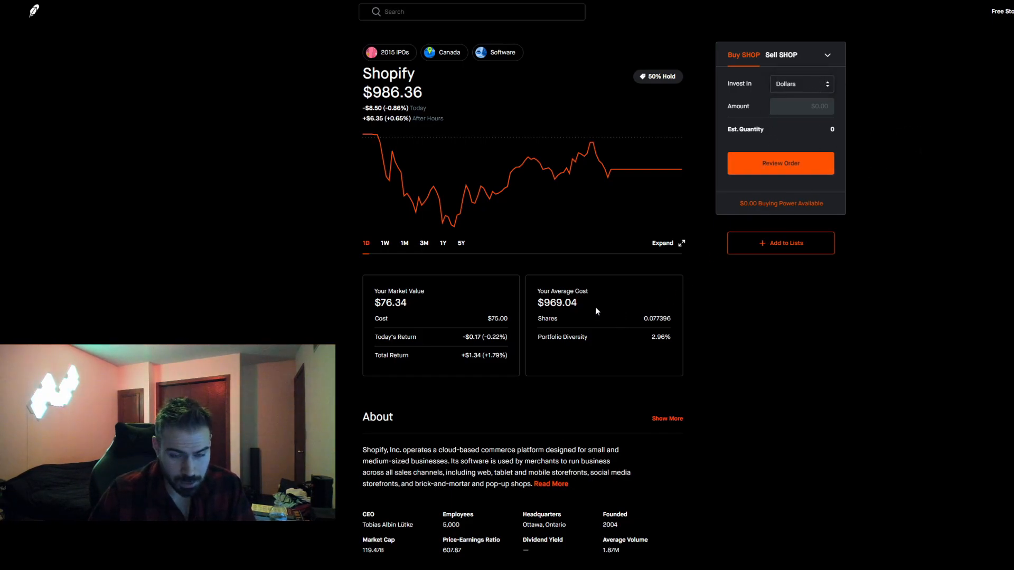
pyautogui.moveTo(510, 310)
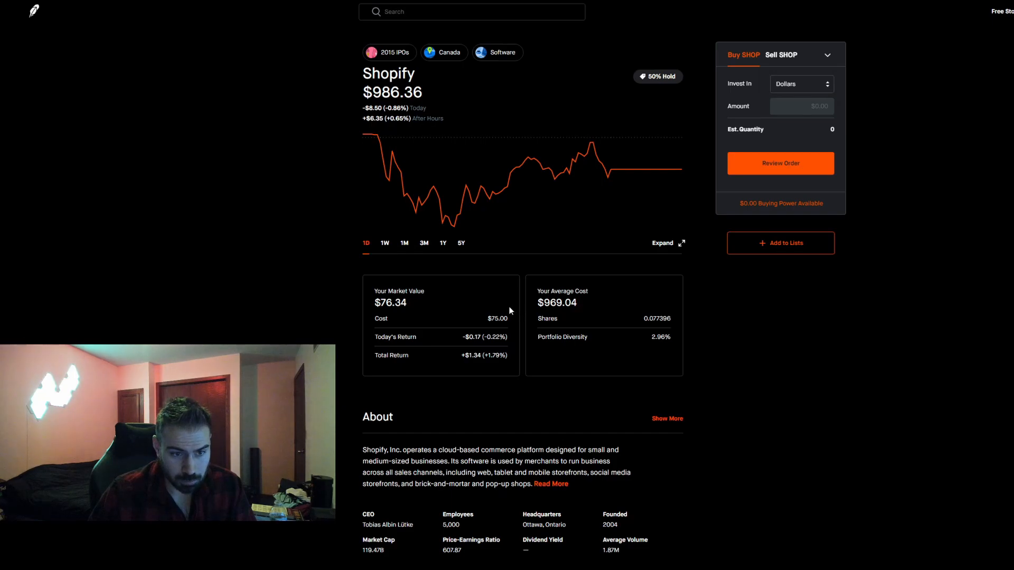
pyautogui.moveTo(300, 110)
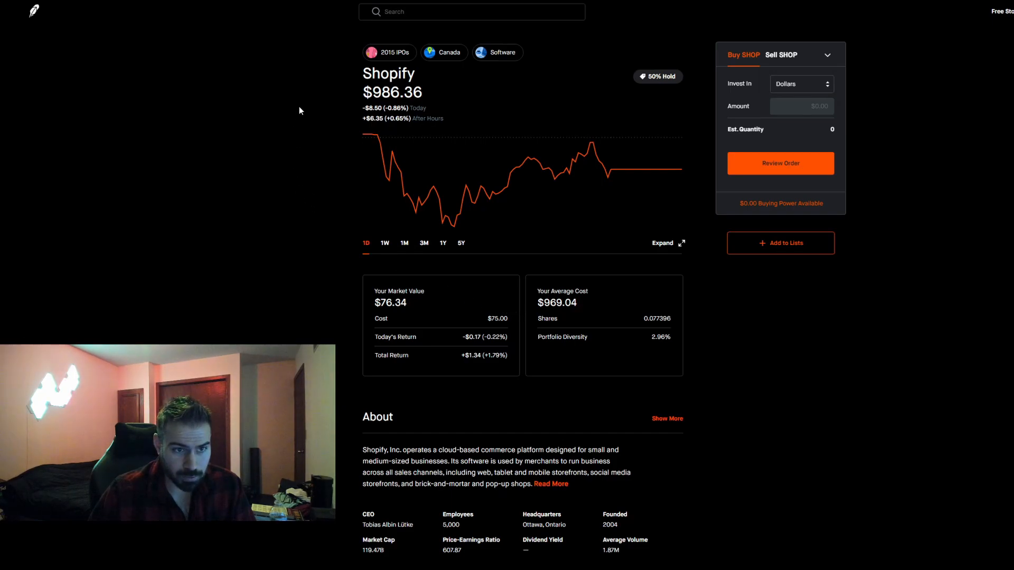
pyautogui.moveTo(268, 228)
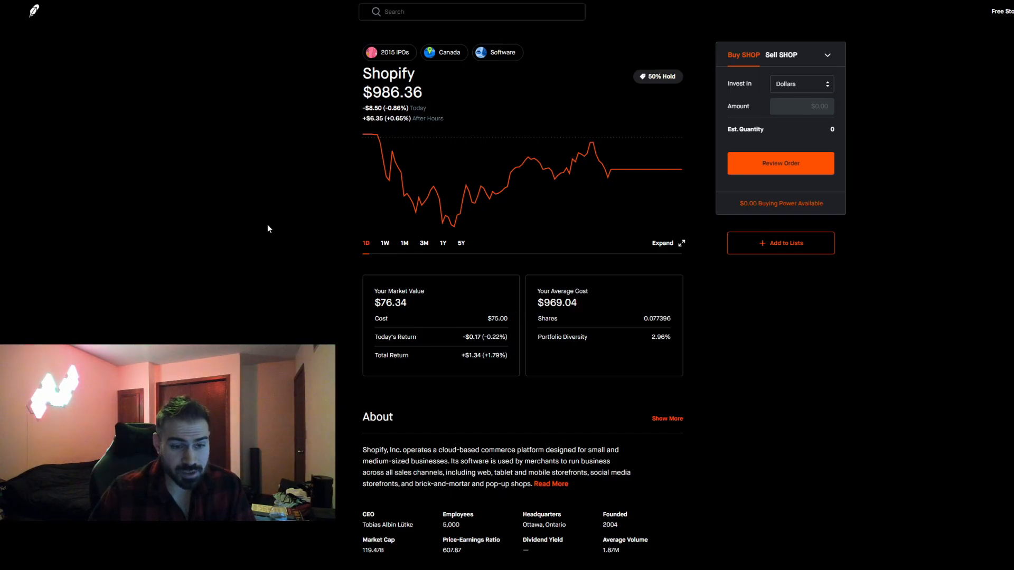
pyautogui.moveTo(264, 241)
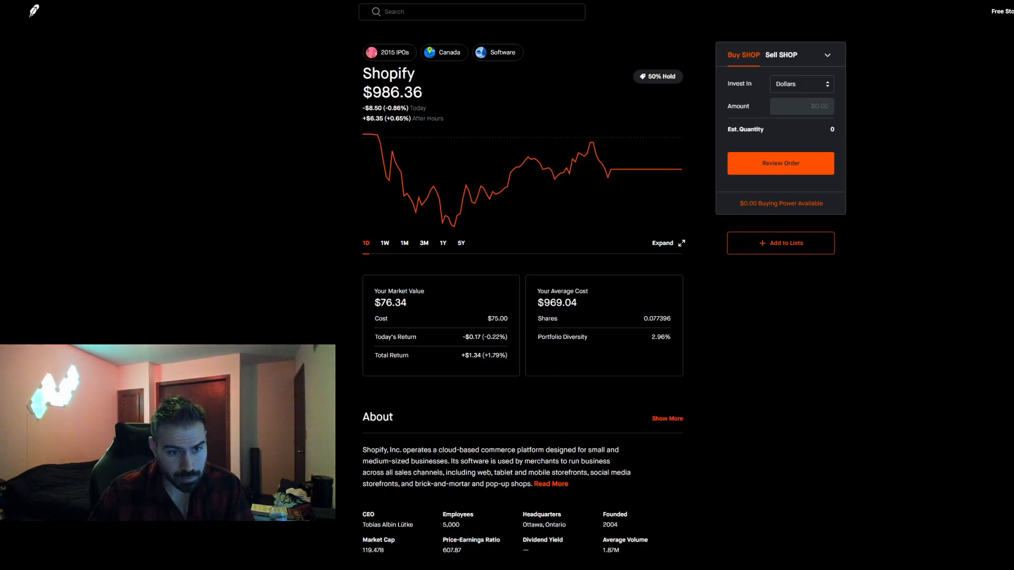
pyautogui.doubleClick(391, 302)
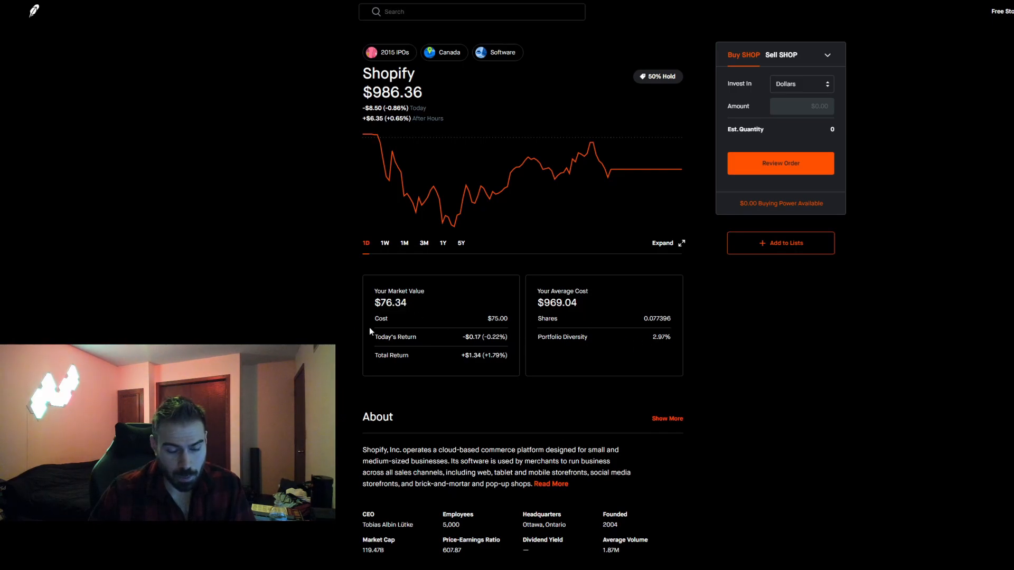
pyautogui.scroll(-3)
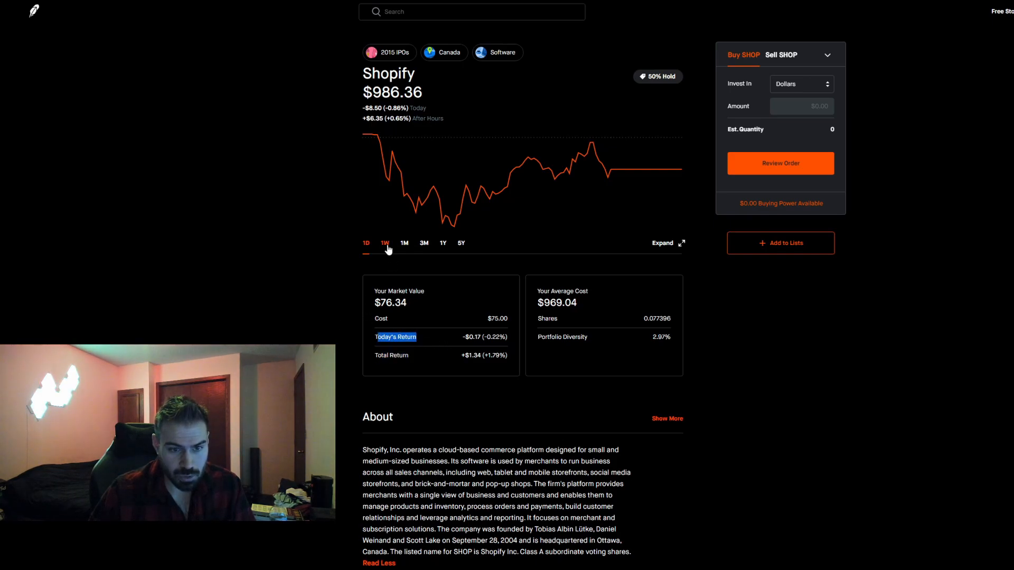
pyautogui.click(424, 243)
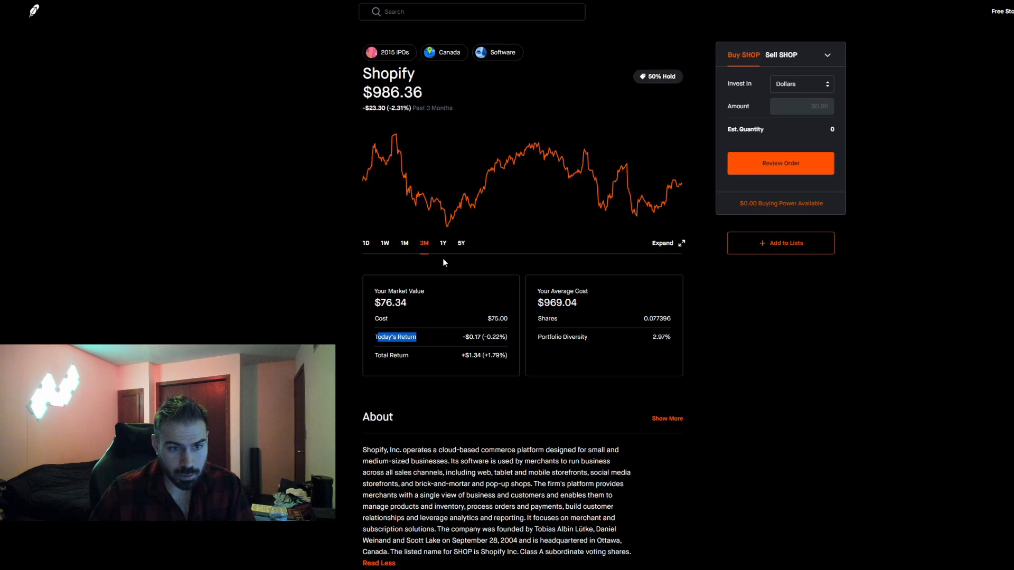
pyautogui.moveTo(395, 279)
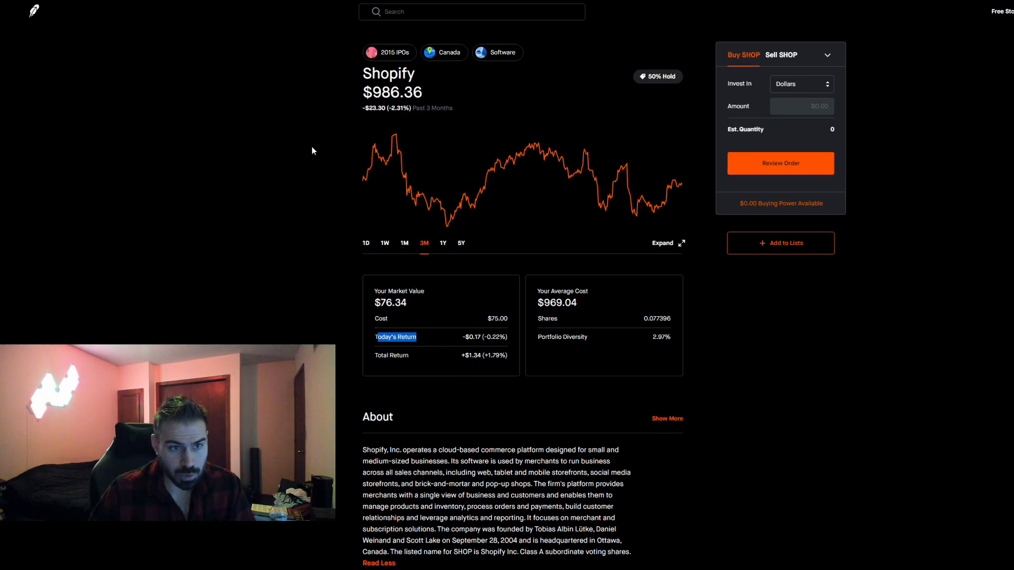
pyautogui.moveTo(287, 177)
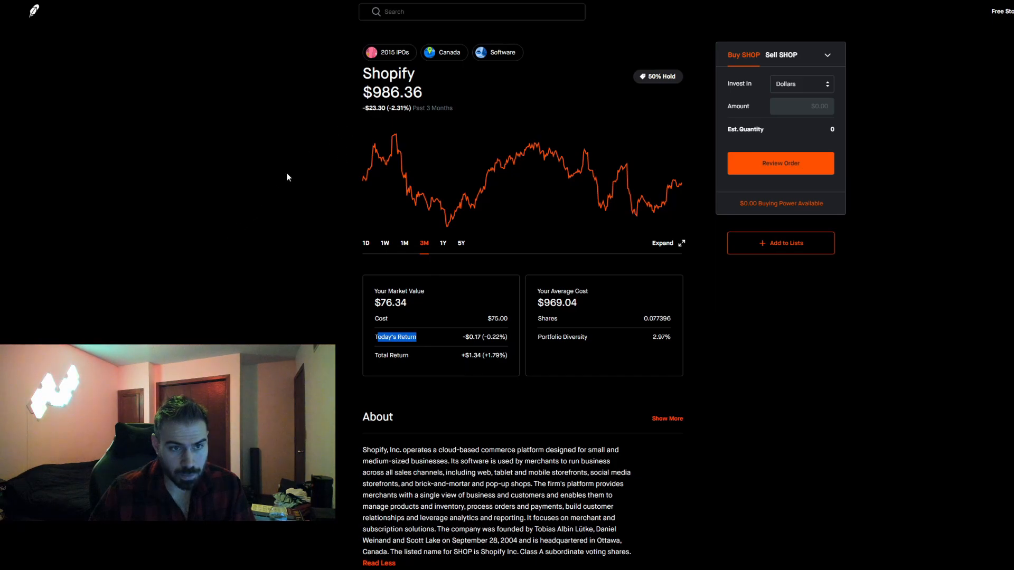
pyautogui.moveTo(301, 245)
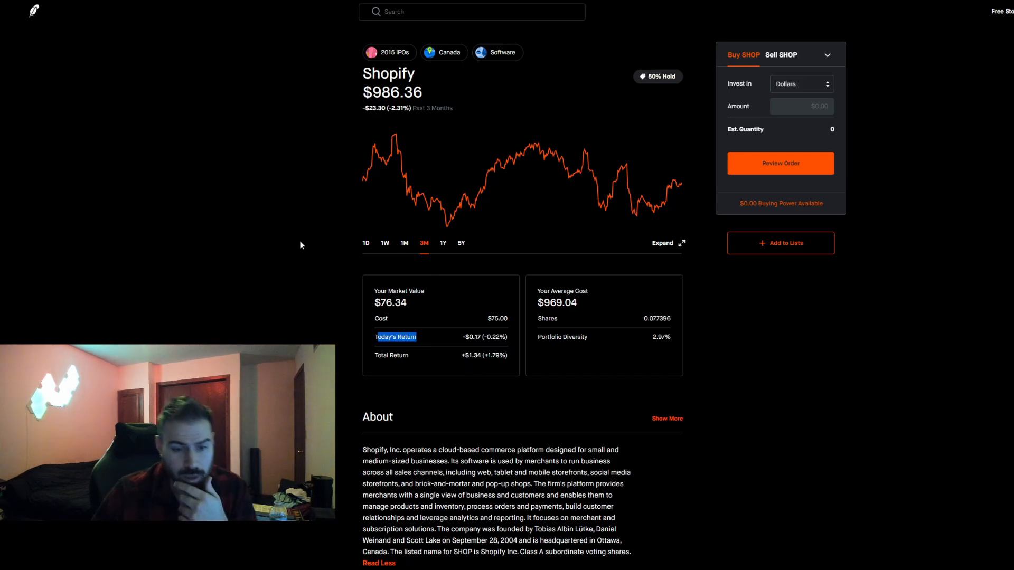
# Scroll through Shopify's news and analyst ratings sections.
pyautogui.scroll(-3)
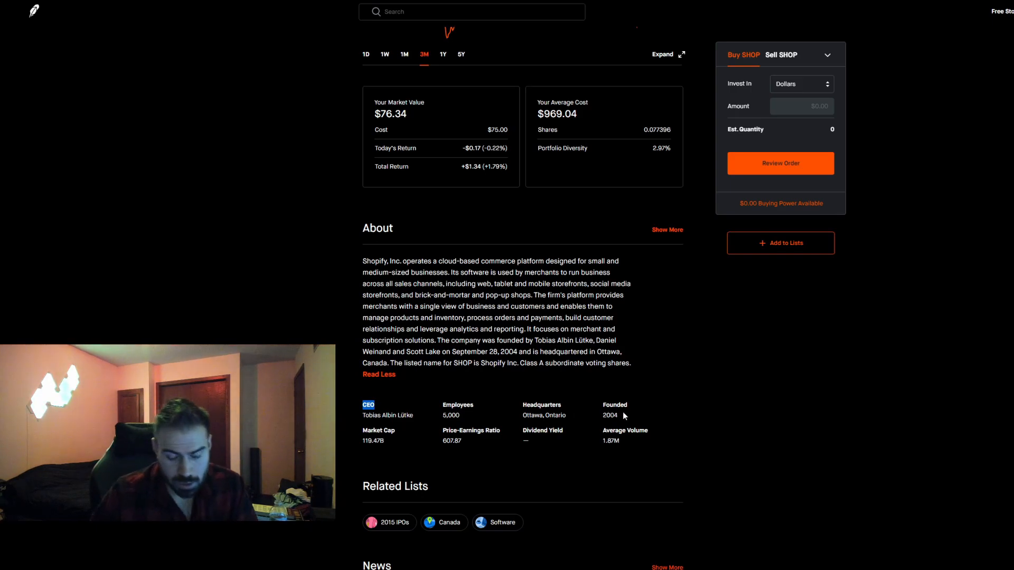
pyautogui.moveTo(619, 450)
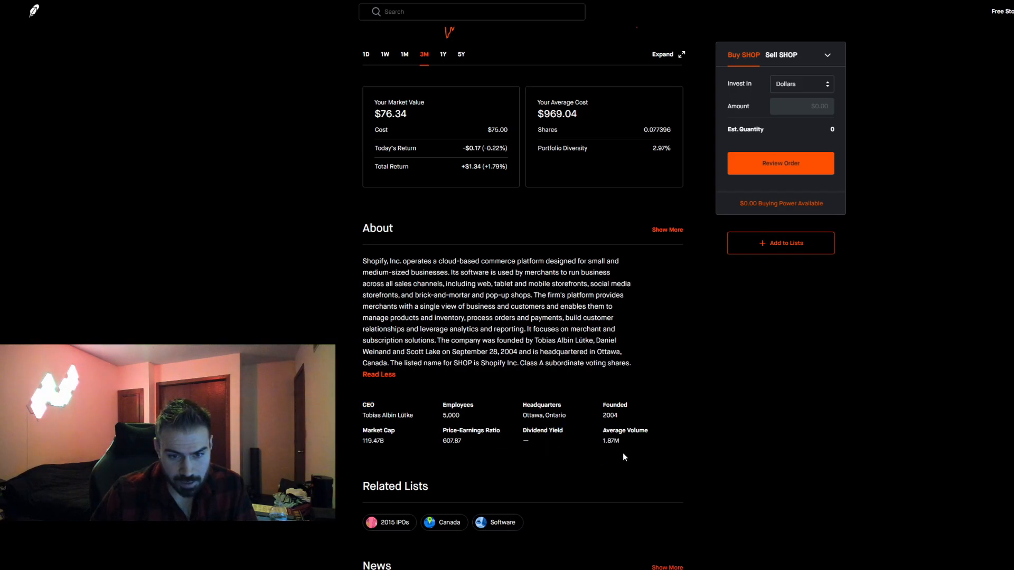
pyautogui.scroll(-3)
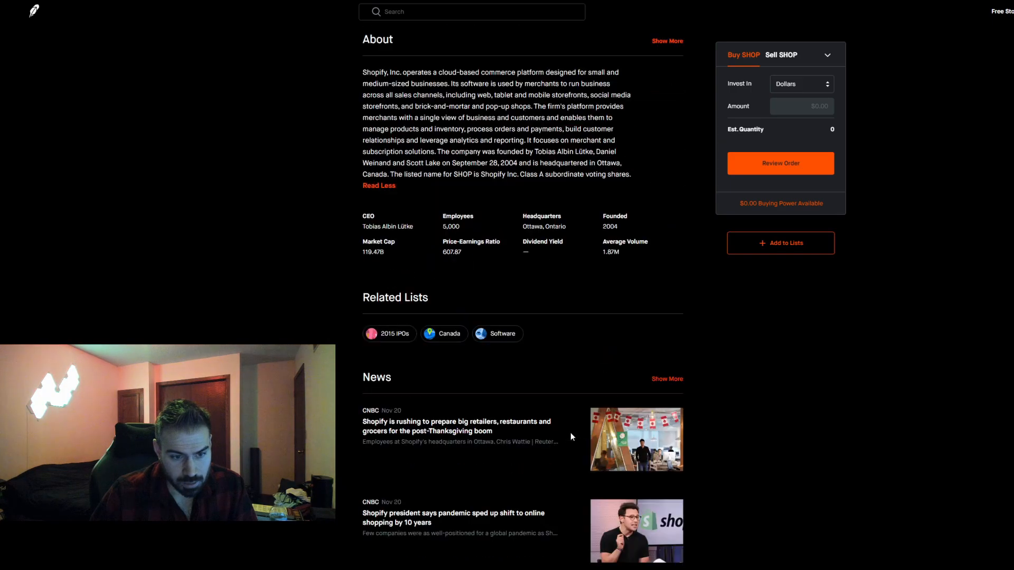
pyautogui.scroll(-3)
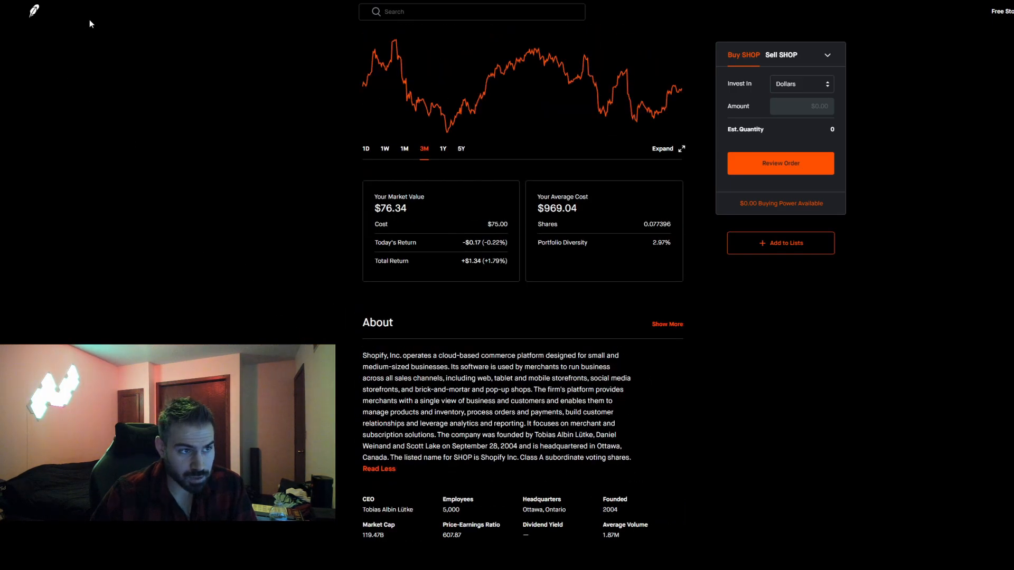
pyautogui.scroll(-3)
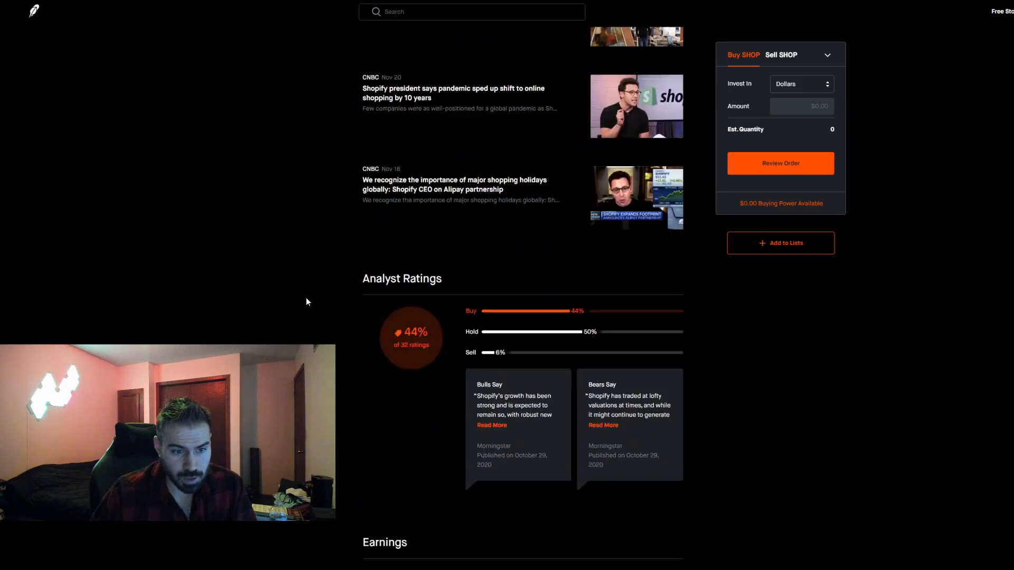
pyautogui.scroll(-3)
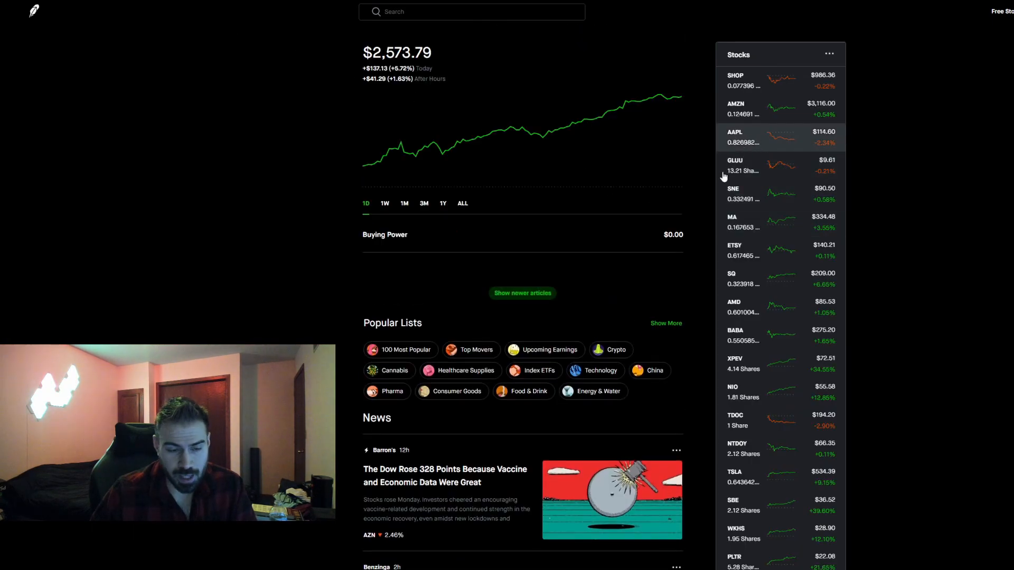
# Open Apple's detail page, review its dividend history and mark the 3.68% portfolio diversity.
pyautogui.click(755, 136)
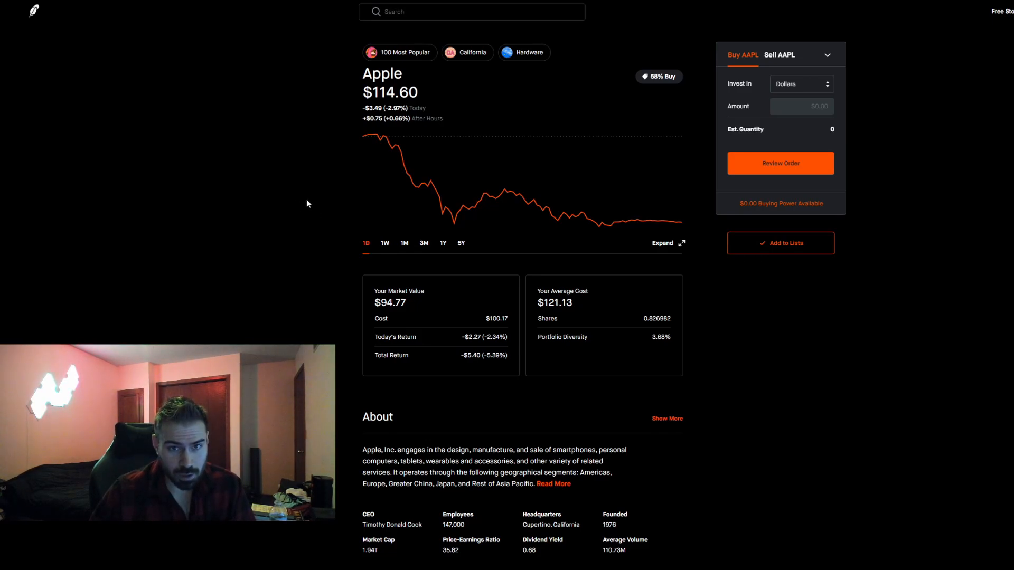
pyautogui.moveTo(321, 216)
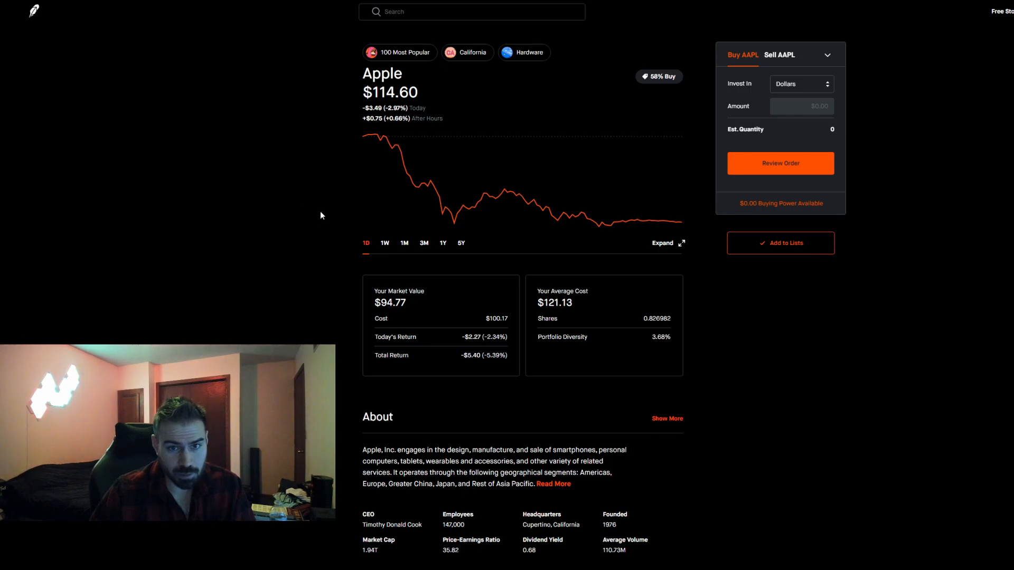
pyautogui.scroll(-3)
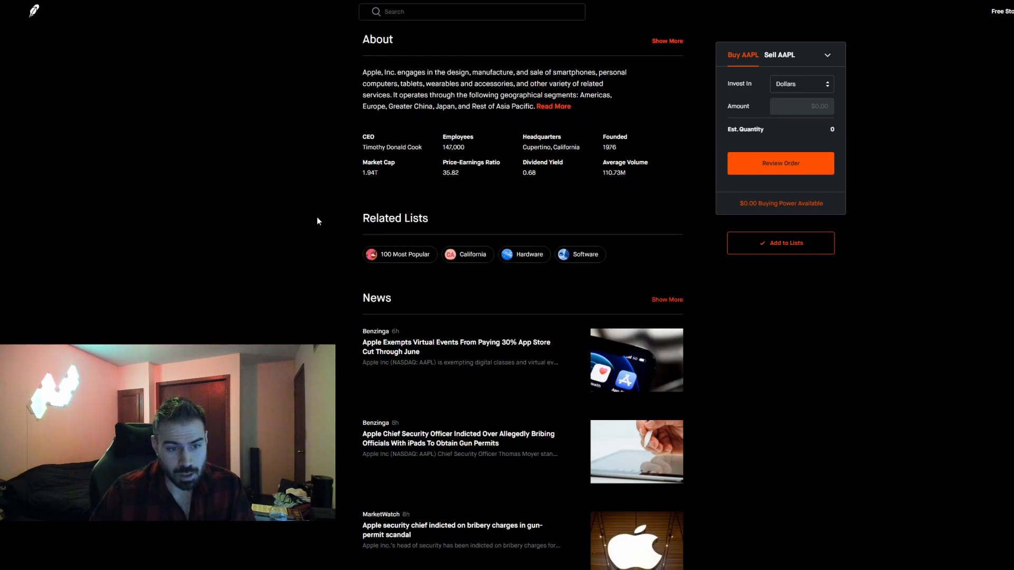
pyautogui.scroll(-3)
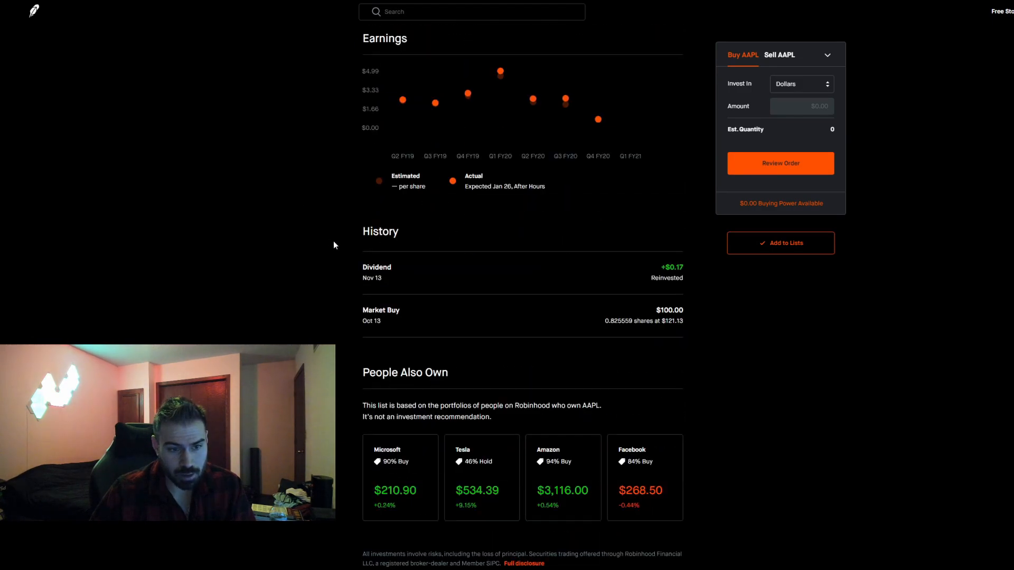
pyautogui.moveTo(419, 287)
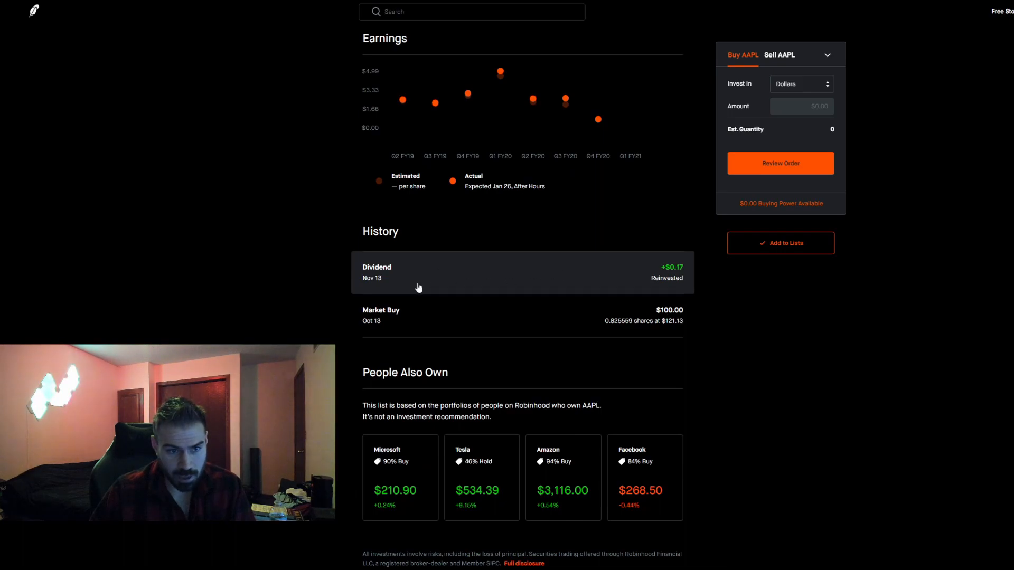
pyautogui.moveTo(634, 283)
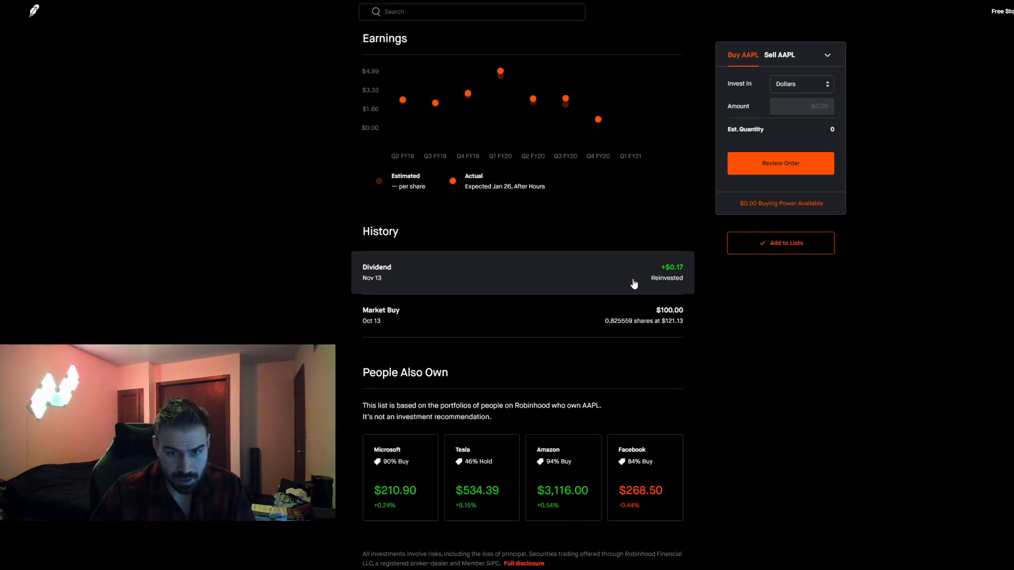
pyautogui.moveTo(382, 275)
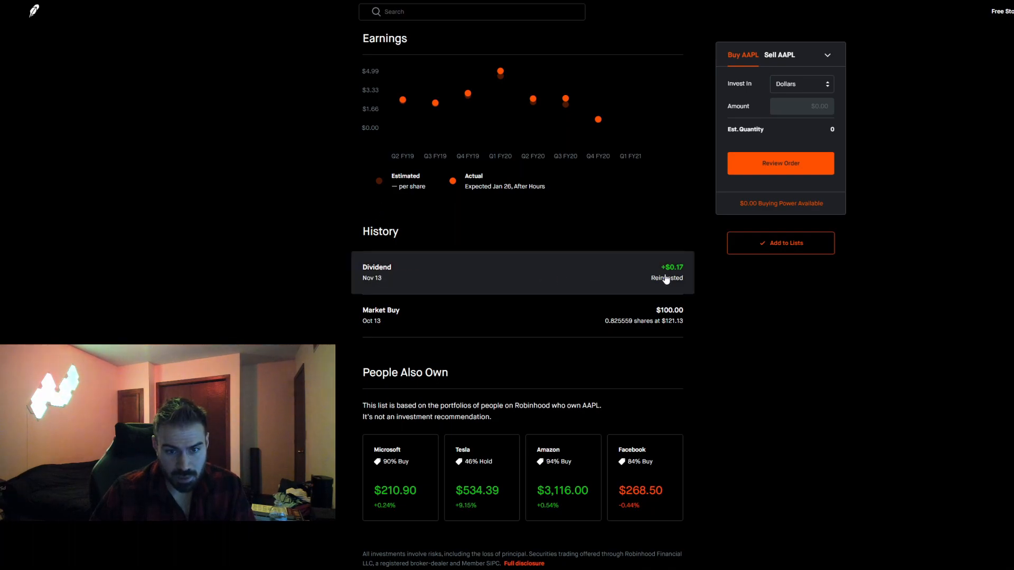
pyautogui.moveTo(586, 279)
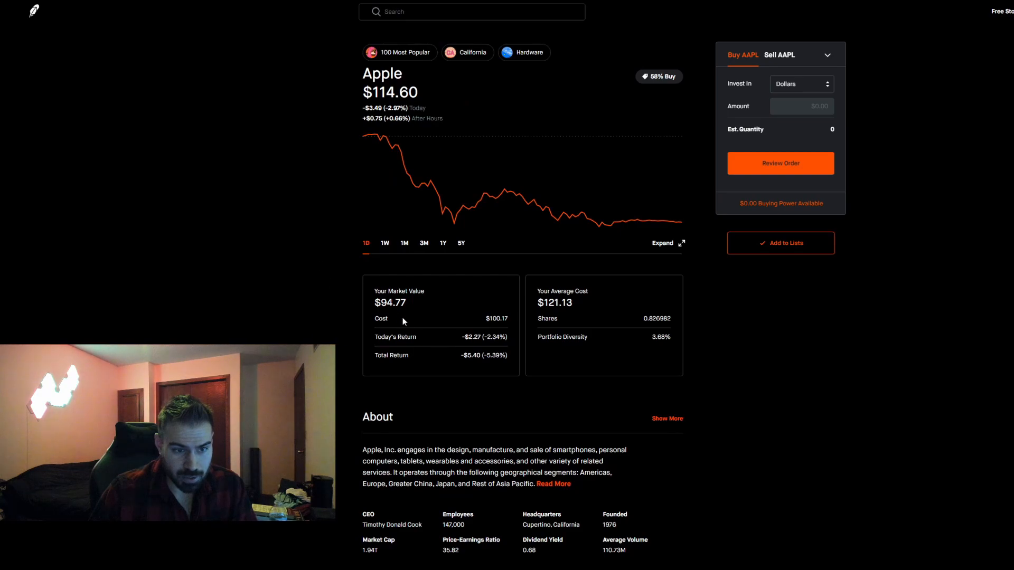
pyautogui.doubleClick(388, 302)
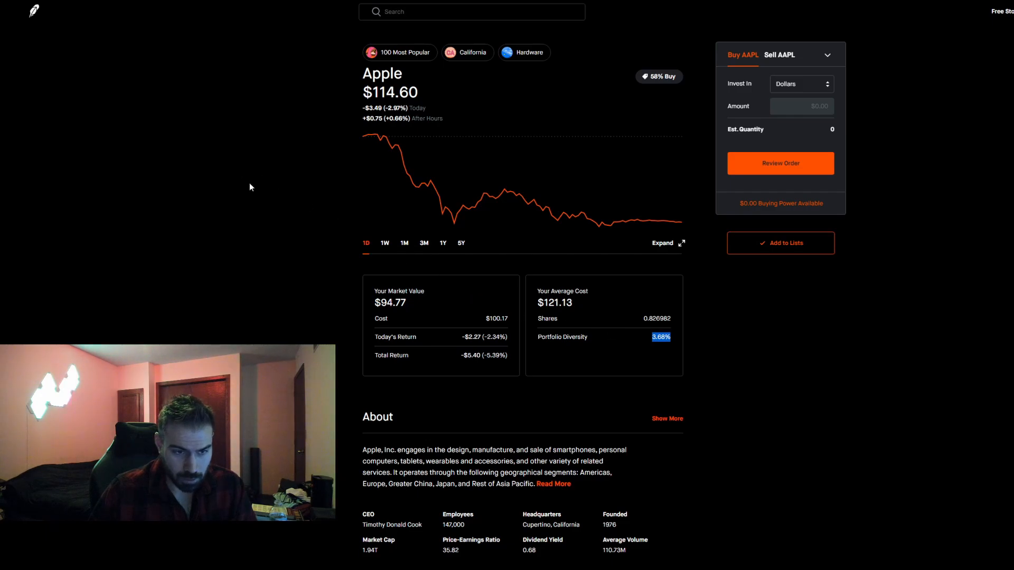
pyautogui.moveTo(321, 104)
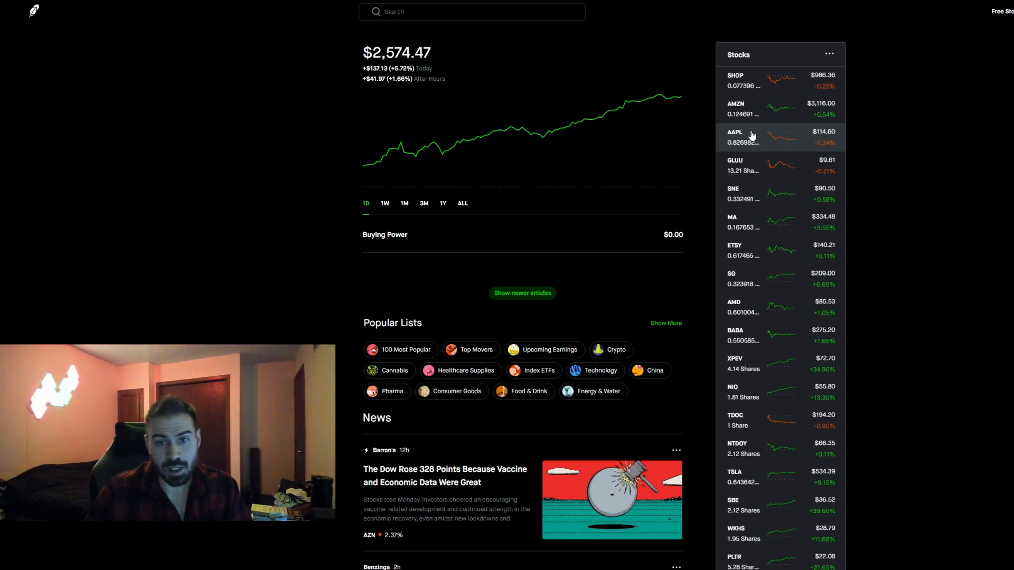
pyautogui.moveTo(880, 146)
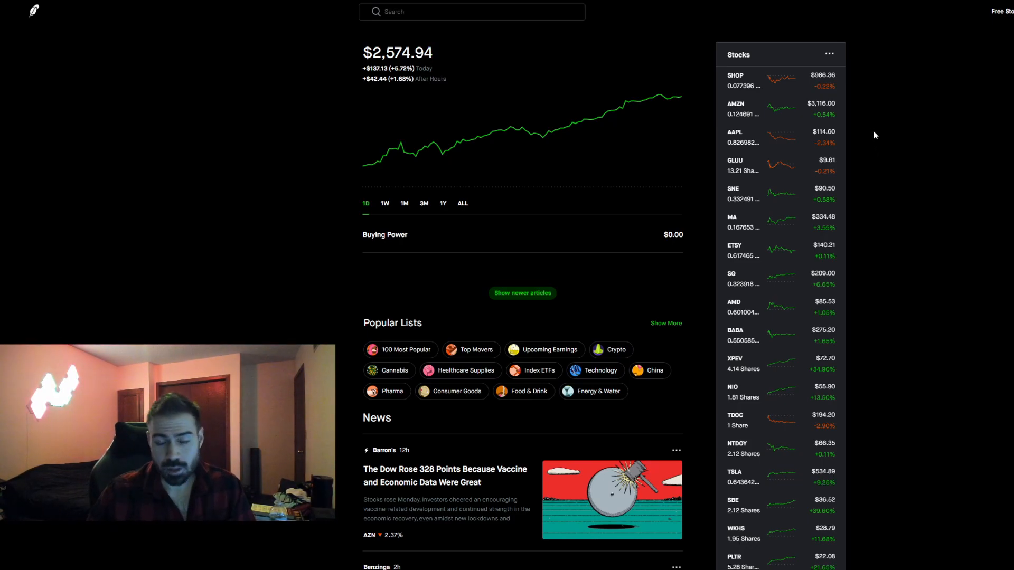
pyautogui.moveTo(884, 193)
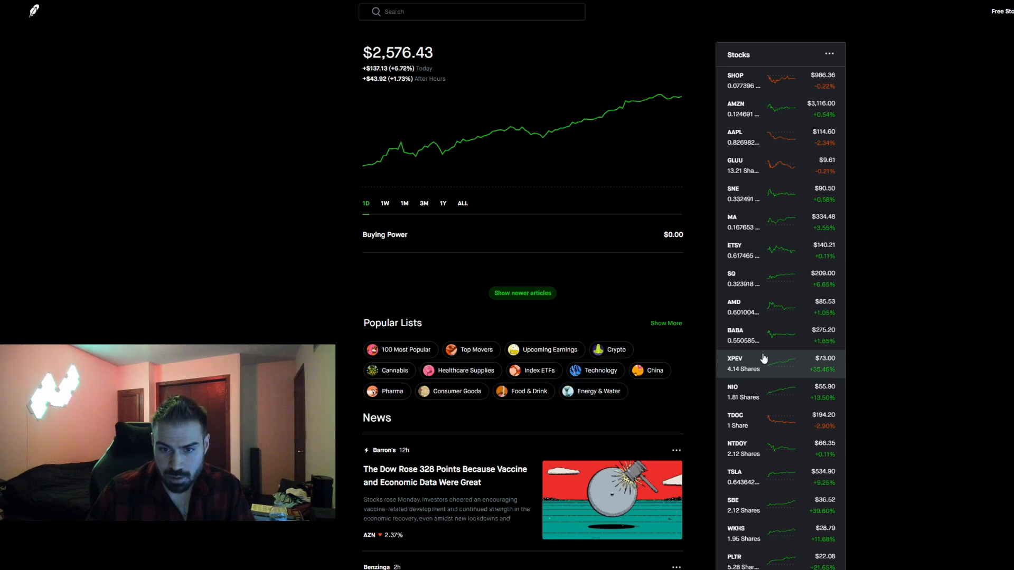
pyautogui.moveTo(794, 328)
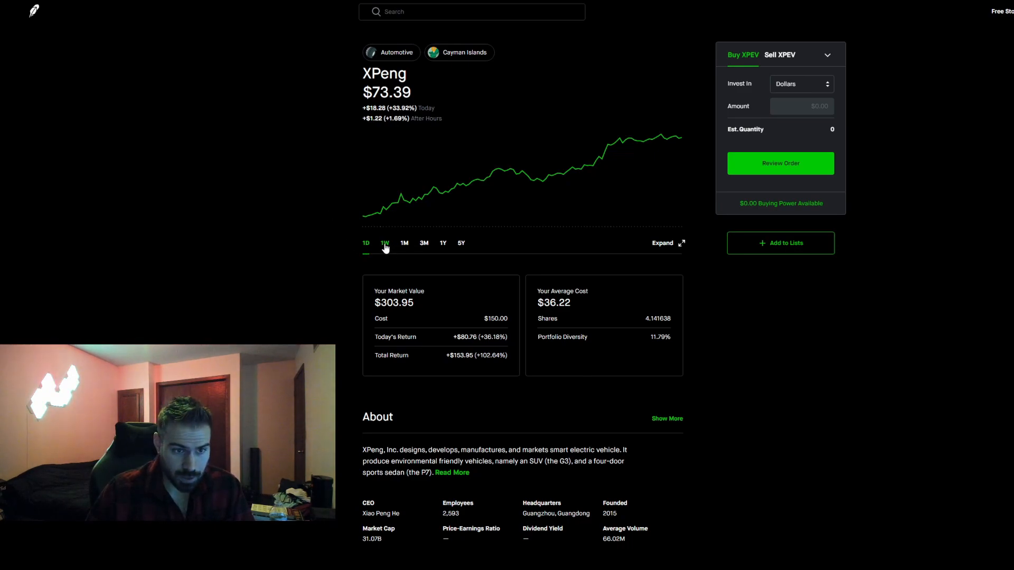
pyautogui.moveTo(396, 249)
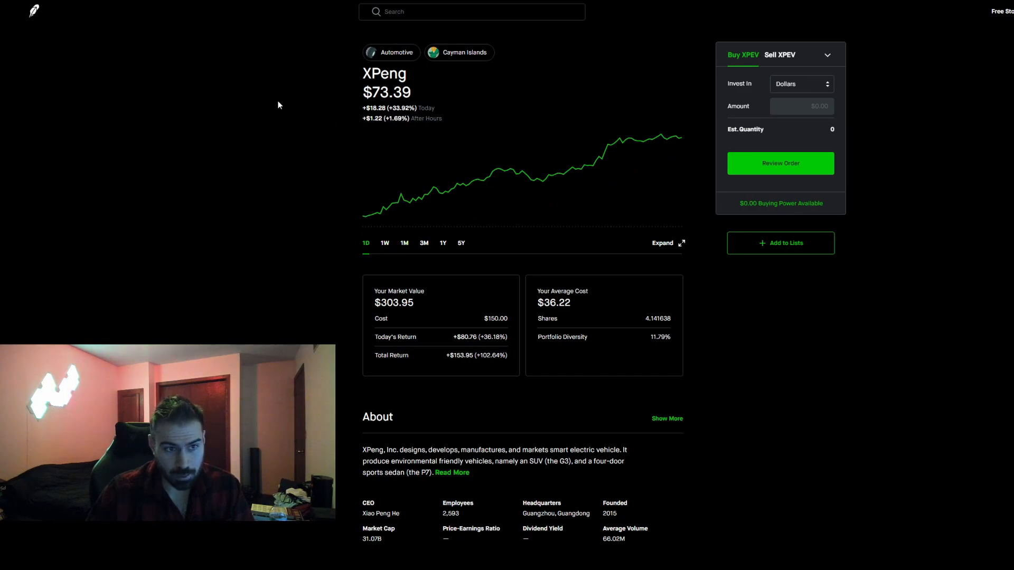
pyautogui.moveTo(350, 127)
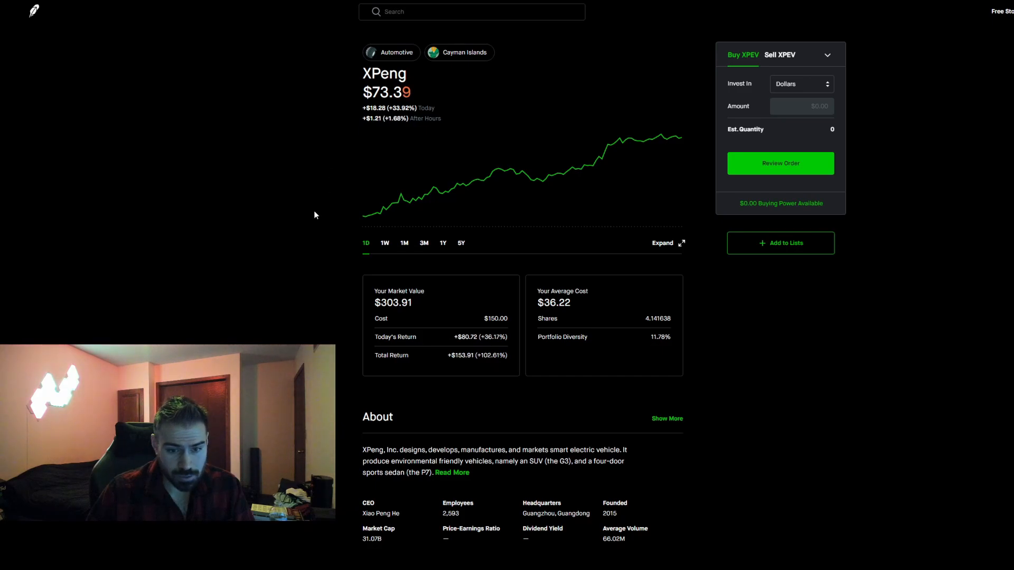
# Scroll the XPeng page to review its returns and $36.22 average cost.
pyautogui.scroll(-3)
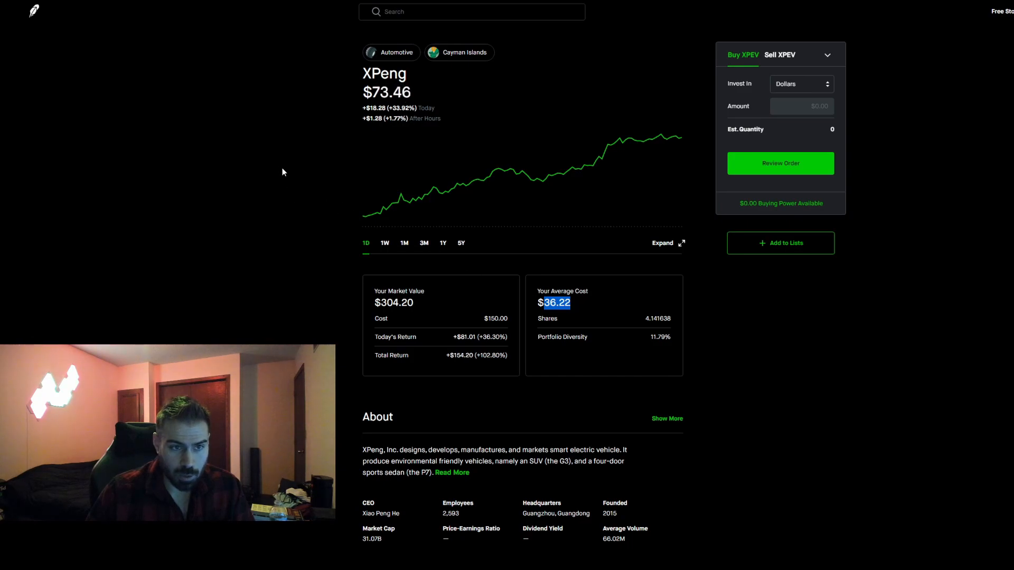
pyautogui.moveTo(312, 139)
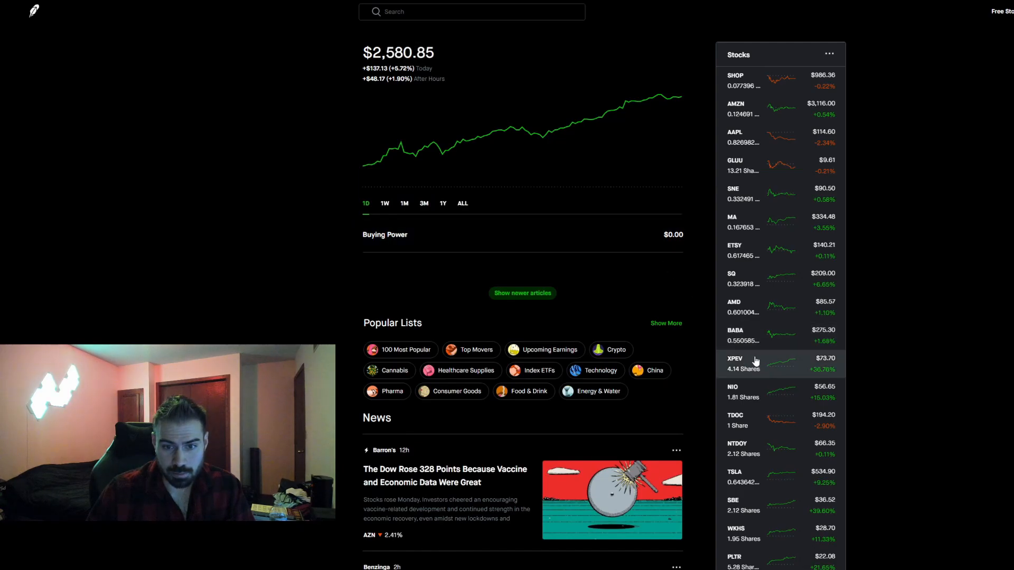
pyautogui.scroll(-3)
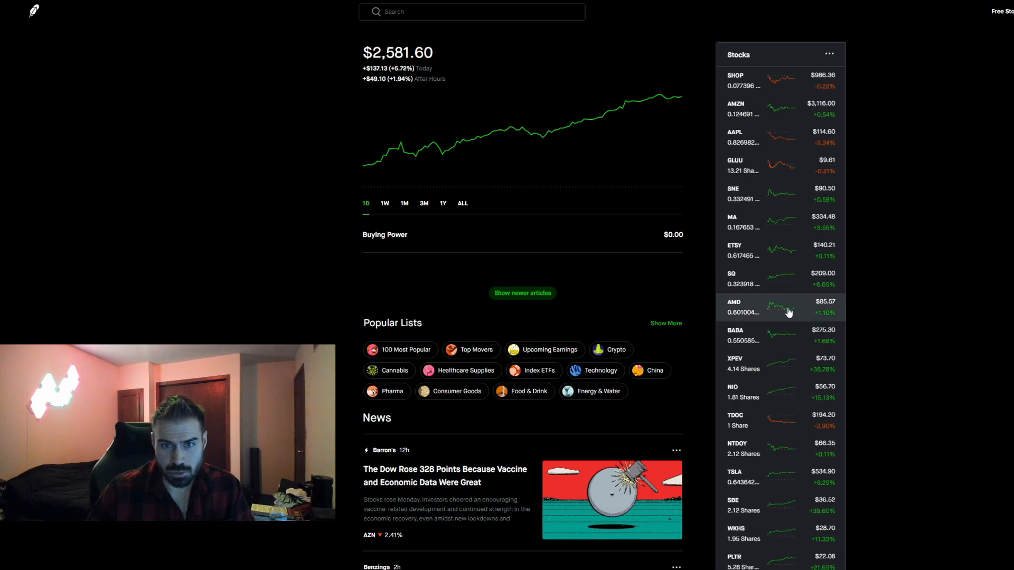
pyautogui.moveTo(753, 117)
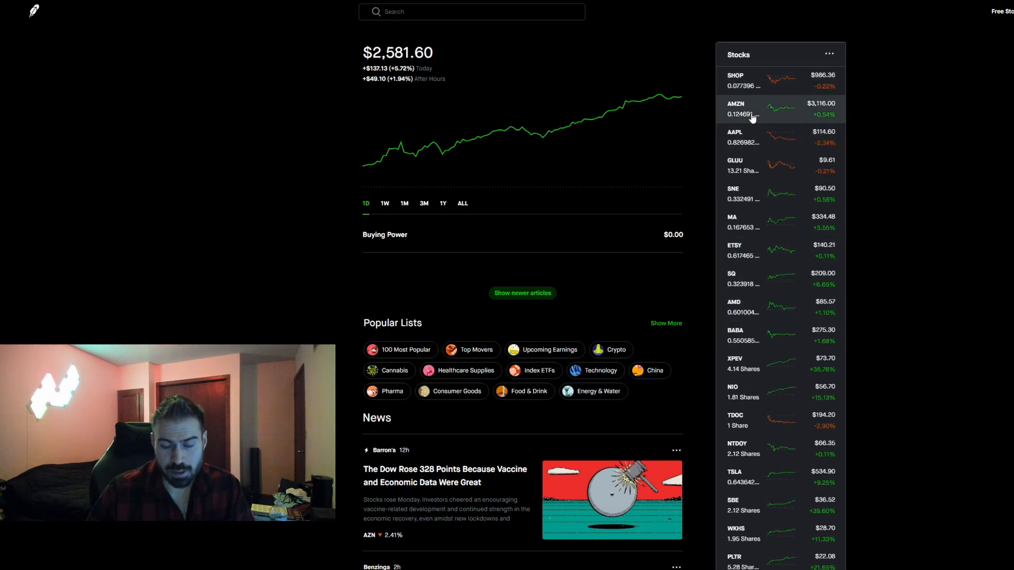
pyautogui.moveTo(754, 169)
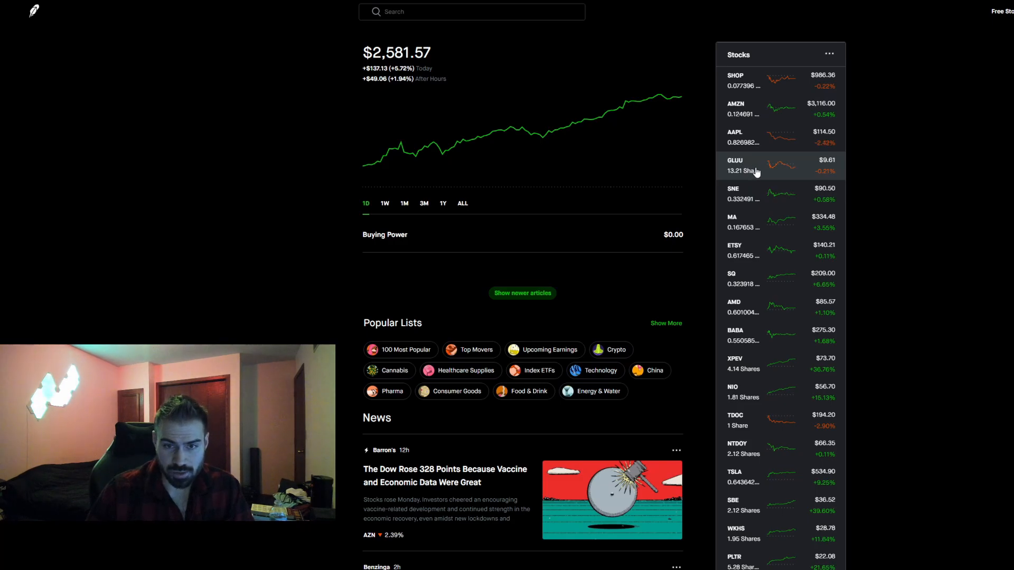
pyautogui.moveTo(753, 198)
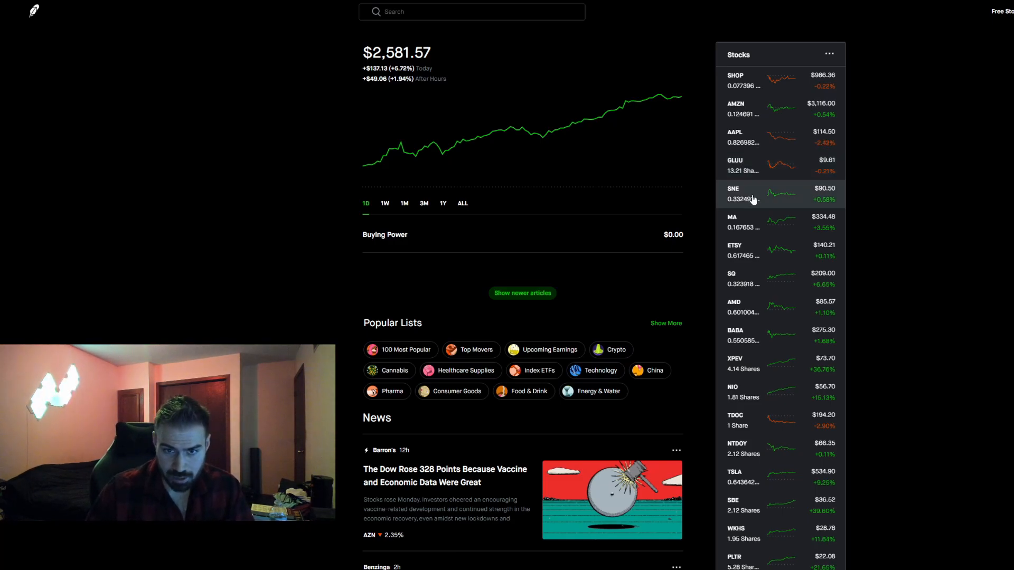
pyautogui.moveTo(760, 226)
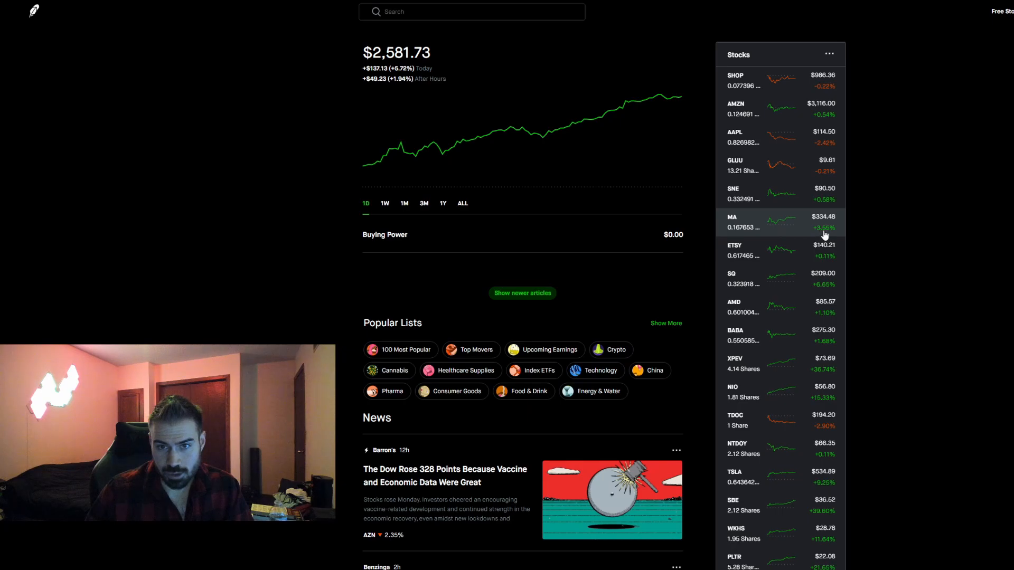
pyautogui.moveTo(832, 146)
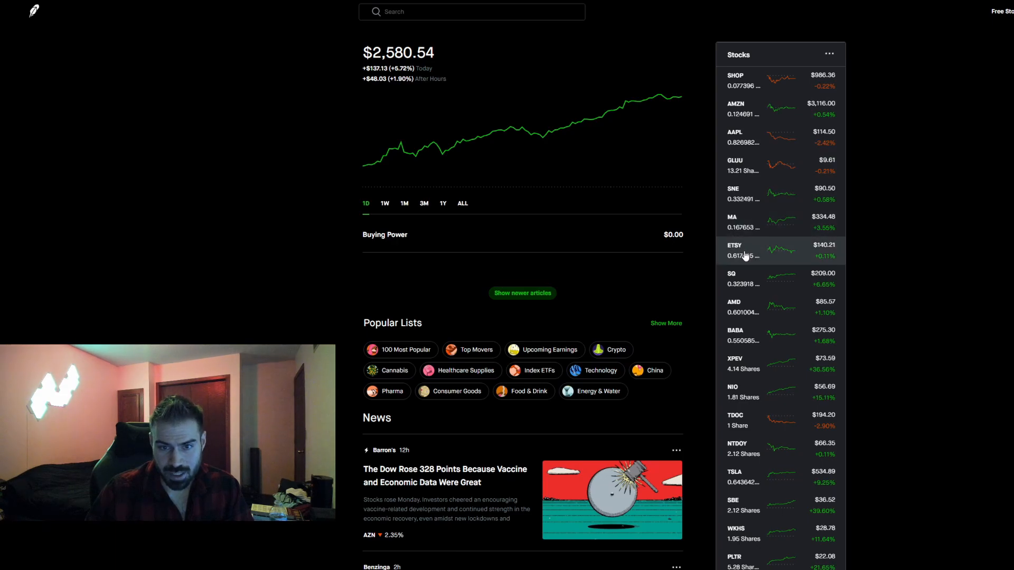
pyautogui.moveTo(762, 256)
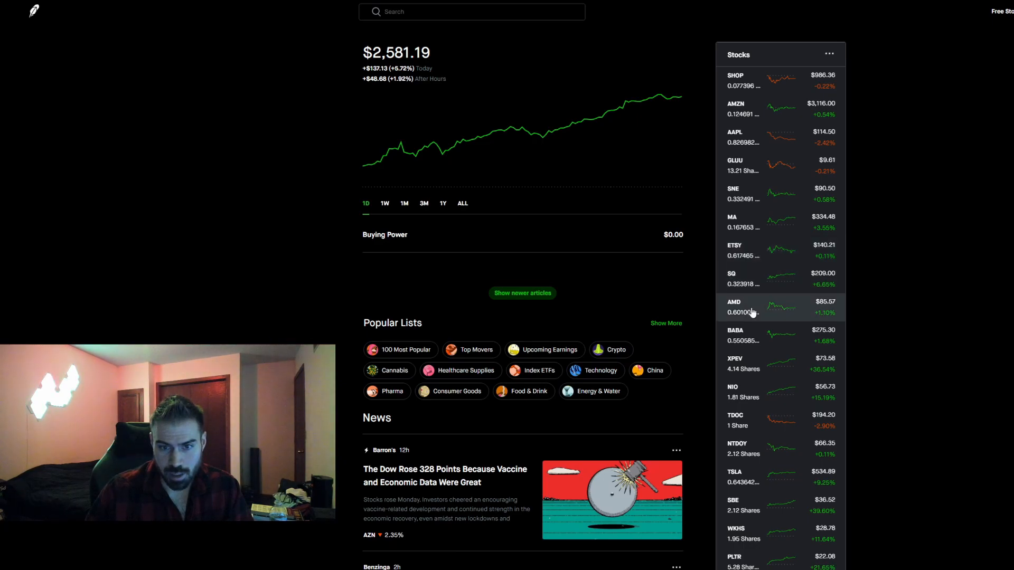
pyautogui.moveTo(760, 339)
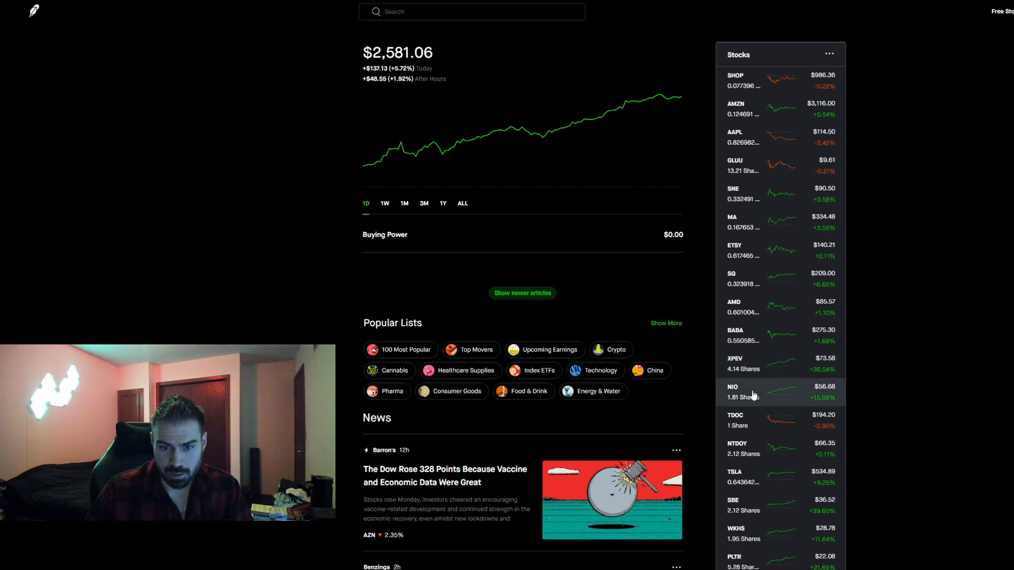
pyautogui.moveTo(764, 424)
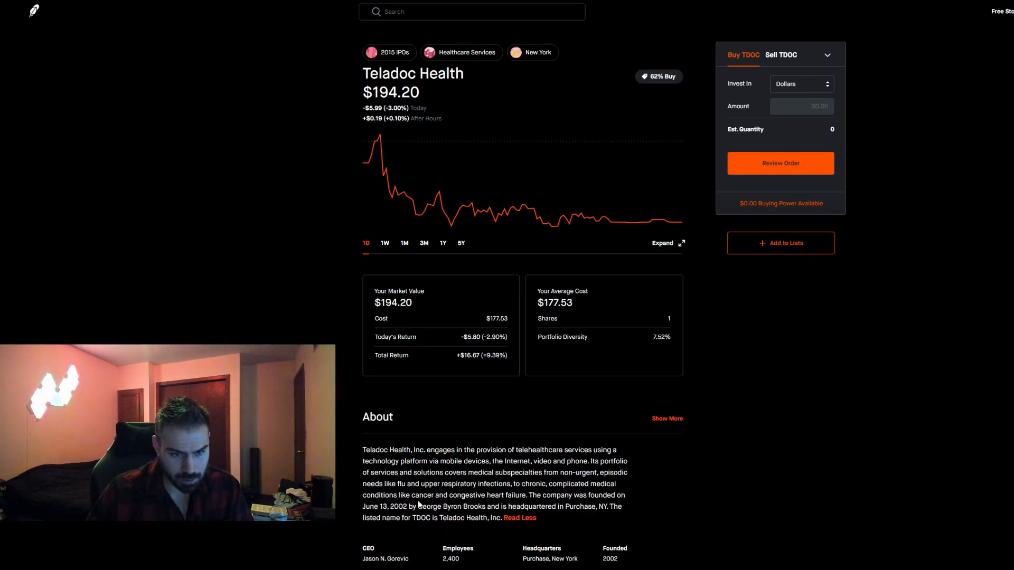
# Review Teladoc's analyst ratings, view its one-week and three-month charts, then return to the dashboard.
pyautogui.scroll(-3)
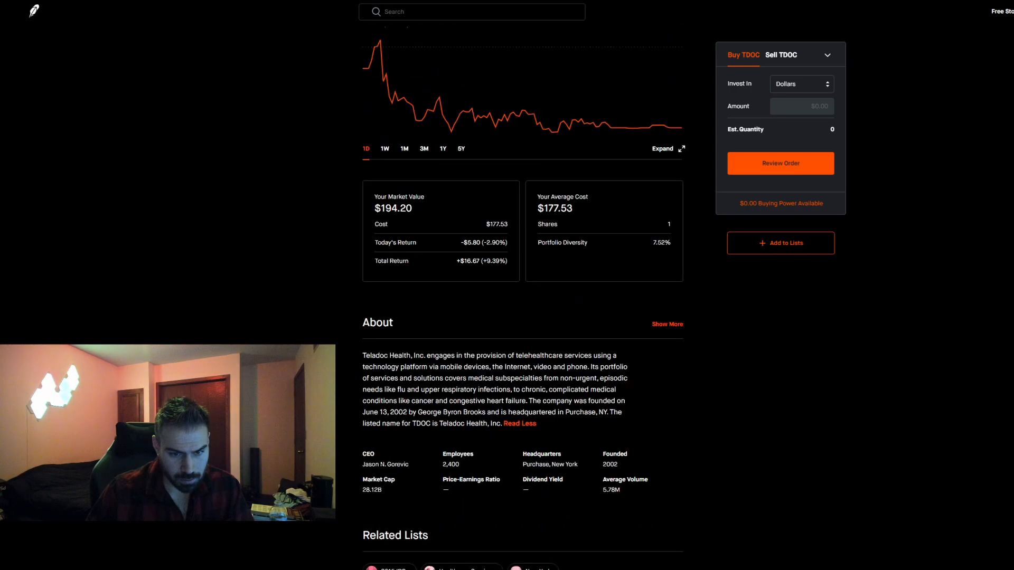
pyautogui.scroll(-3)
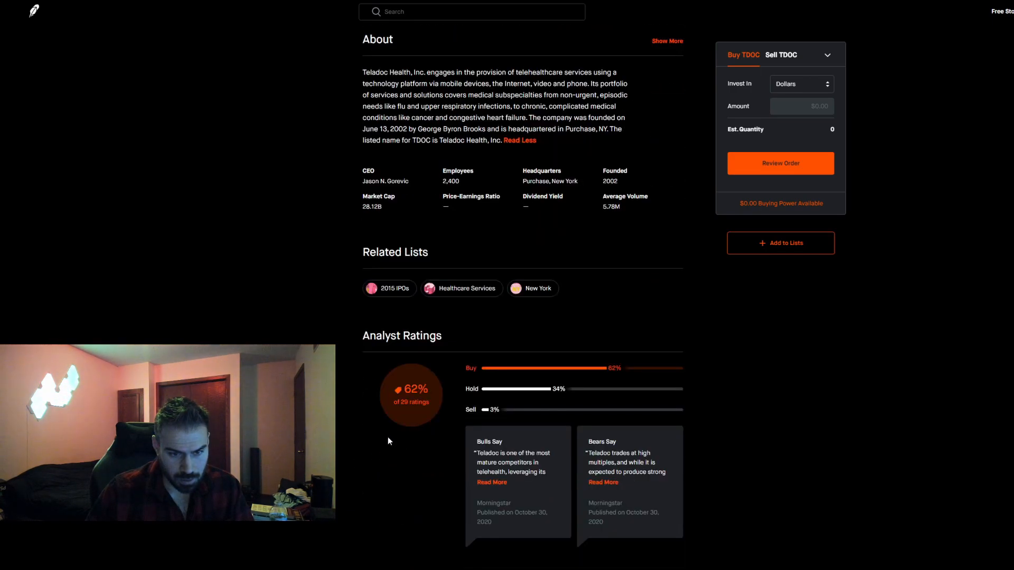
pyautogui.scroll(3)
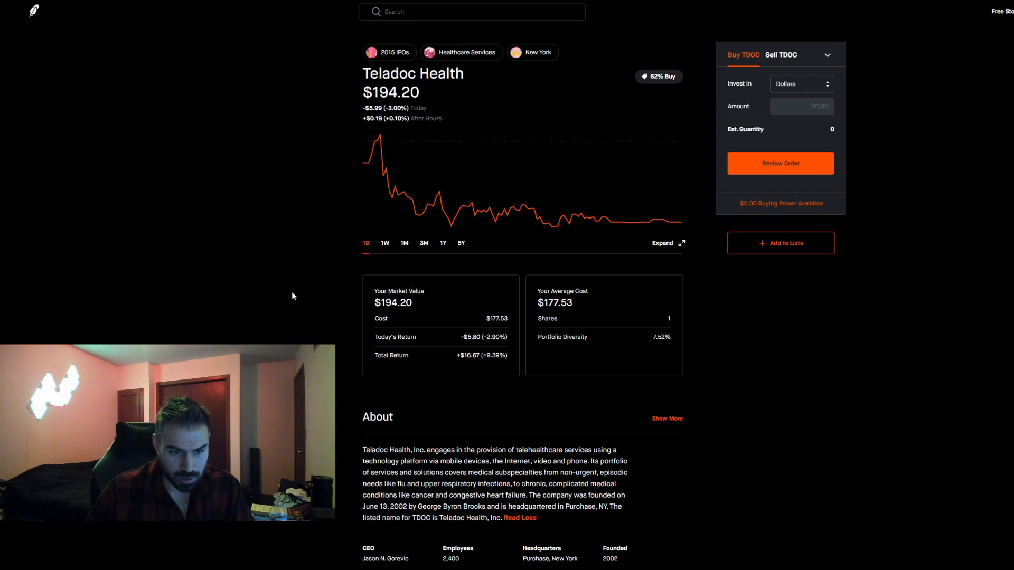
pyautogui.moveTo(344, 228)
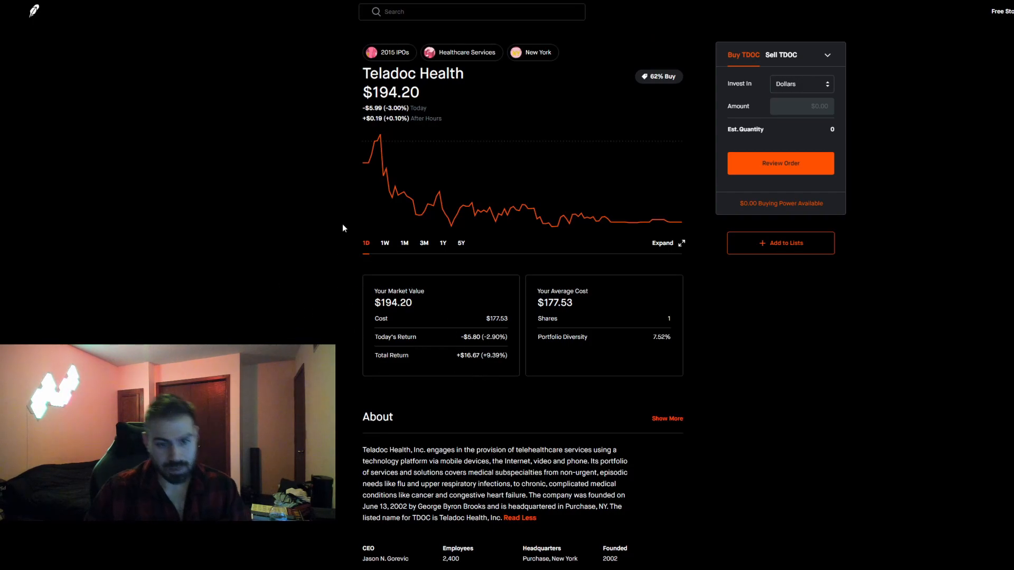
pyautogui.moveTo(508, 398)
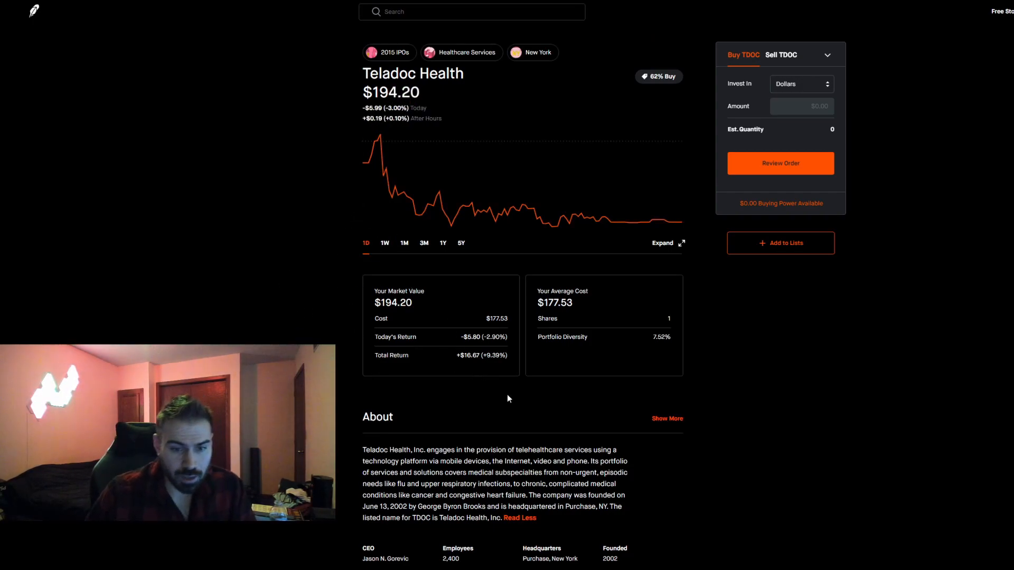
pyautogui.doubleClick(537, 450)
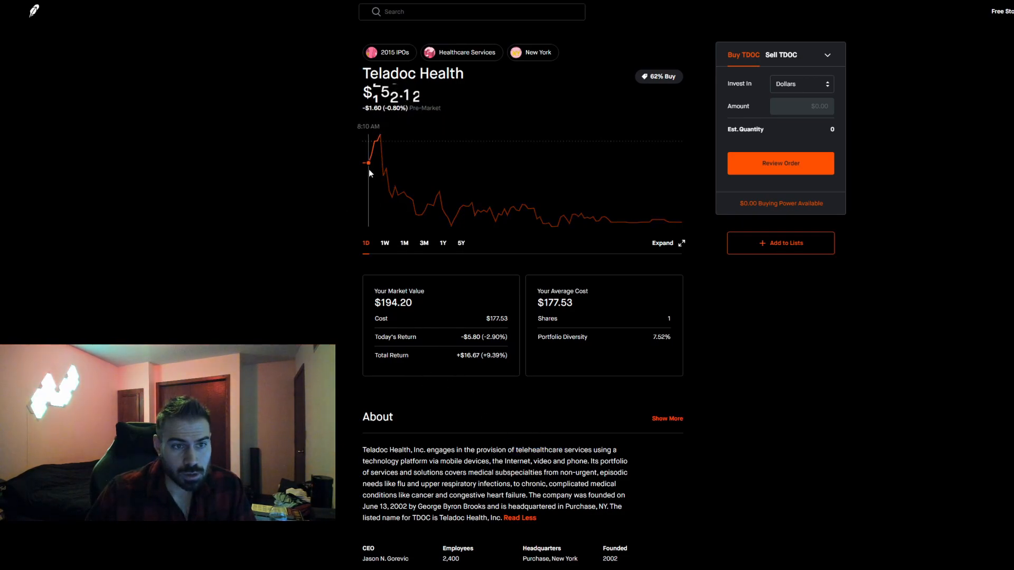
pyautogui.click(385, 243)
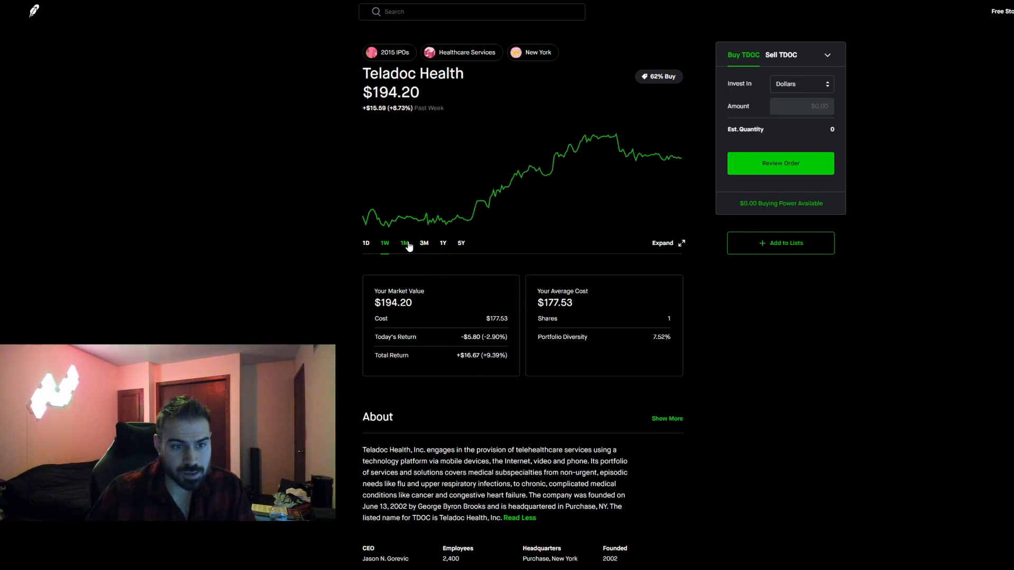
pyautogui.click(425, 243)
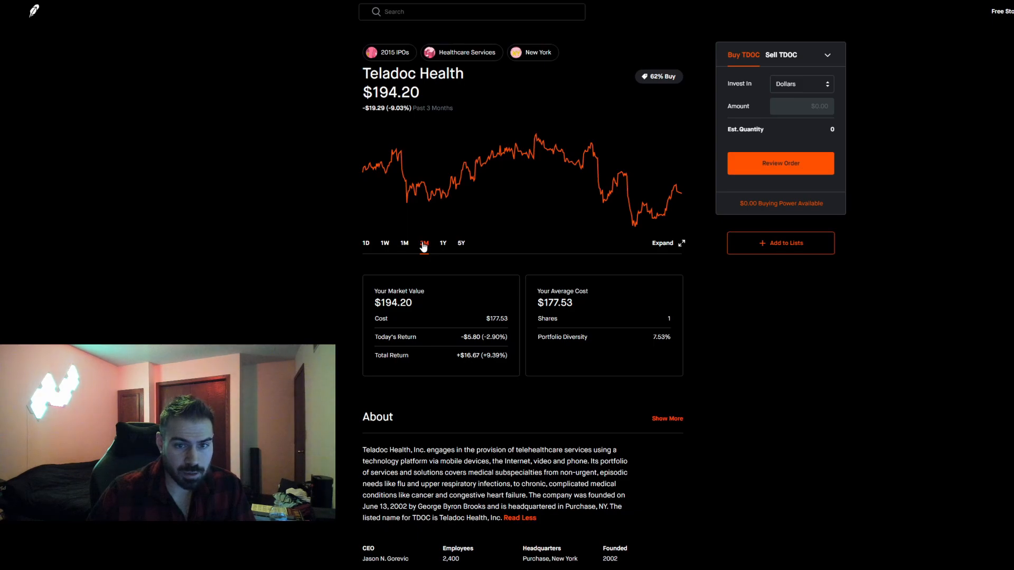
pyautogui.click(424, 243)
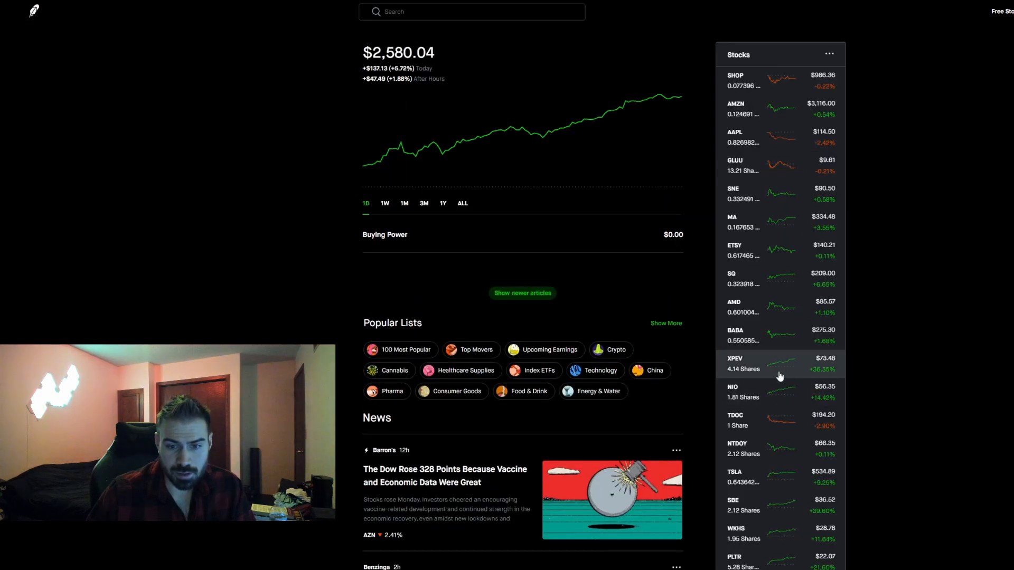
pyautogui.scroll(-3)
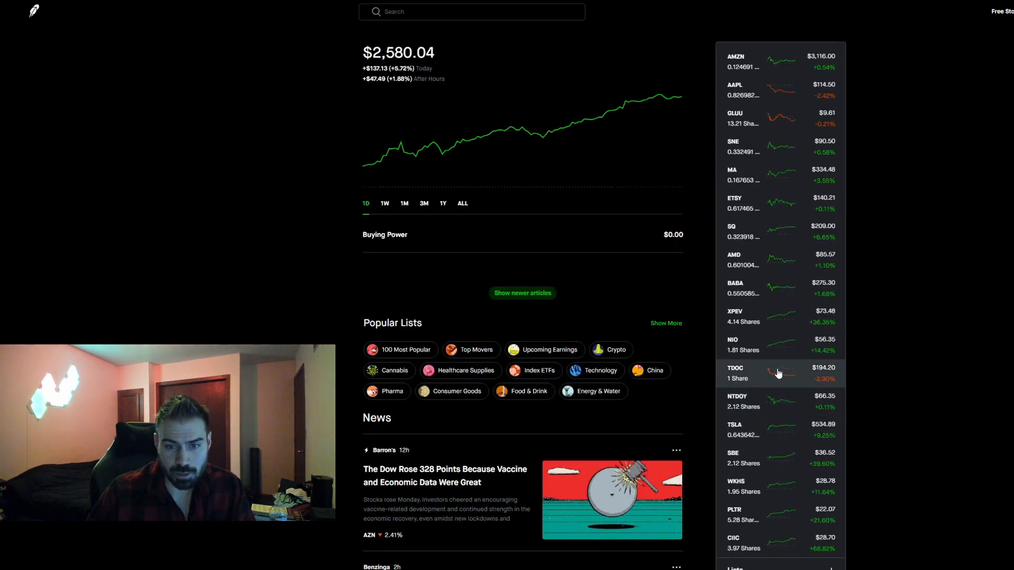
pyautogui.moveTo(821, 421)
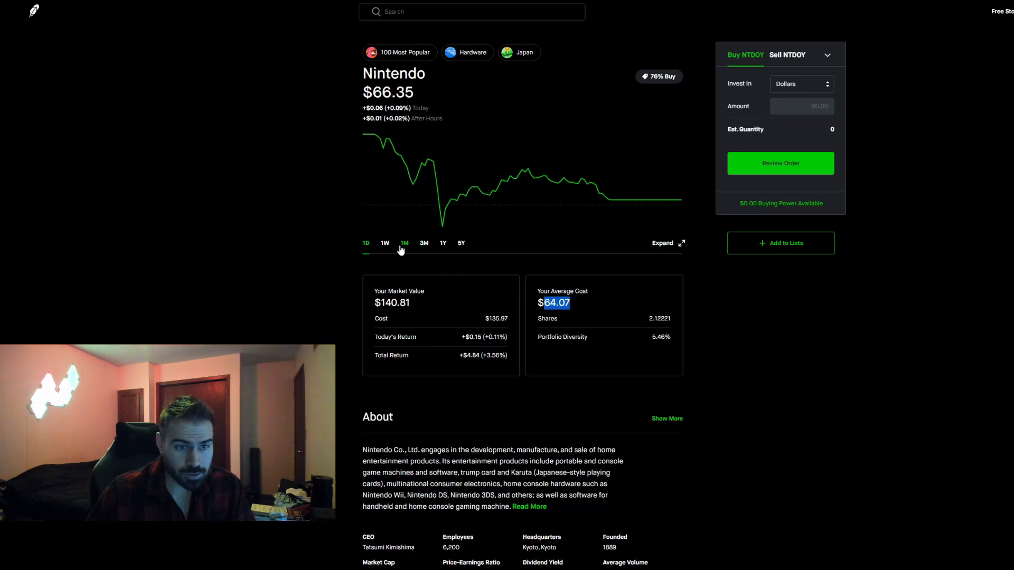
pyautogui.scroll(-3)
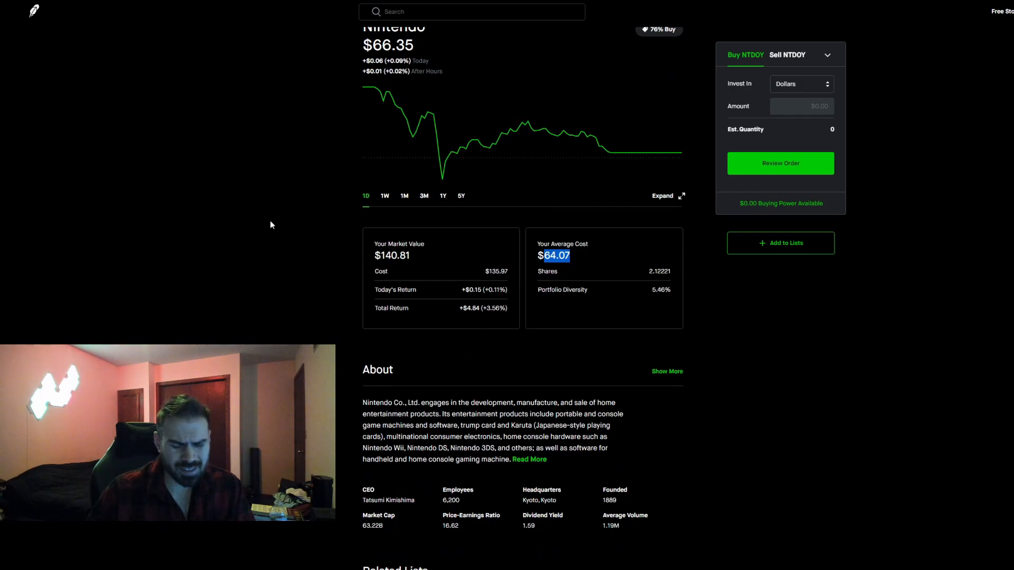
pyautogui.scroll(-3)
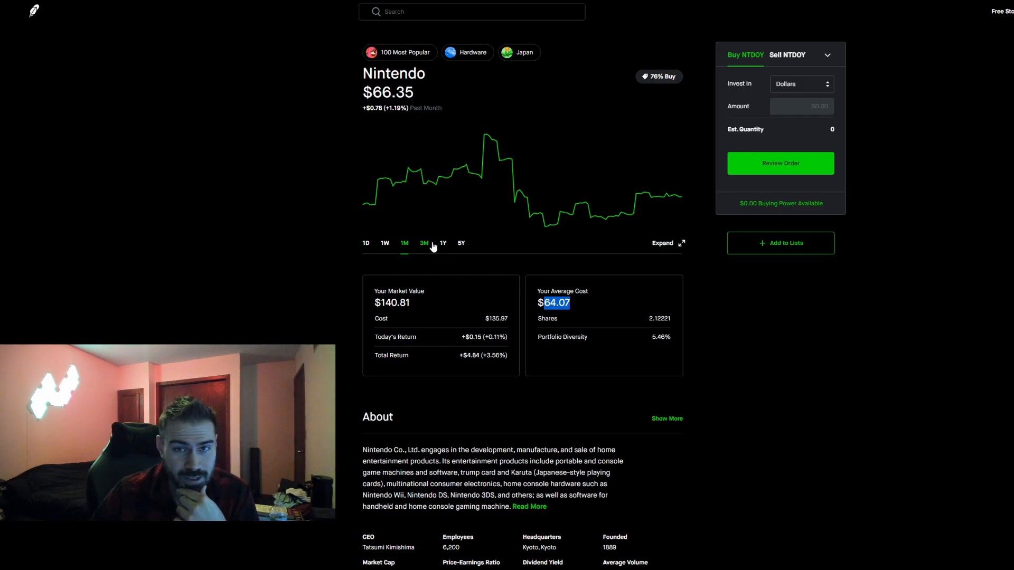
pyautogui.click(365, 243)
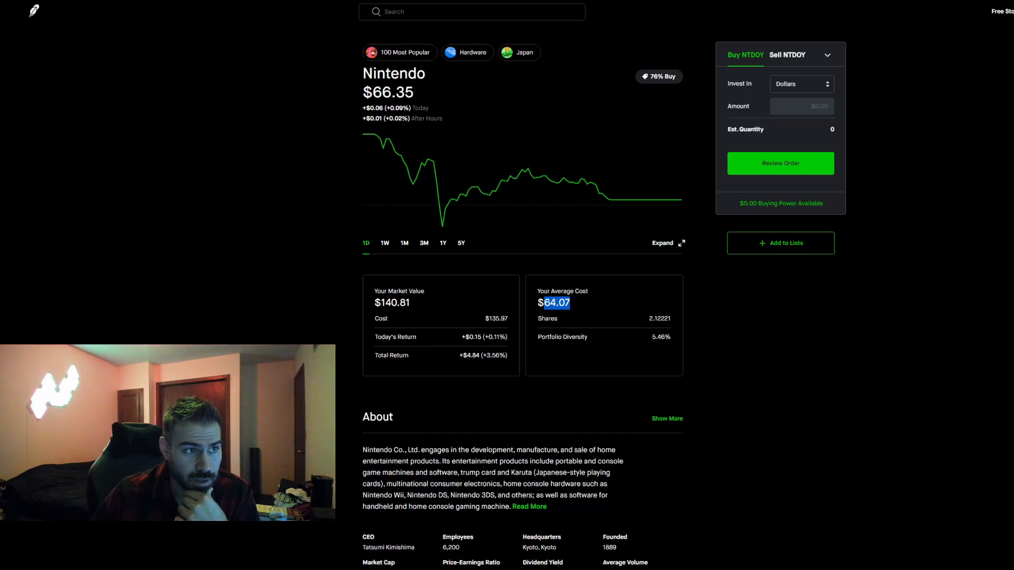
pyautogui.click(32, 12)
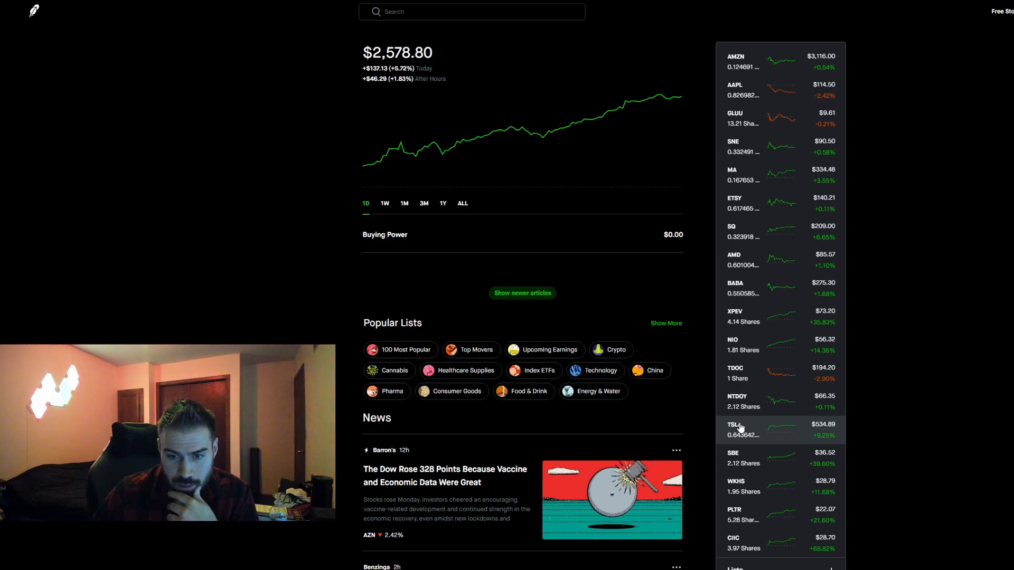
pyautogui.click(738, 430)
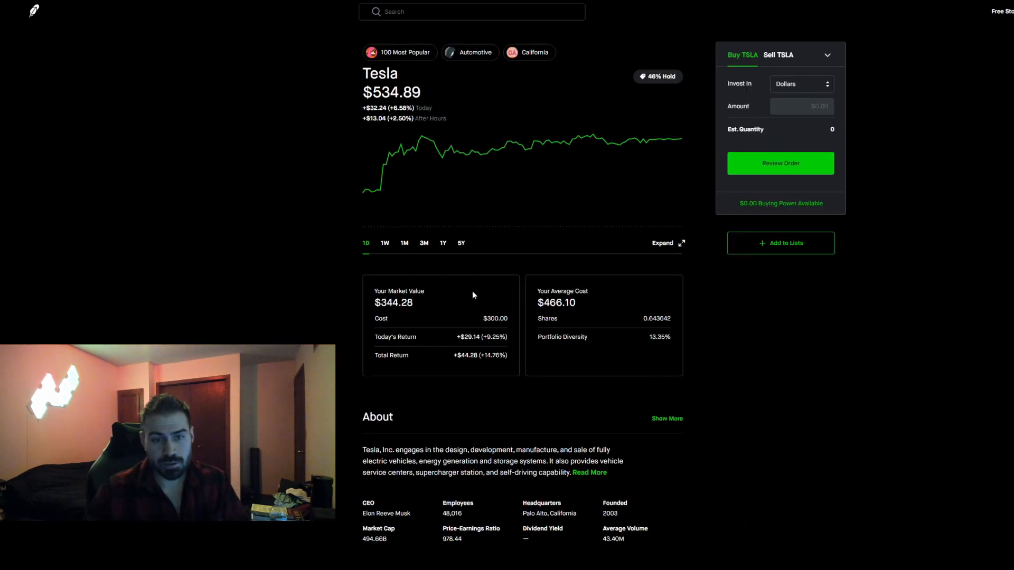
pyautogui.moveTo(410, 270)
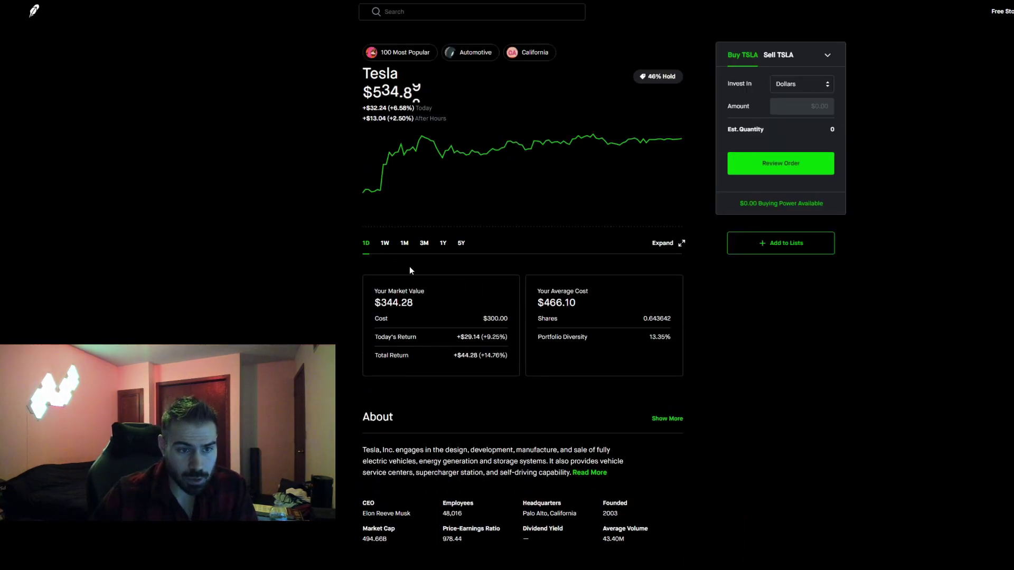
pyautogui.click(403, 243)
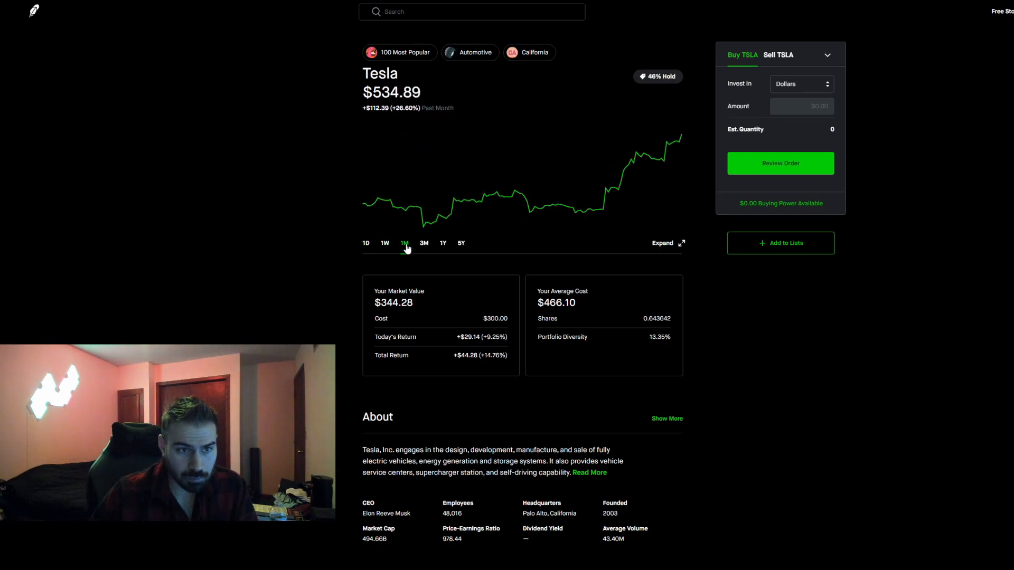
pyautogui.moveTo(603, 208)
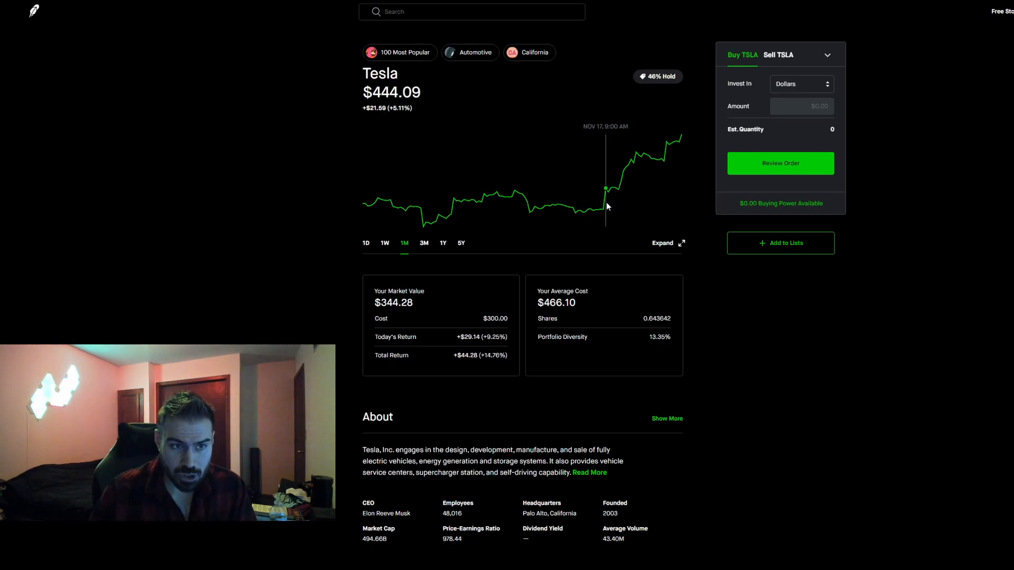
pyautogui.moveTo(603, 207)
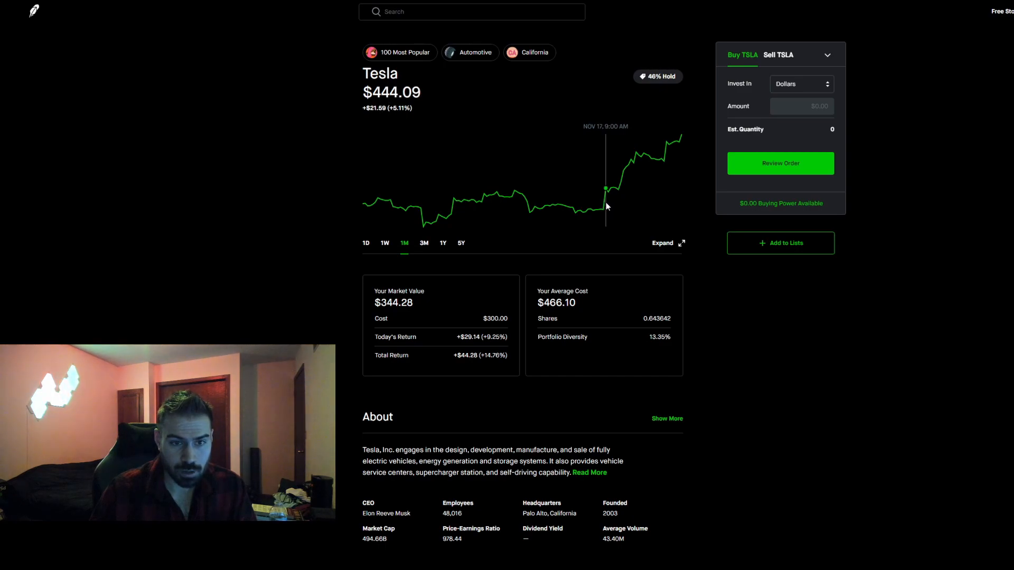
pyautogui.moveTo(603, 208)
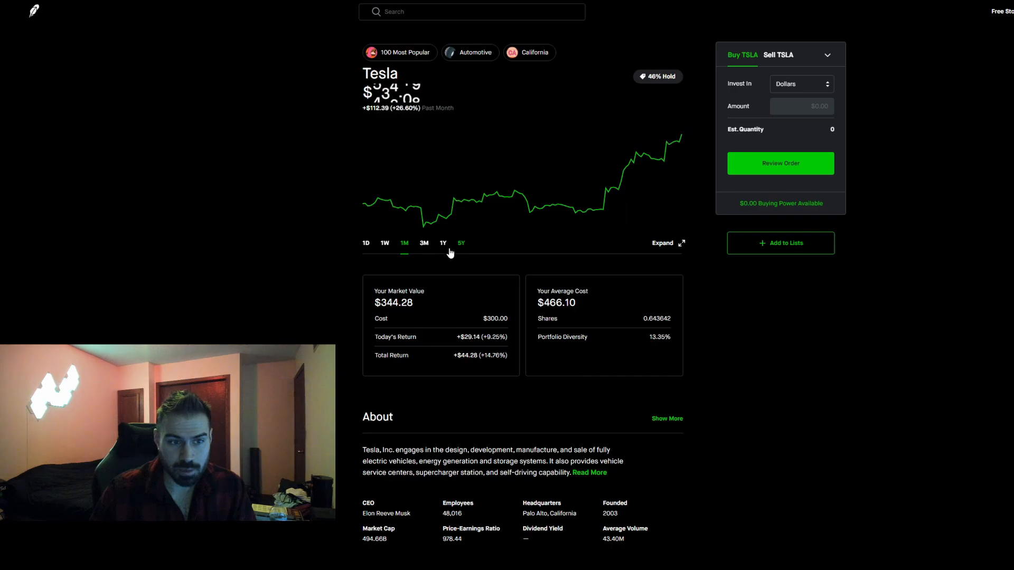
pyautogui.click(365, 243)
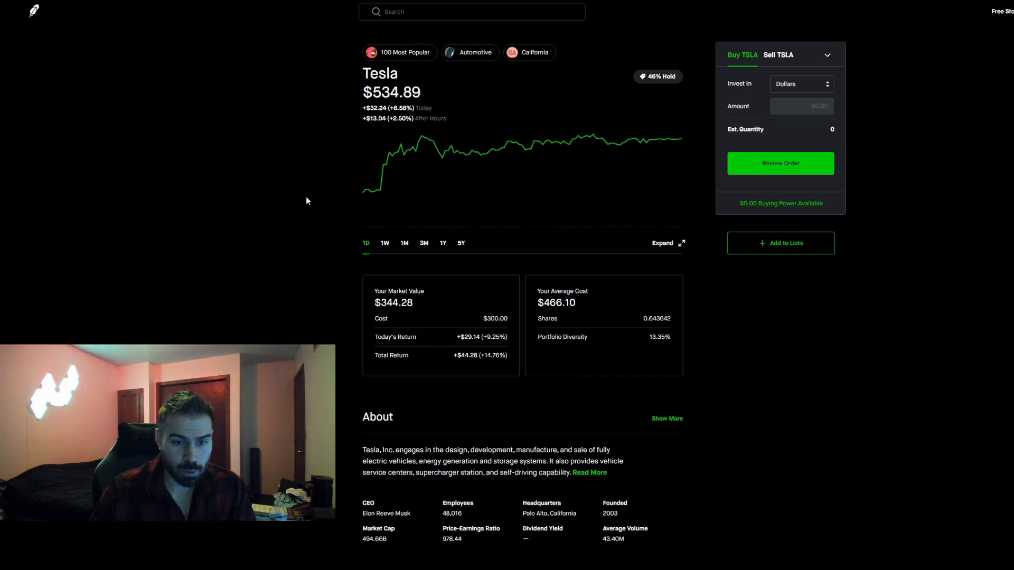
pyautogui.moveTo(339, 191)
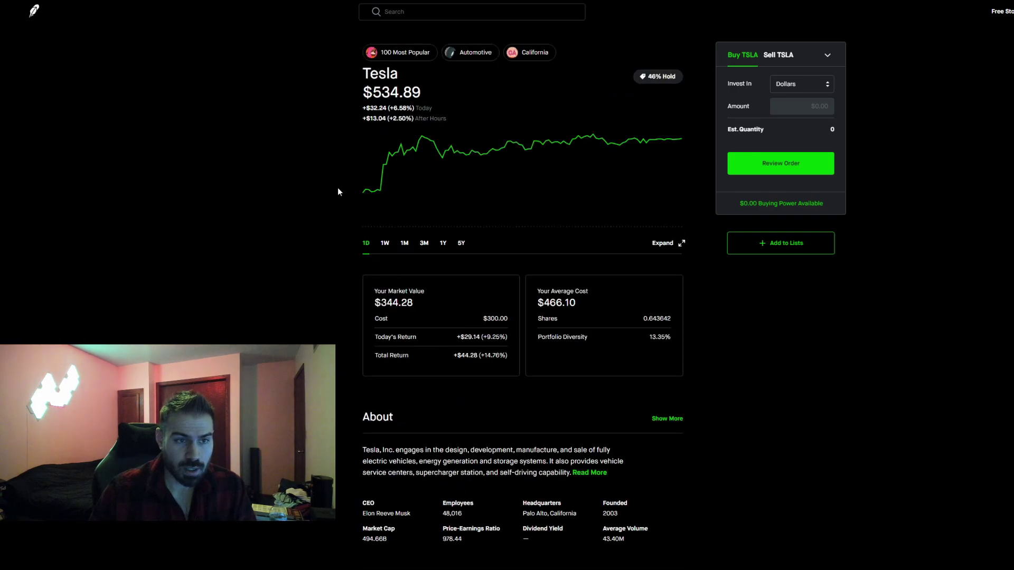
pyautogui.moveTo(325, 316)
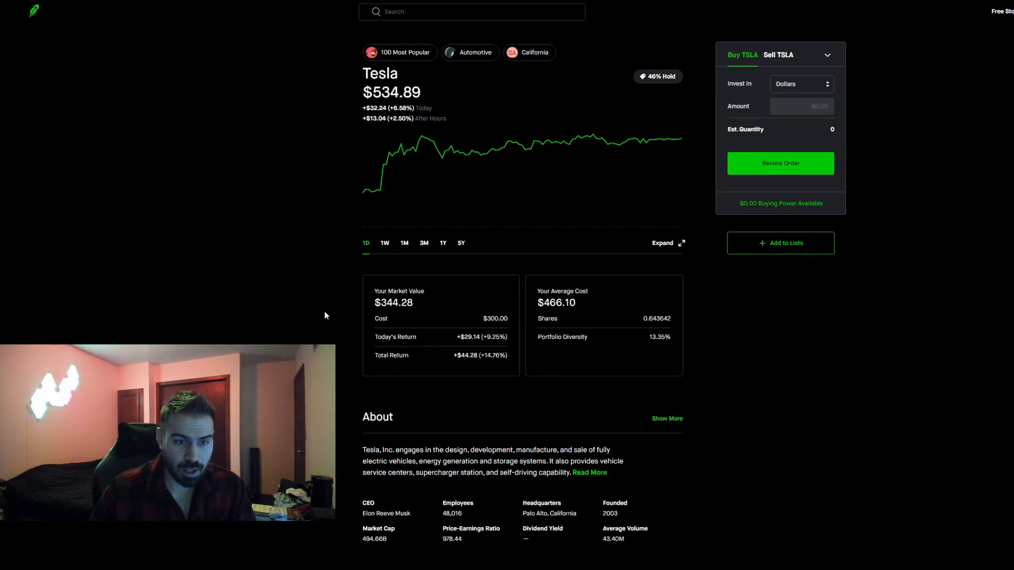
pyautogui.moveTo(426, 96)
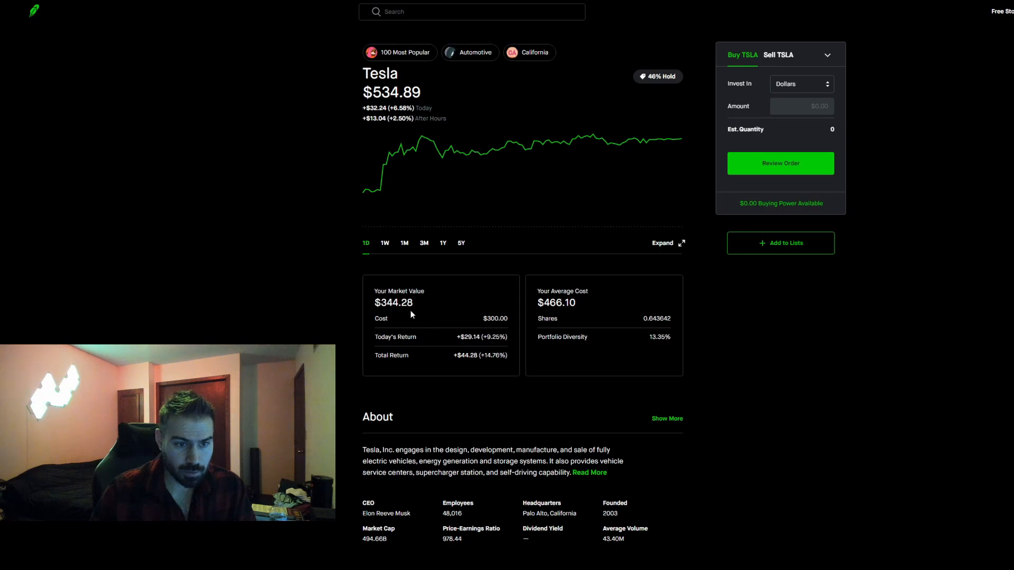
pyautogui.moveTo(441, 372)
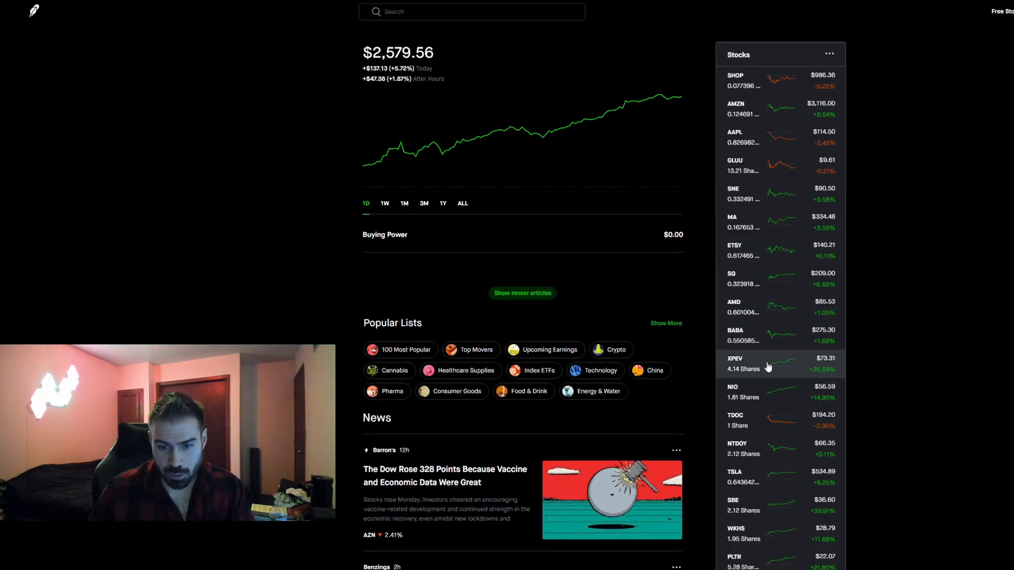
pyautogui.scroll(-3)
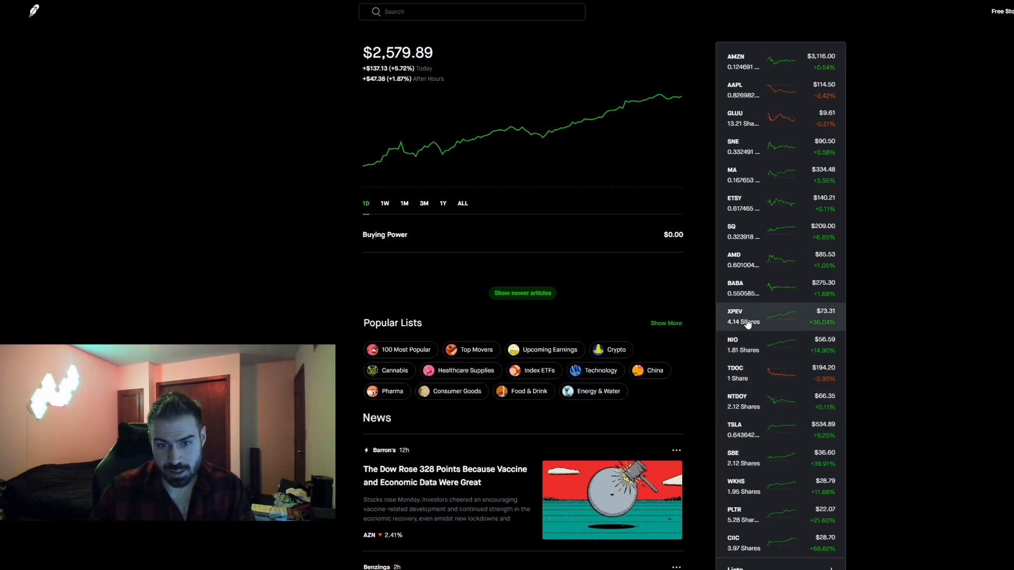
pyautogui.moveTo(759, 447)
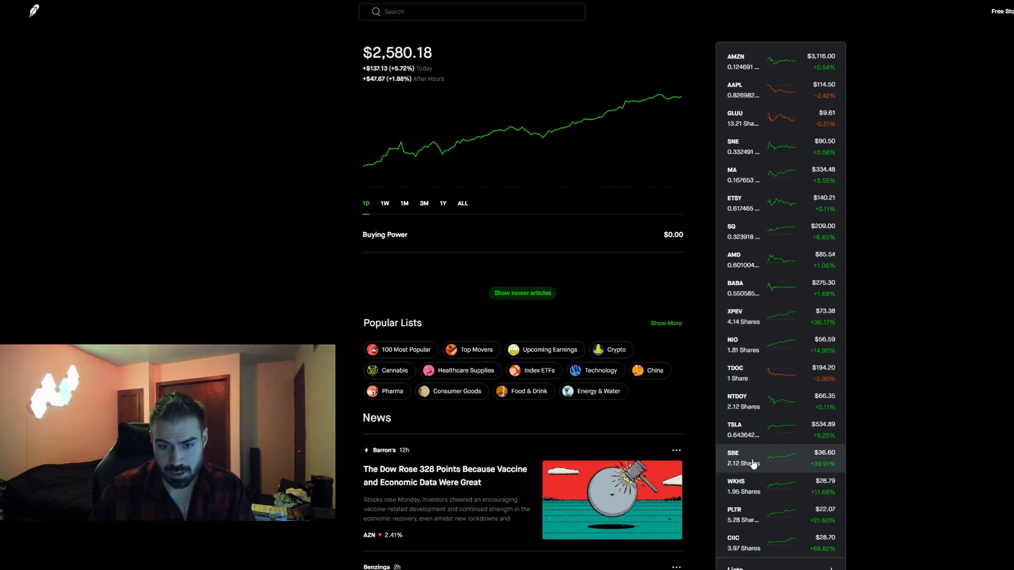
pyautogui.click(756, 457)
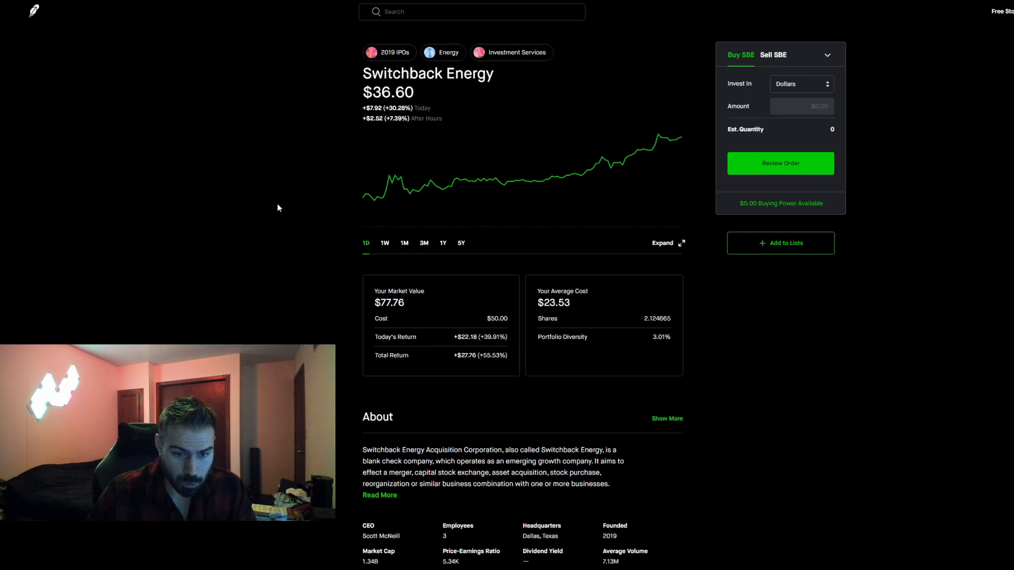
pyautogui.scroll(-3)
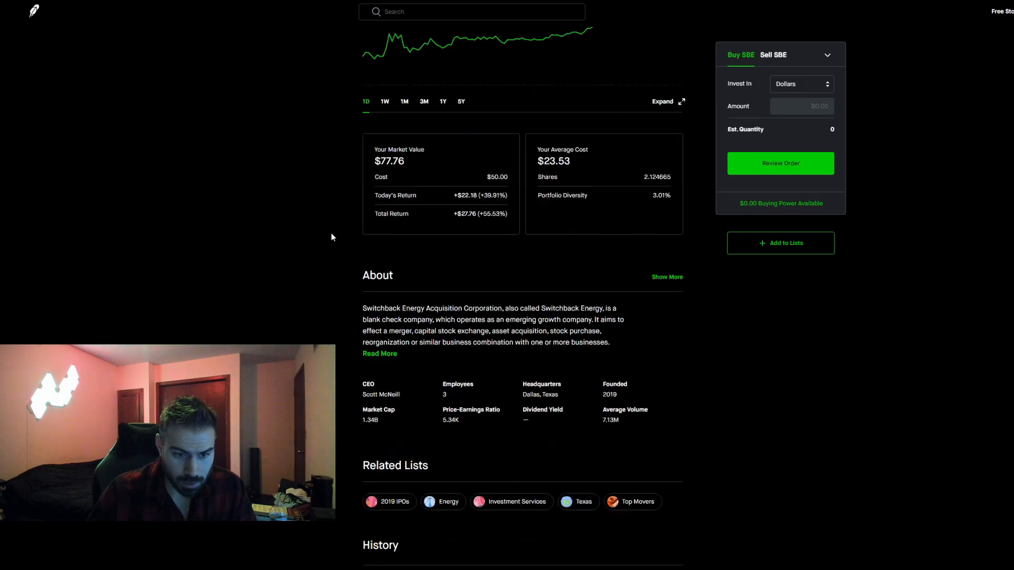
pyautogui.scroll(-3)
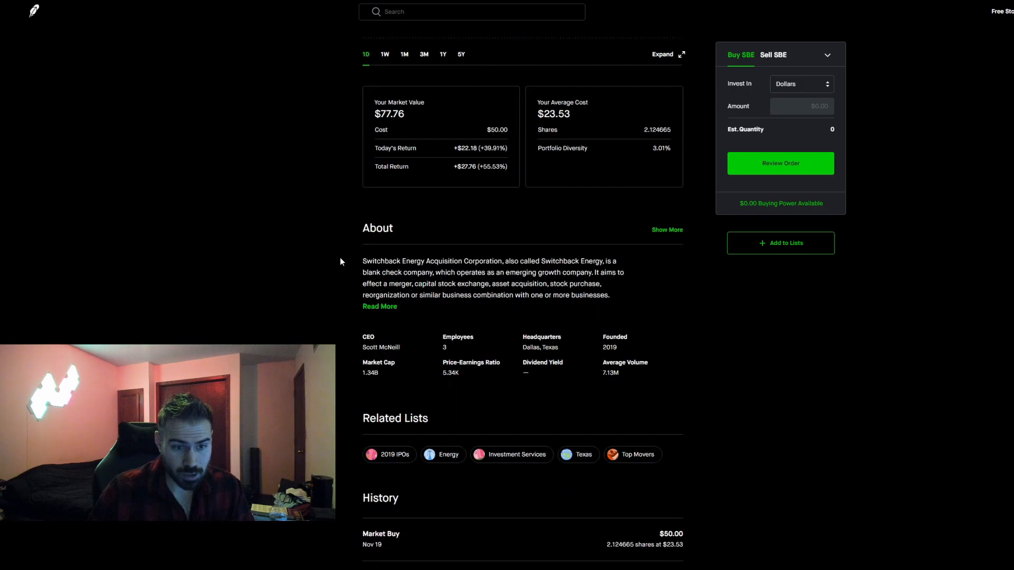
pyautogui.scroll(3)
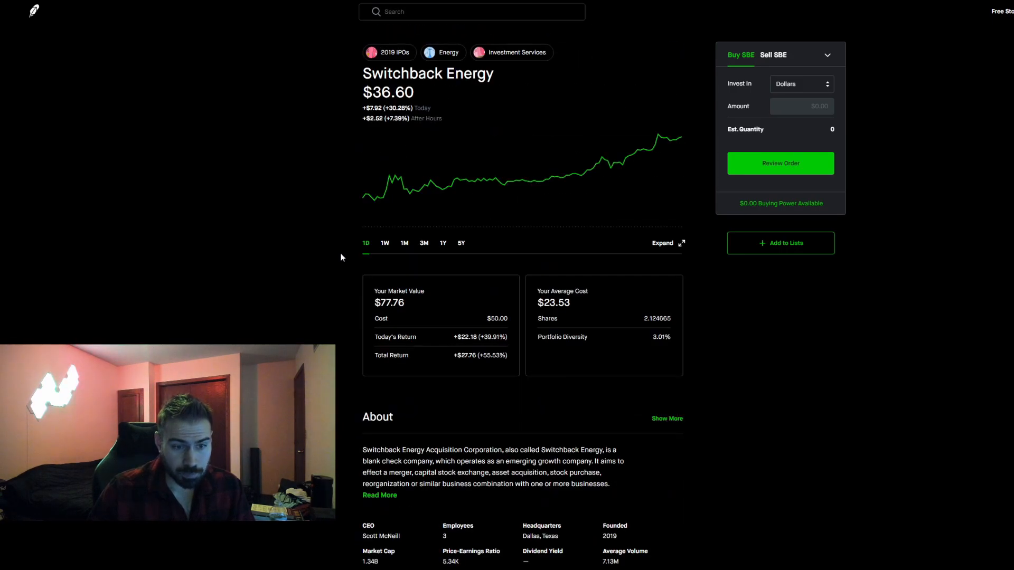
pyautogui.moveTo(384, 245)
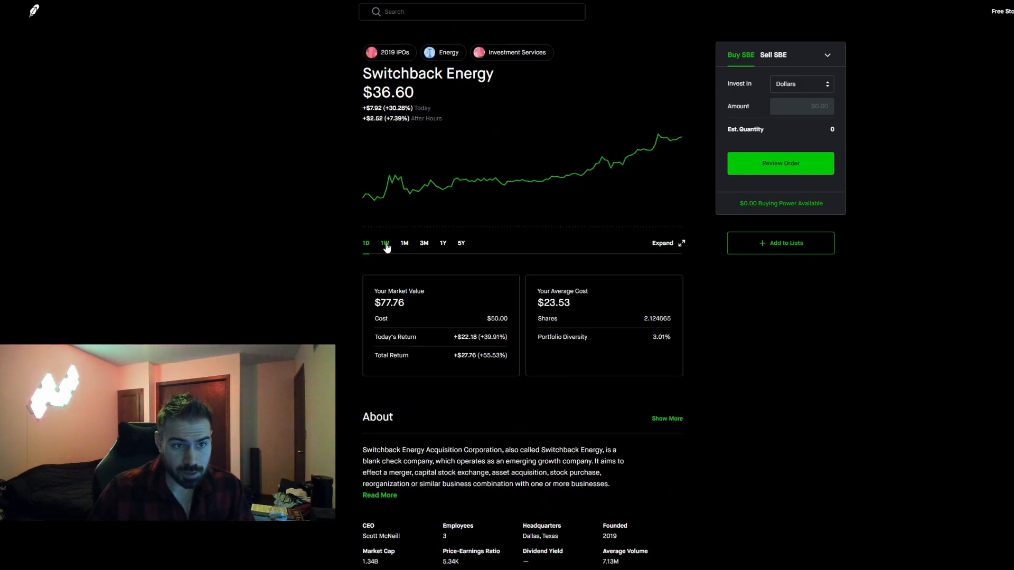
pyautogui.click(385, 243)
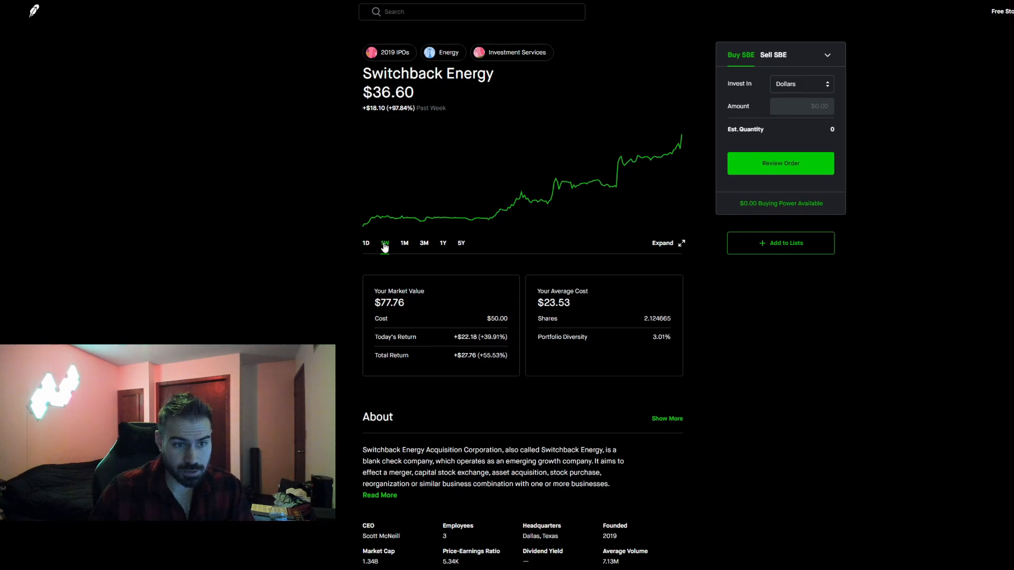
pyautogui.click(365, 243)
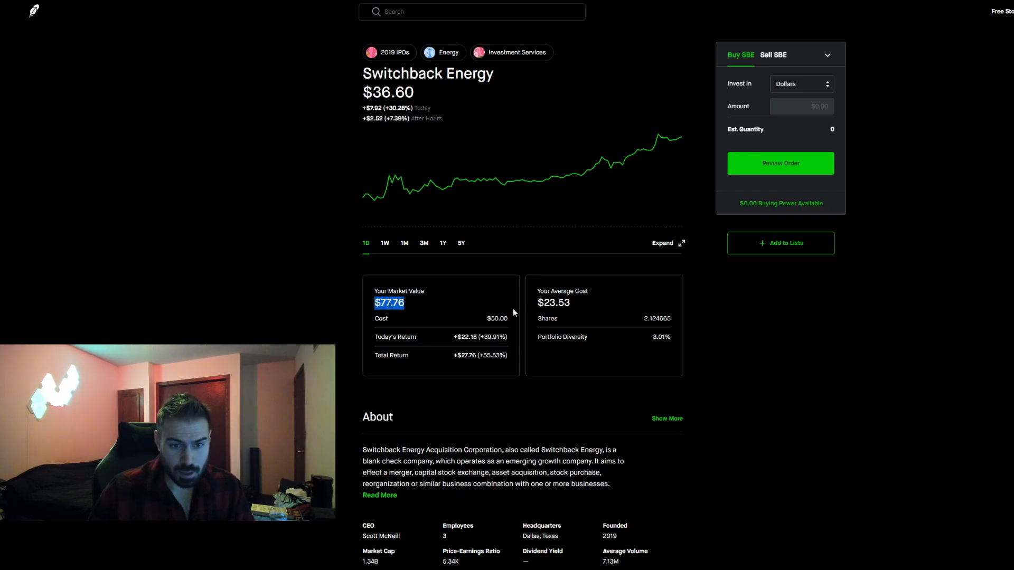
pyautogui.moveTo(572, 306)
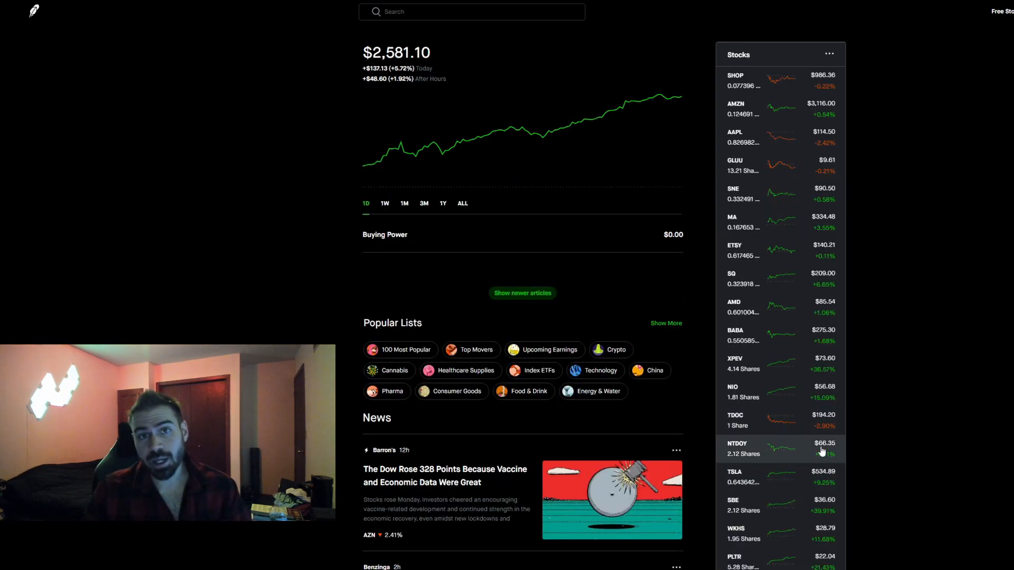
pyautogui.scroll(-3)
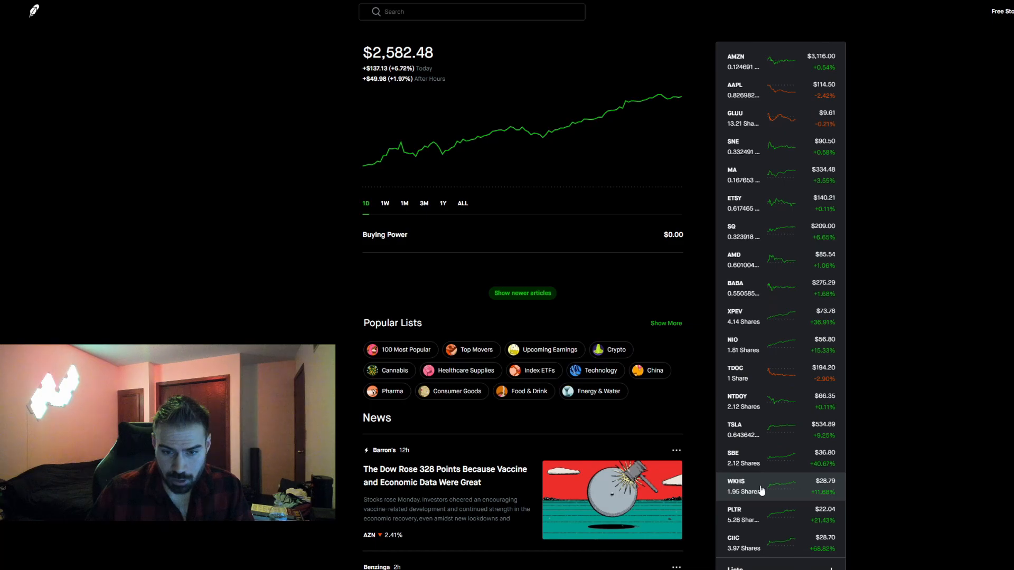
pyautogui.click(760, 485)
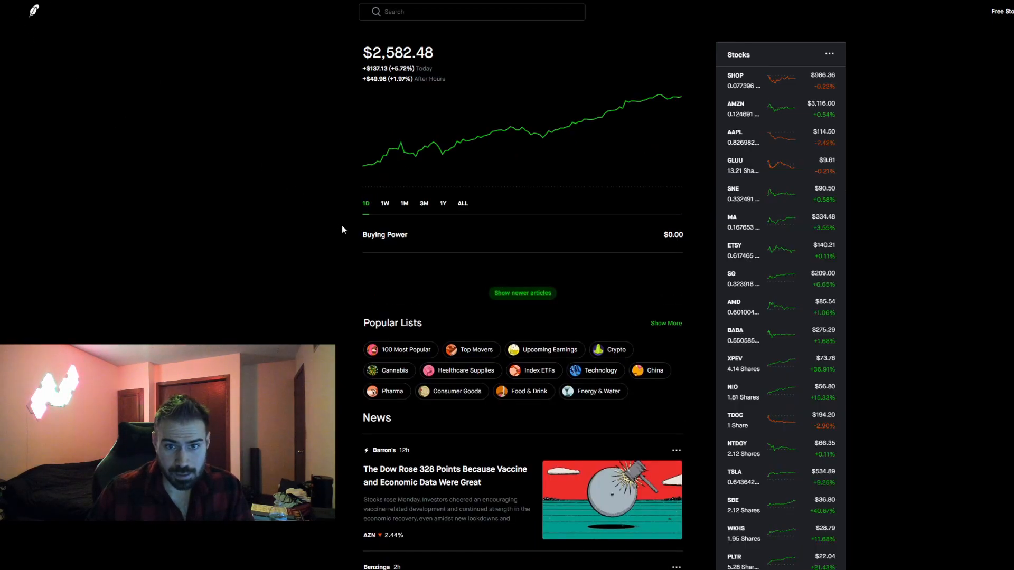
pyautogui.scroll(-3)
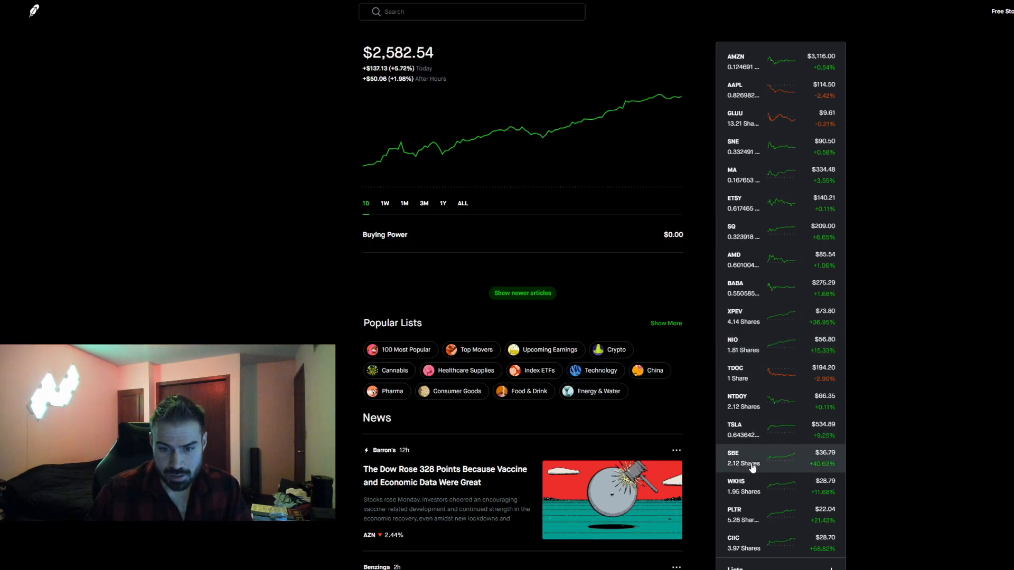
pyautogui.moveTo(773, 456)
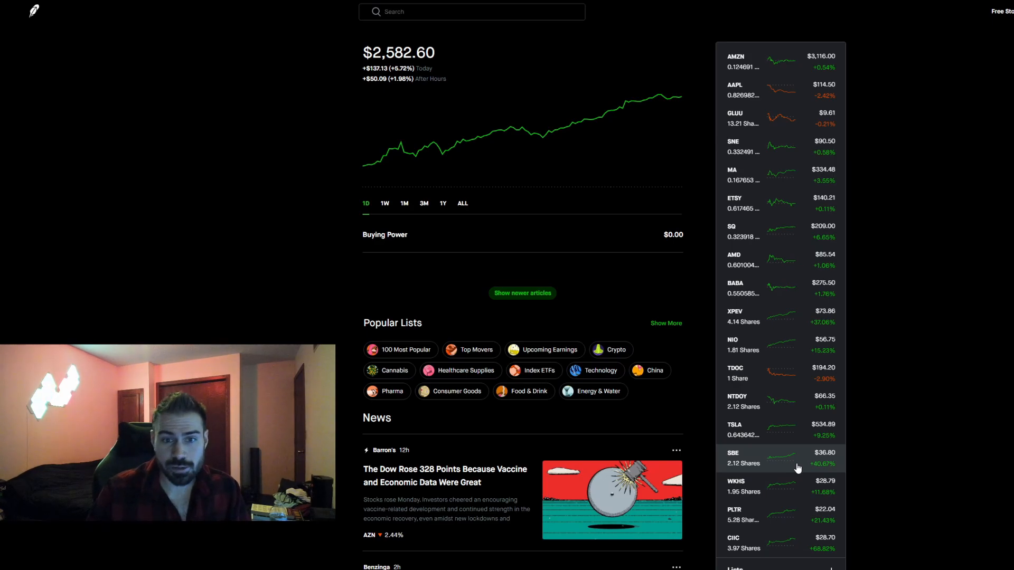
pyautogui.moveTo(885, 469)
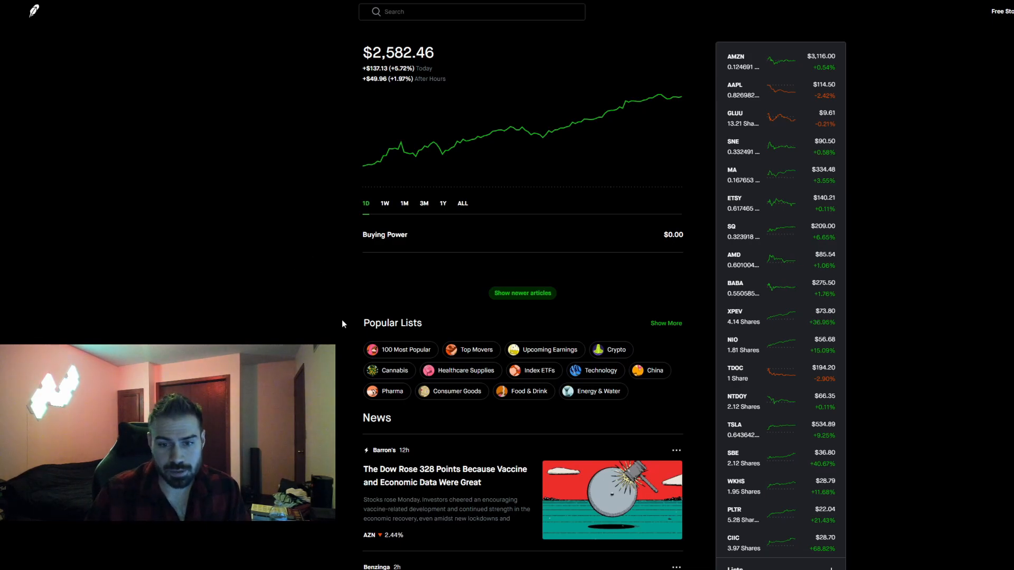
pyautogui.moveTo(756, 459)
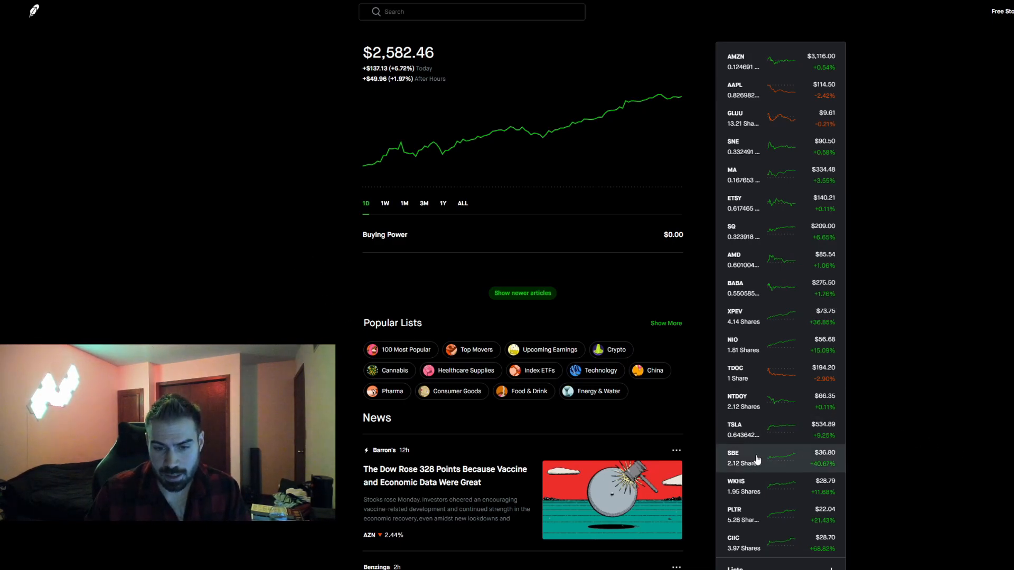
pyautogui.moveTo(790, 472)
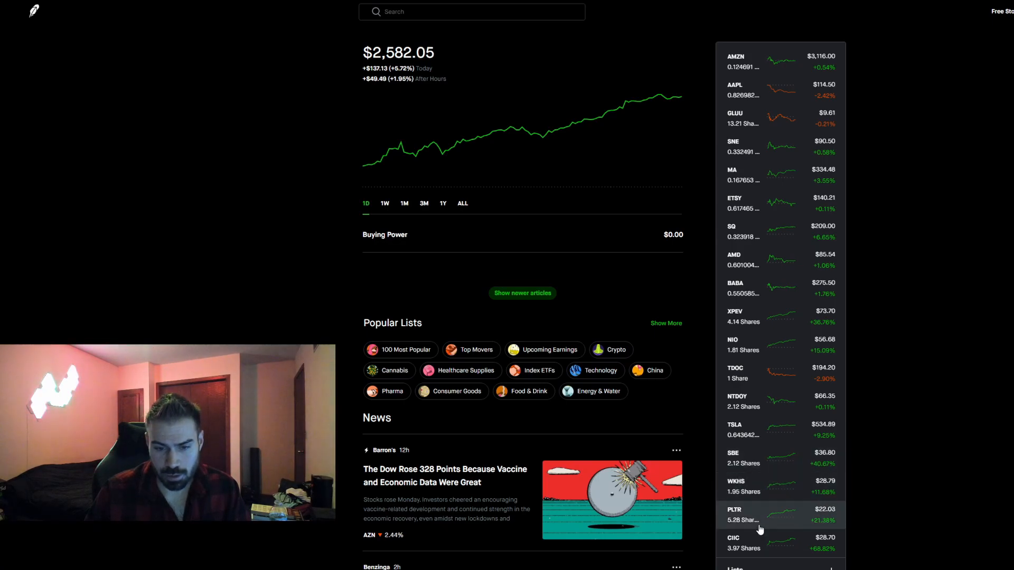
pyautogui.click(754, 515)
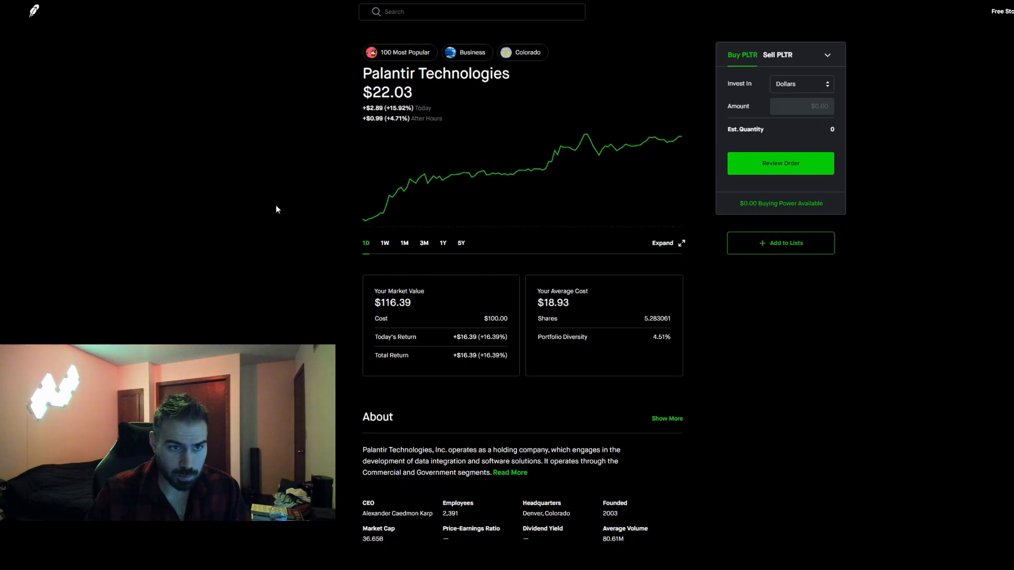
pyautogui.moveTo(414, 145)
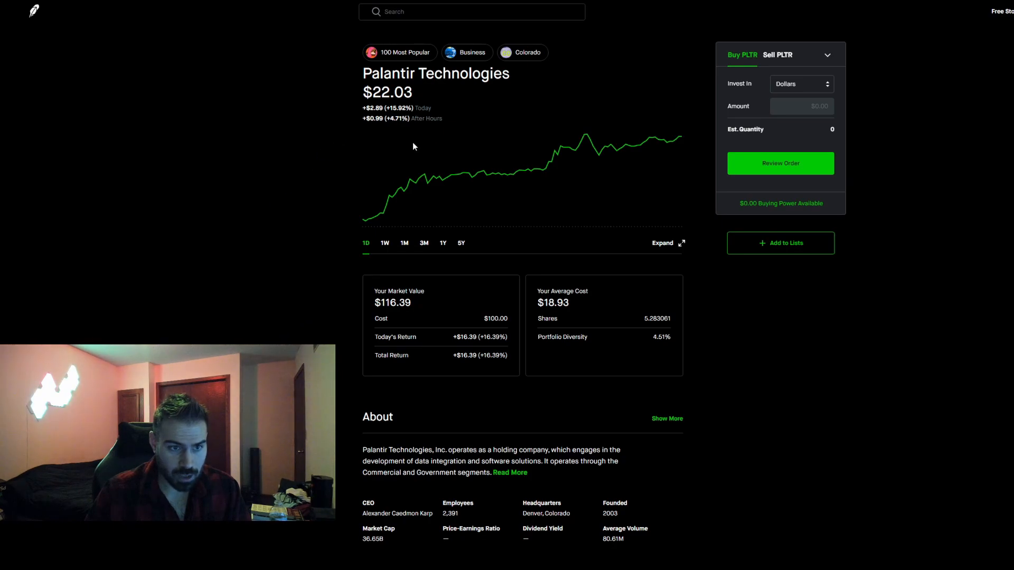
pyautogui.moveTo(310, 270)
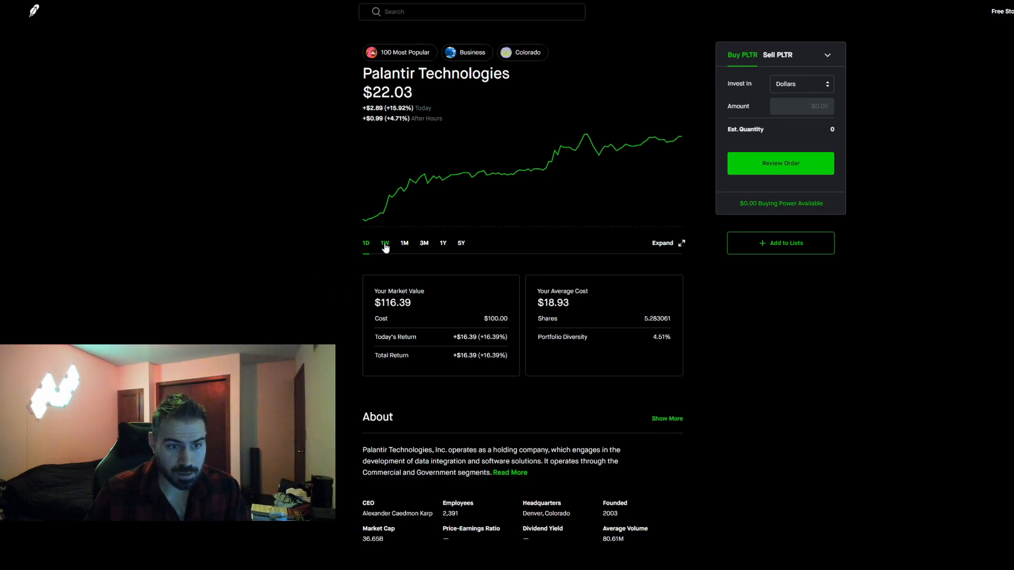
pyautogui.click(384, 243)
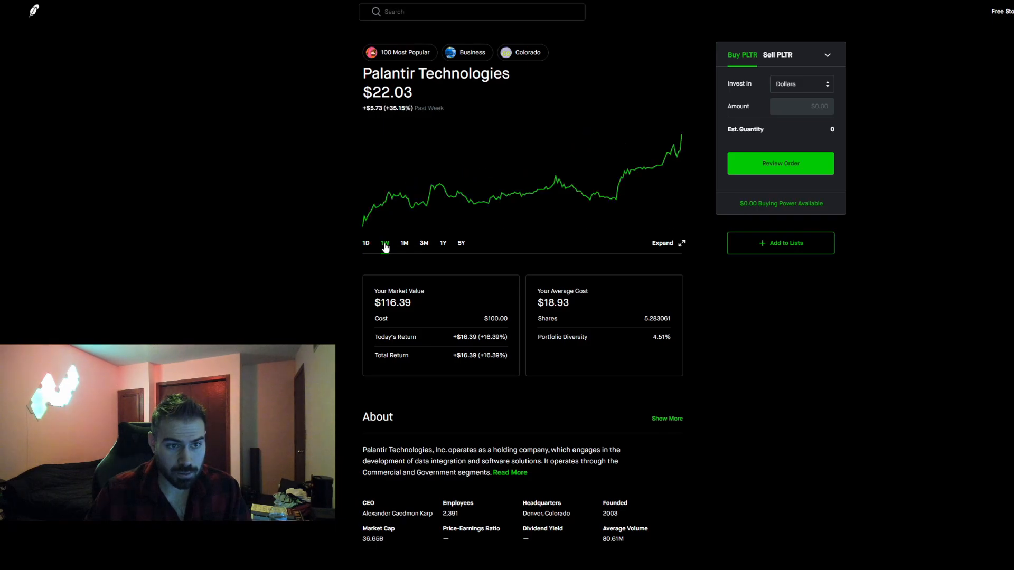
pyautogui.click(366, 243)
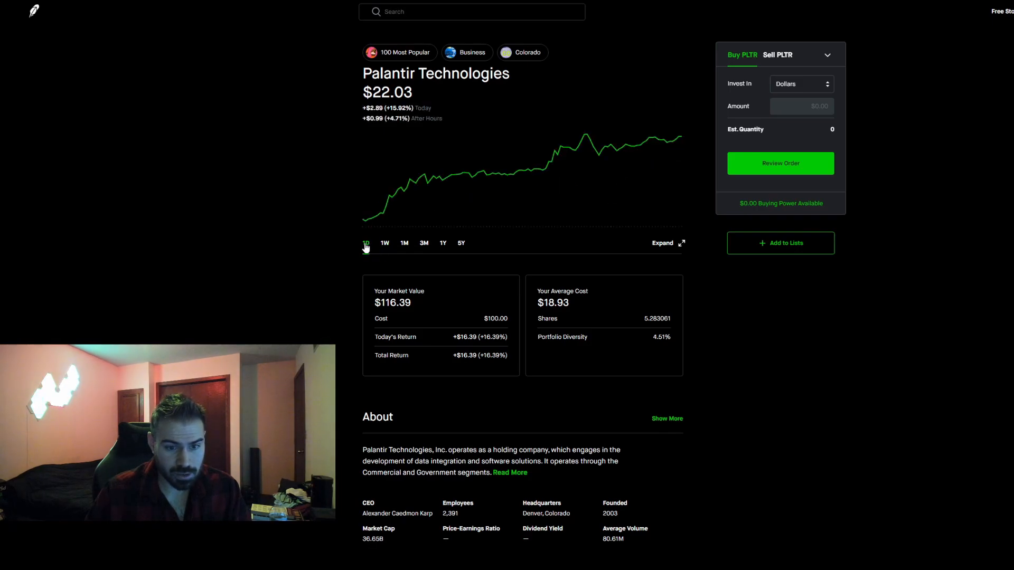
pyautogui.scroll(-3)
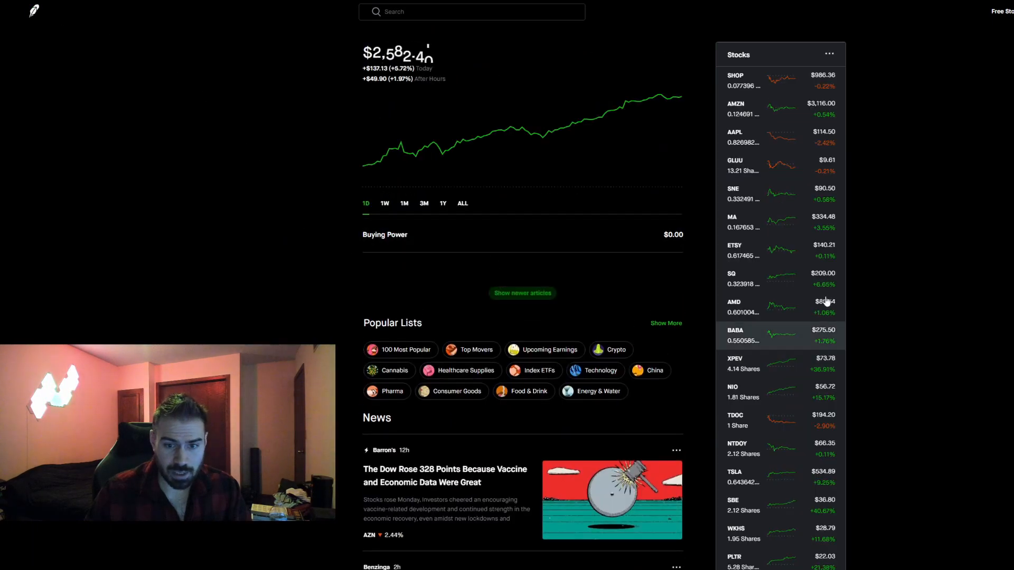
# Enter a $100 buy amount for Shopify, estimating 0.101382 shares.
pyautogui.scroll(-3)
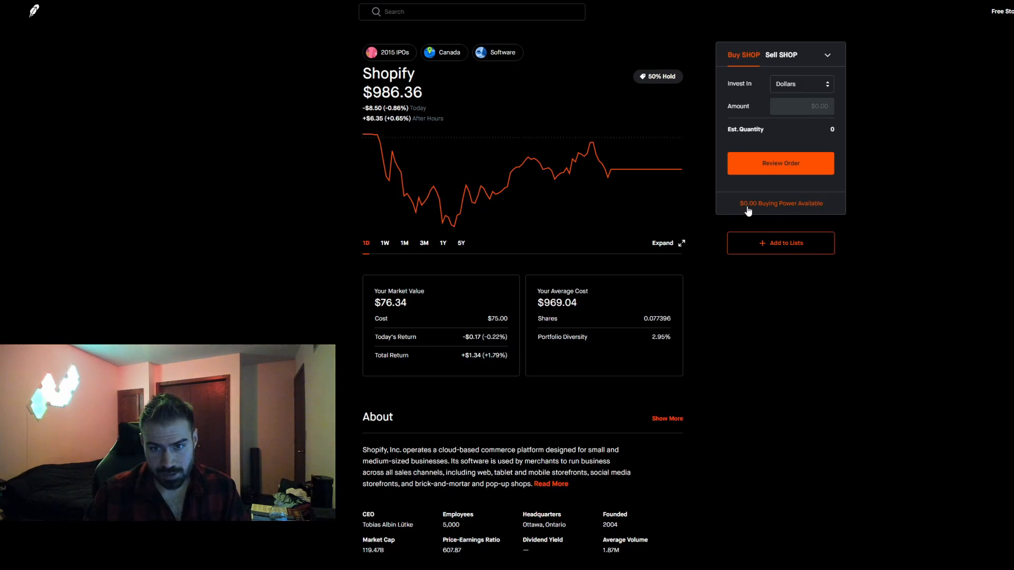
pyautogui.moveTo(763, 199)
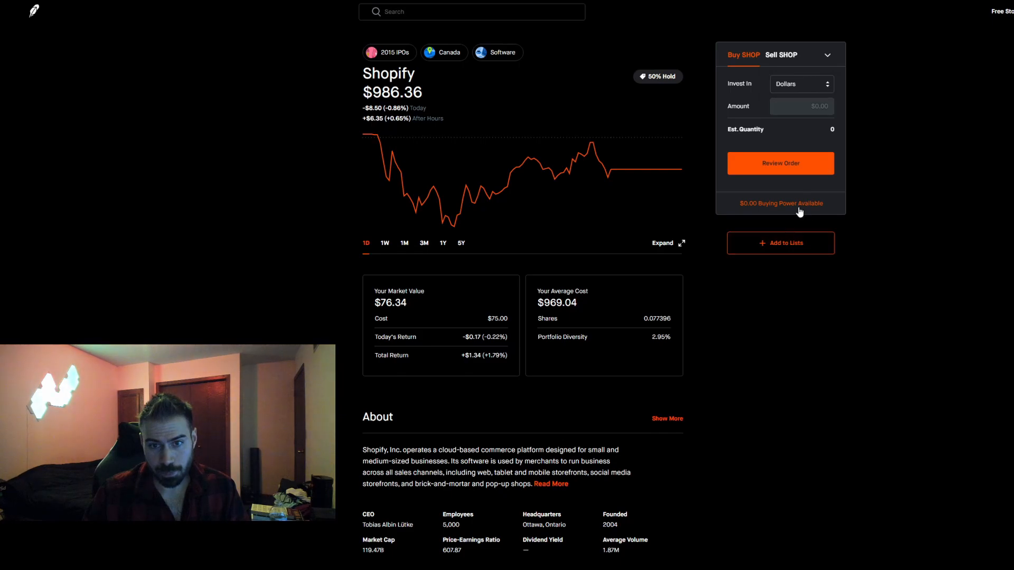
pyautogui.moveTo(772, 207)
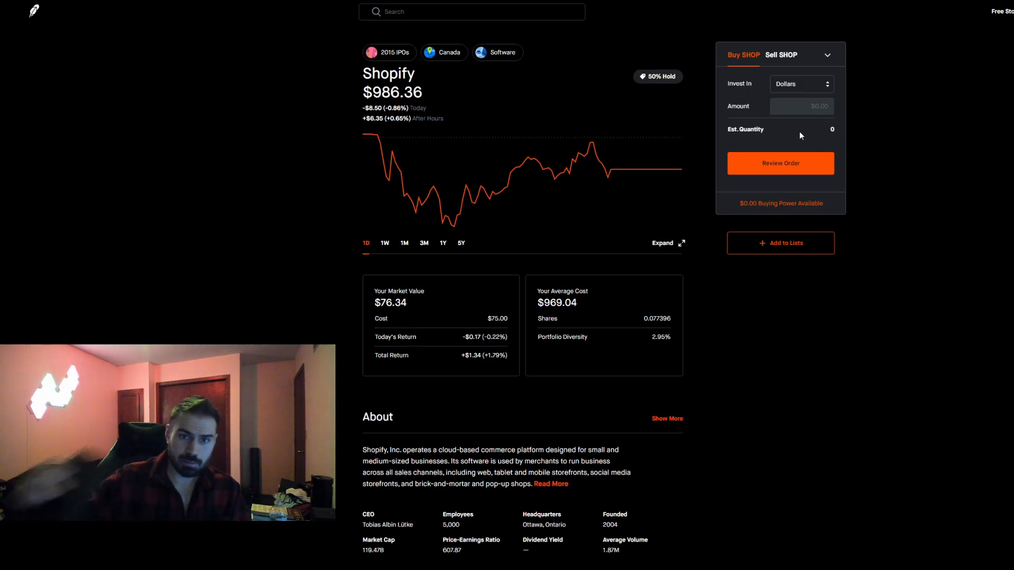
pyautogui.moveTo(777, 65)
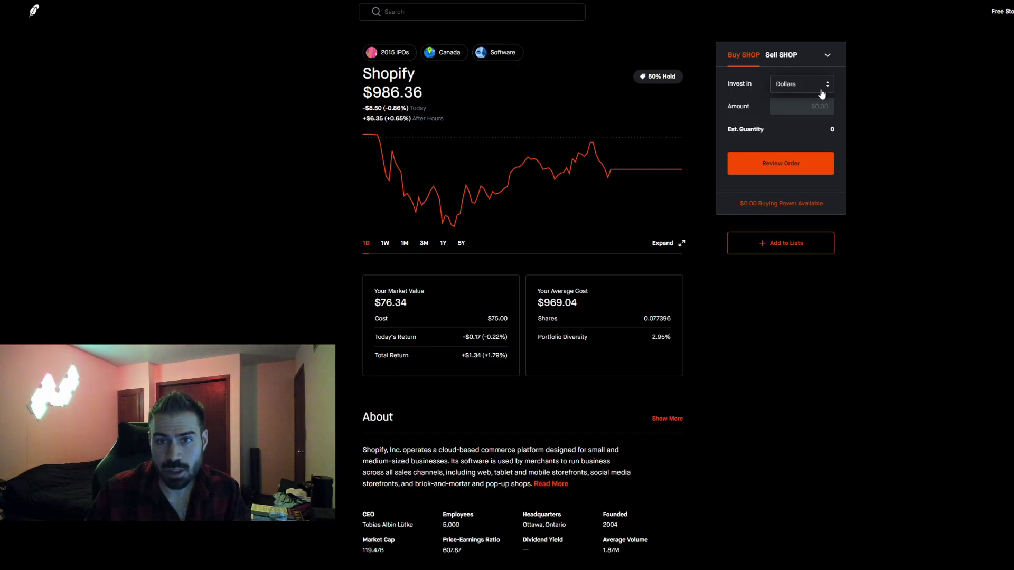
pyautogui.click(802, 105)
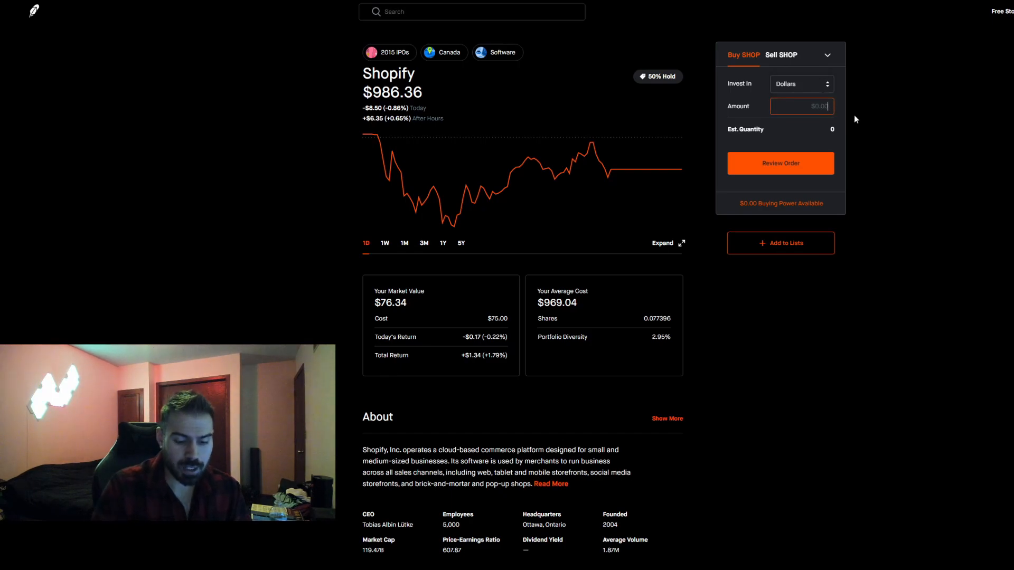
pyautogui.write('100')
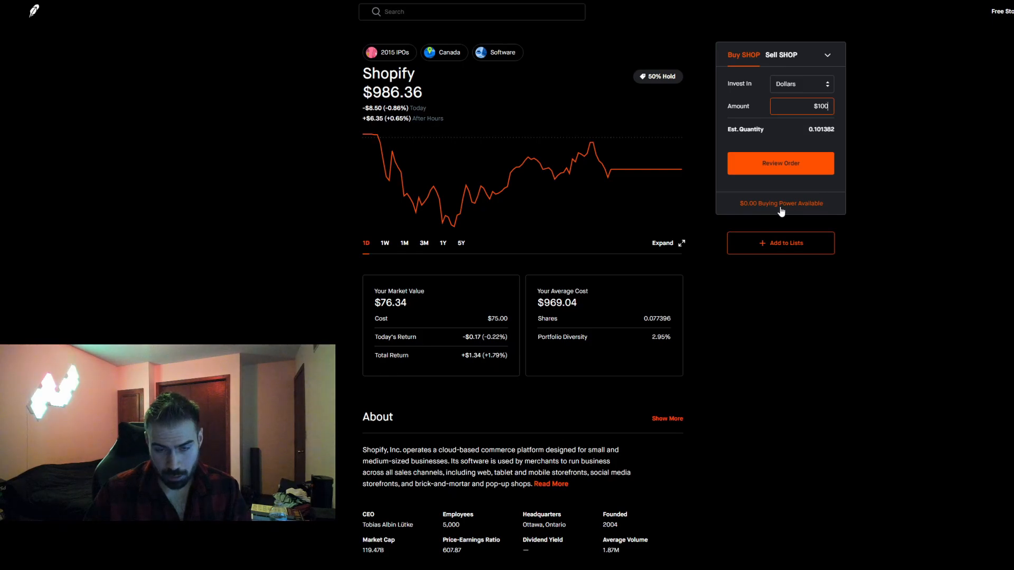
pyautogui.moveTo(997, 67)
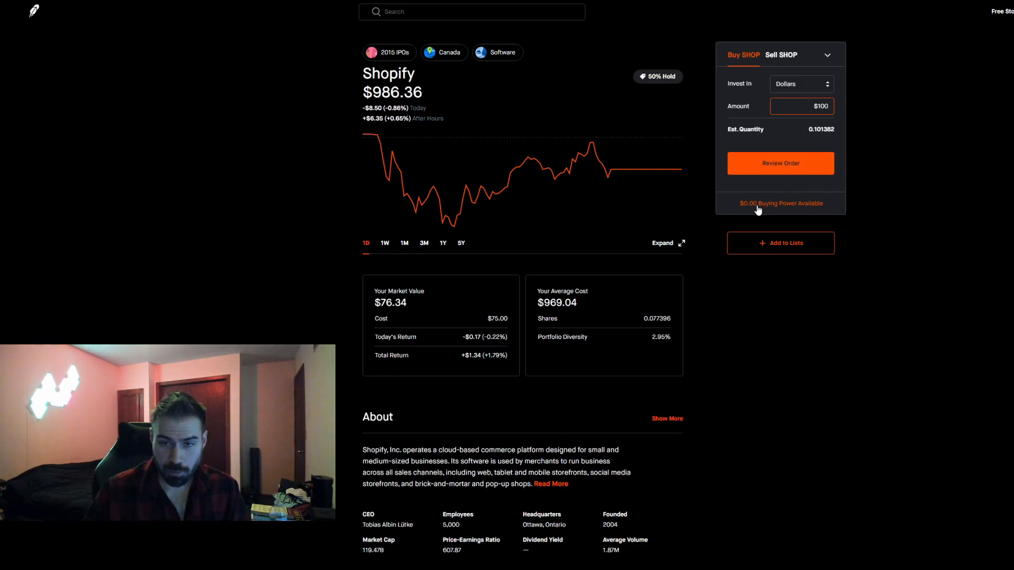
pyautogui.moveTo(510, 136)
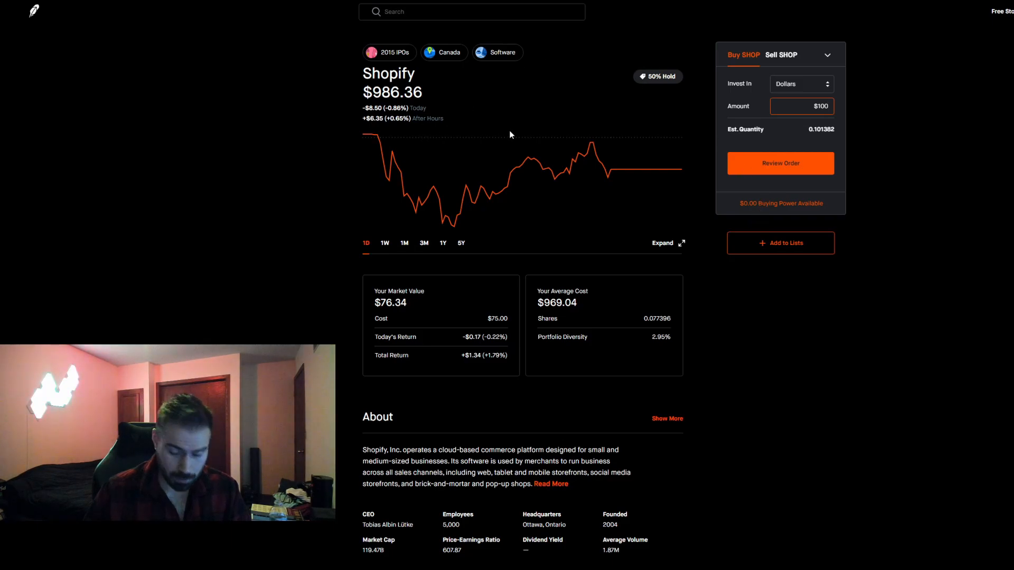
pyautogui.moveTo(520, 129)
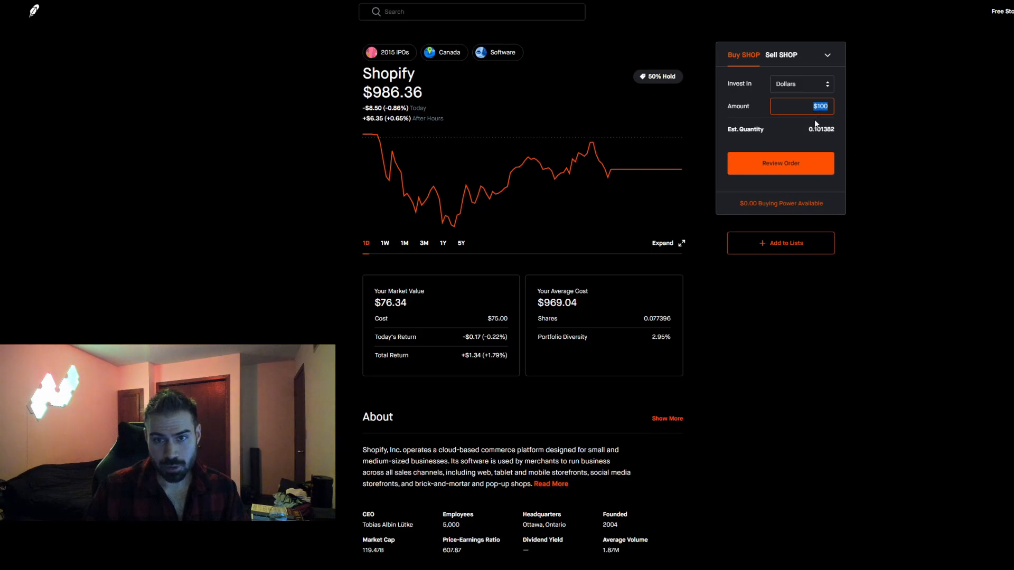
pyautogui.moveTo(858, 116)
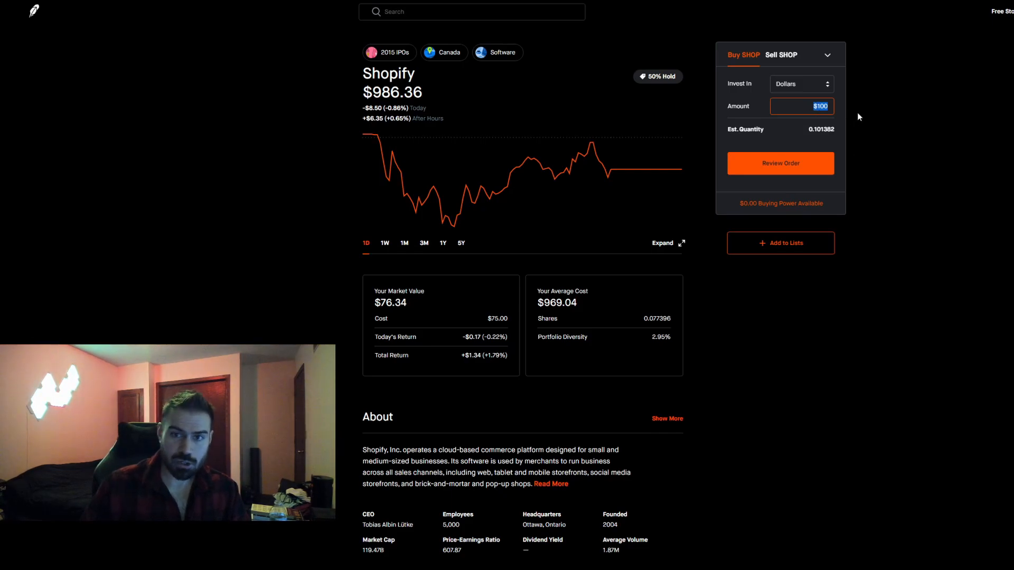
pyautogui.moveTo(167, 34)
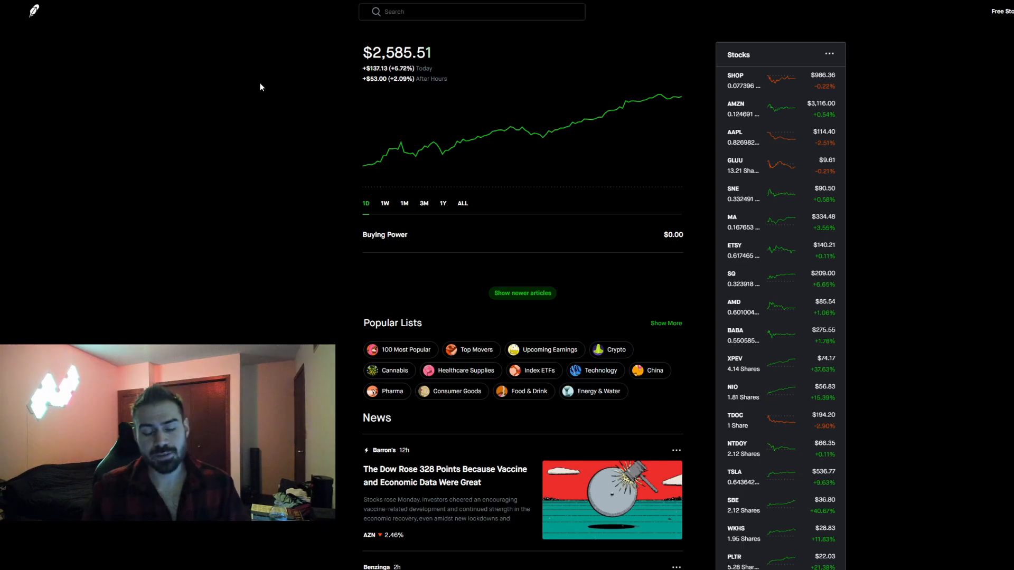
pyautogui.moveTo(273, 96)
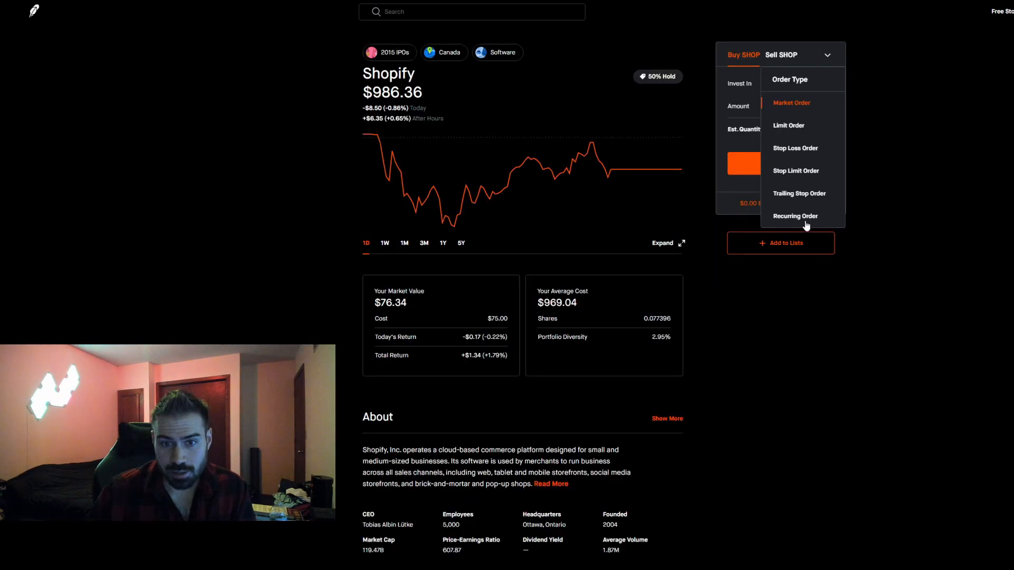
pyautogui.click(795, 216)
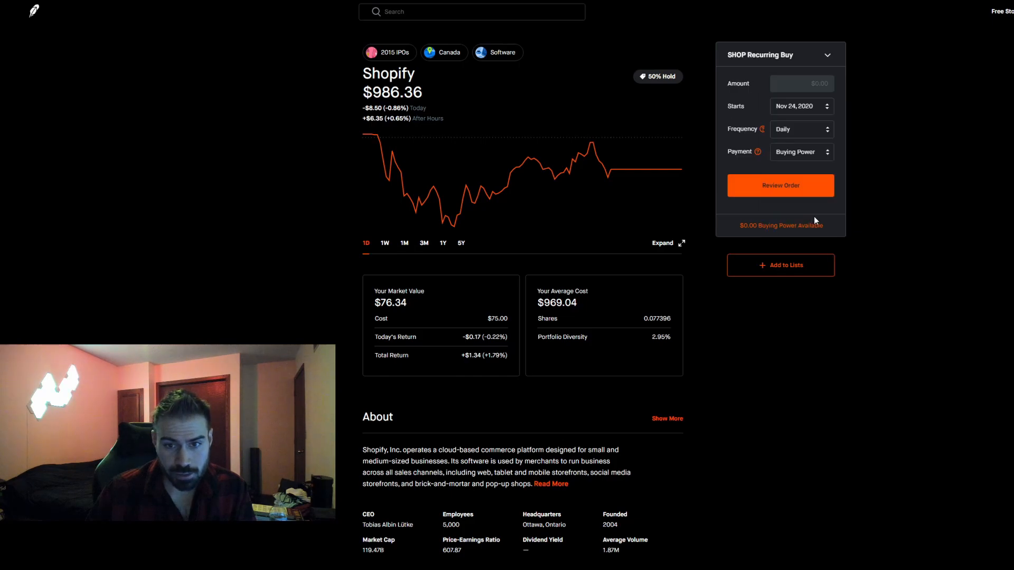
pyautogui.click(802, 129)
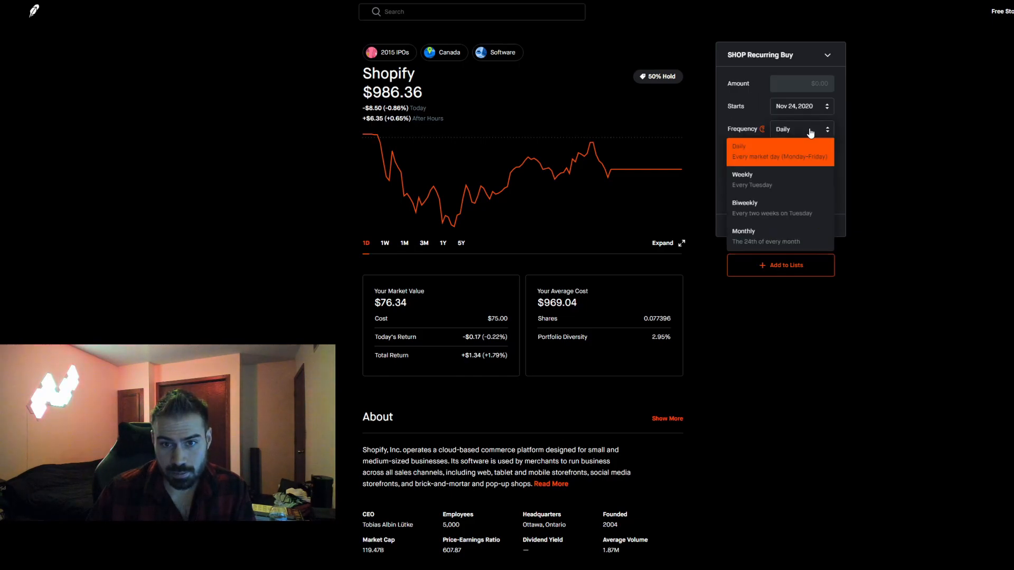
pyautogui.moveTo(763, 241)
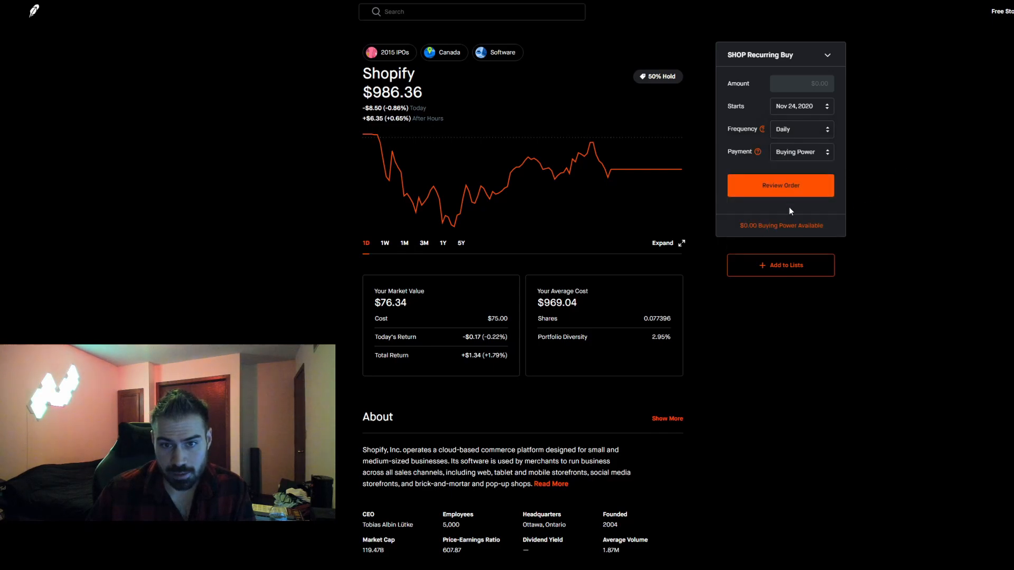
pyautogui.moveTo(745, 140)
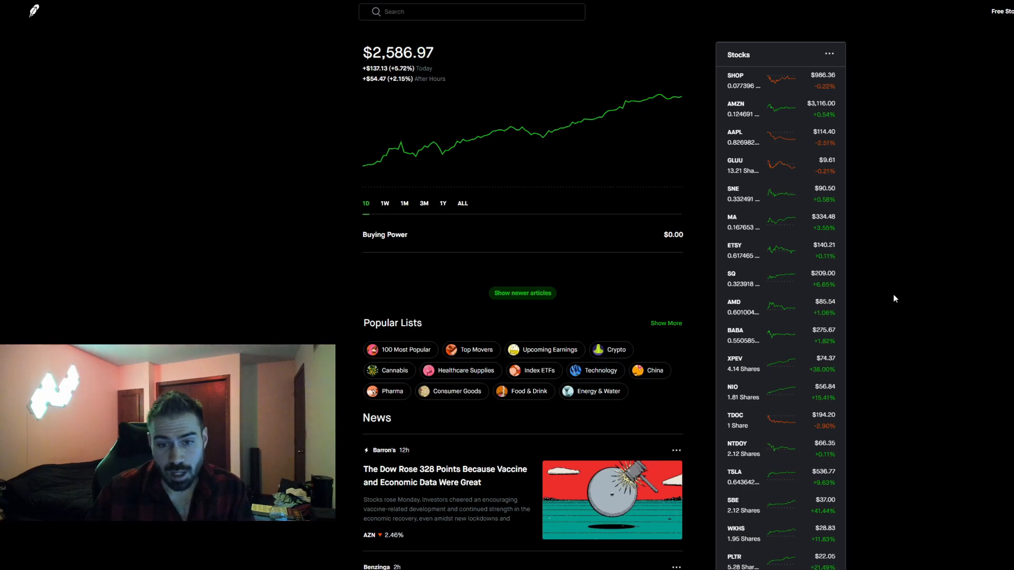
pyautogui.scroll(-3)
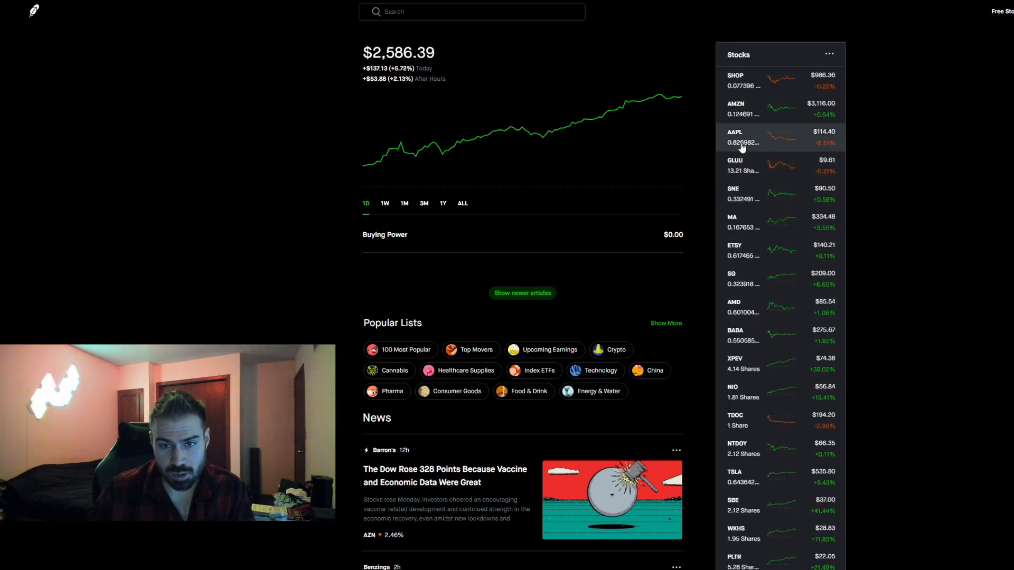
pyautogui.moveTo(735, 322)
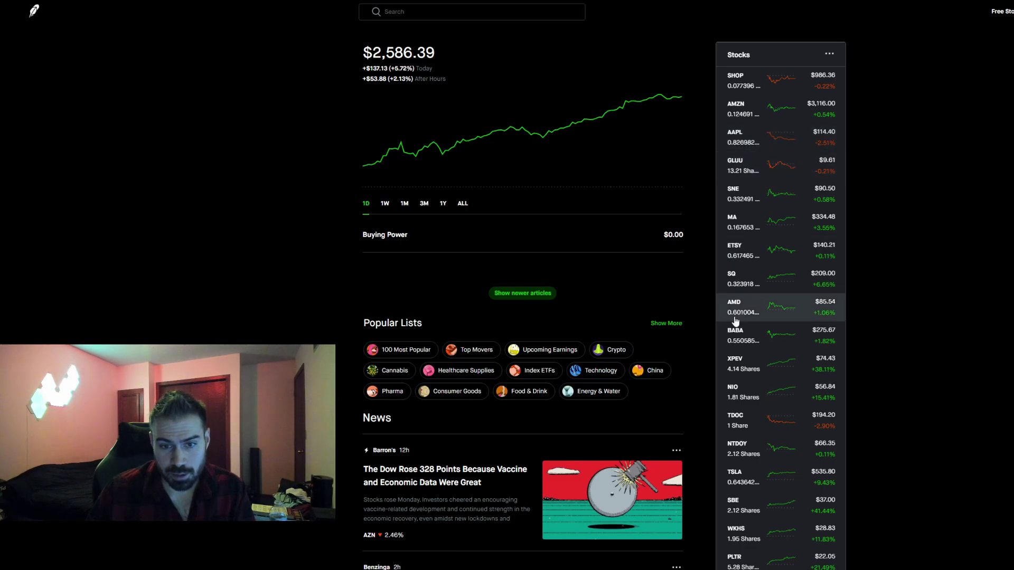
pyautogui.moveTo(758, 309)
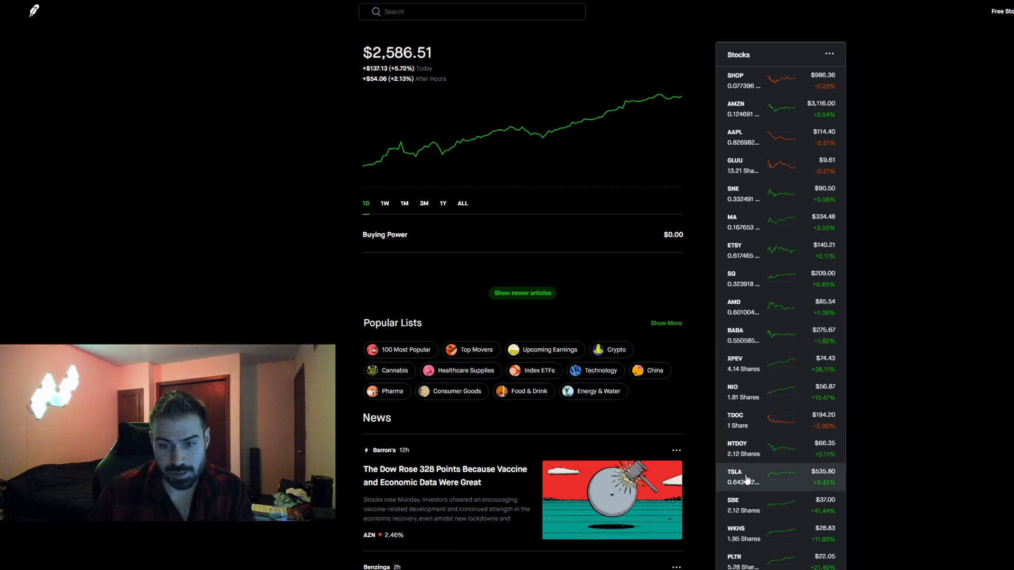
pyautogui.click(759, 476)
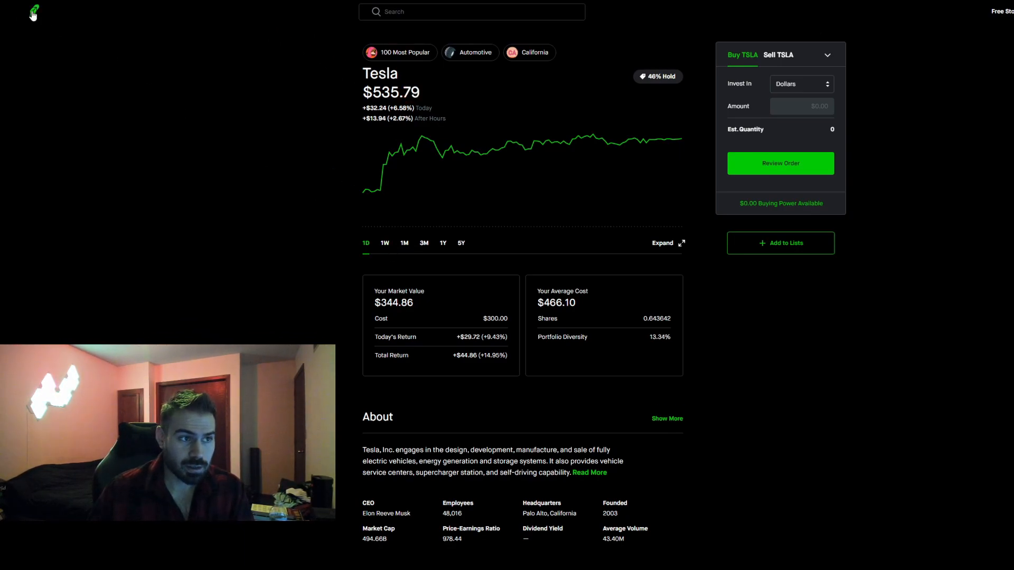
pyautogui.click(32, 12)
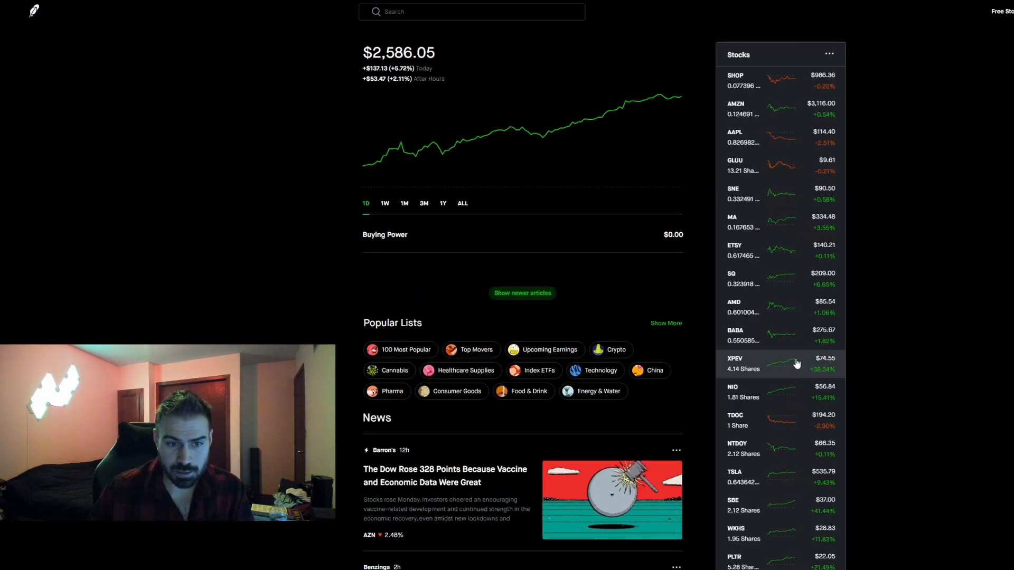
pyautogui.scroll(-3)
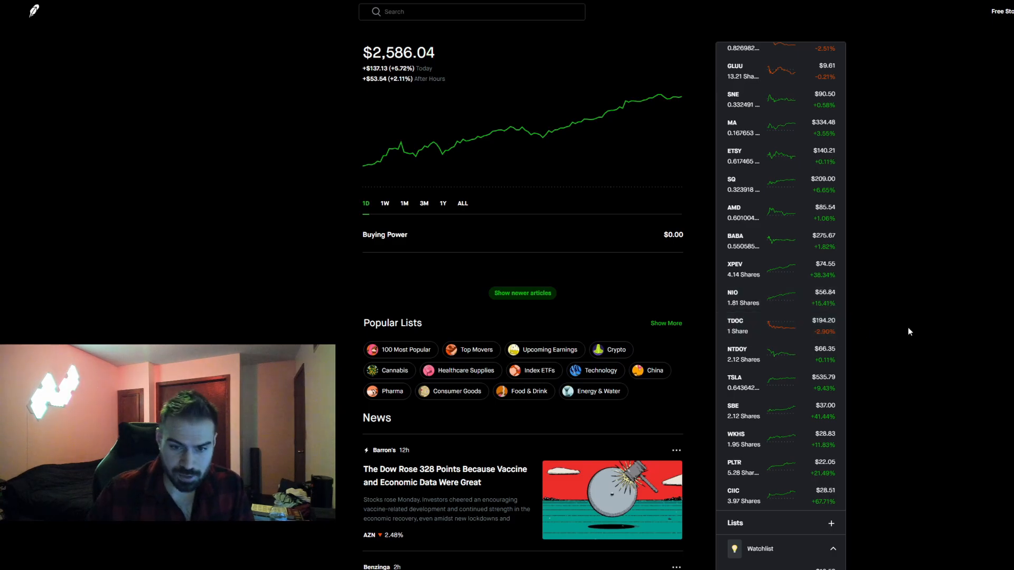
pyautogui.moveTo(882, 322)
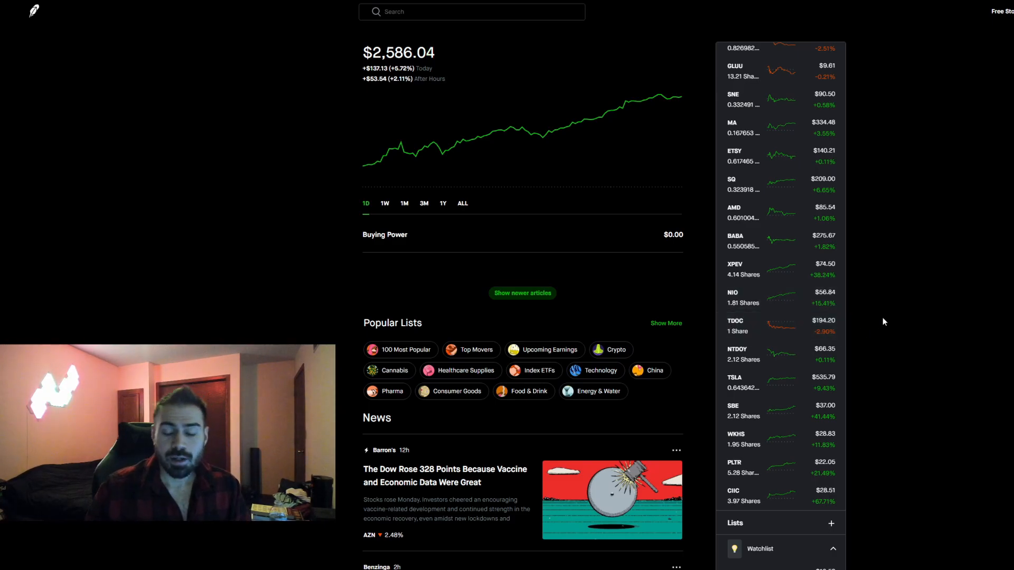
pyautogui.moveTo(881, 330)
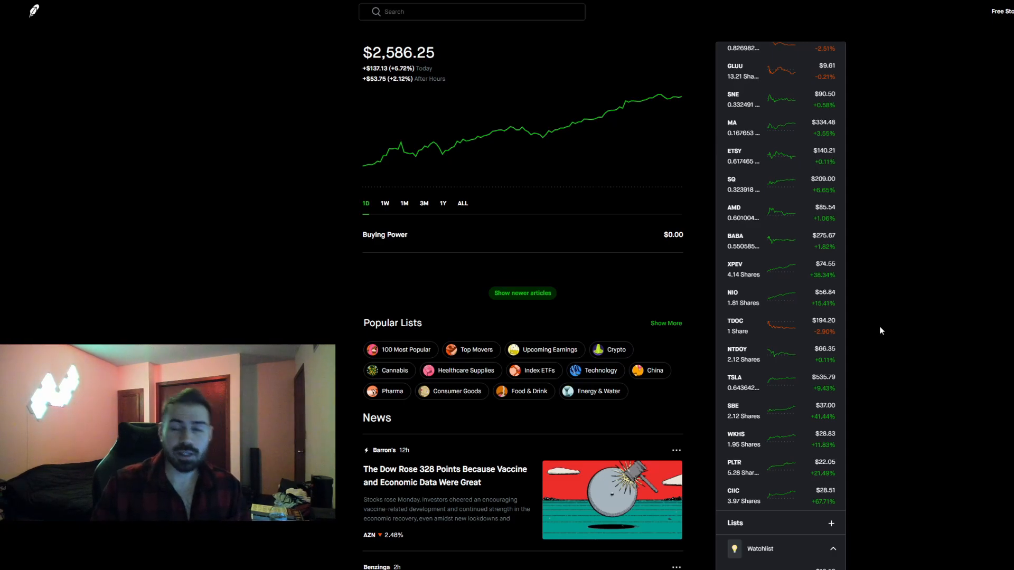
pyautogui.moveTo(857, 328)
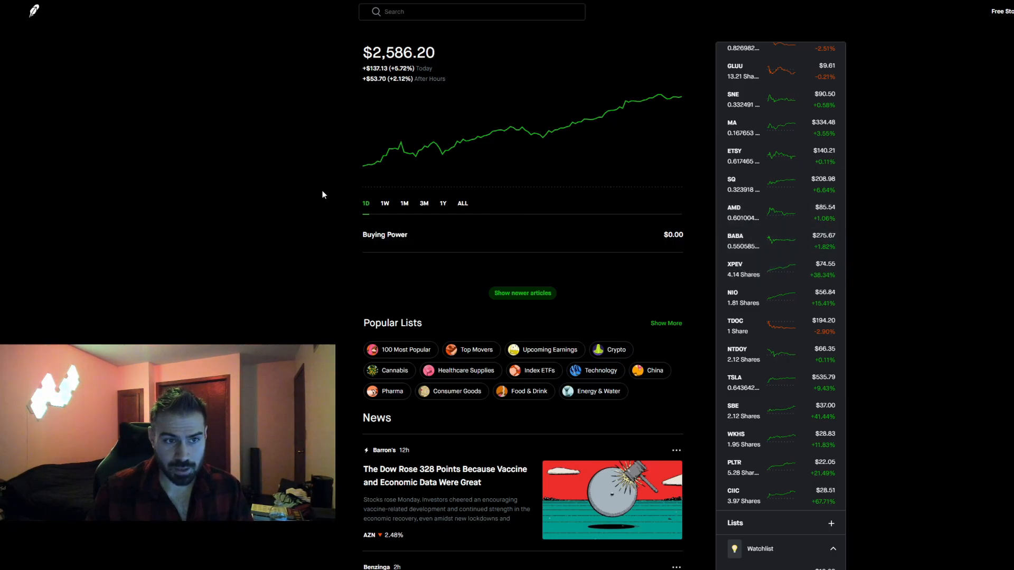
pyautogui.click(462, 204)
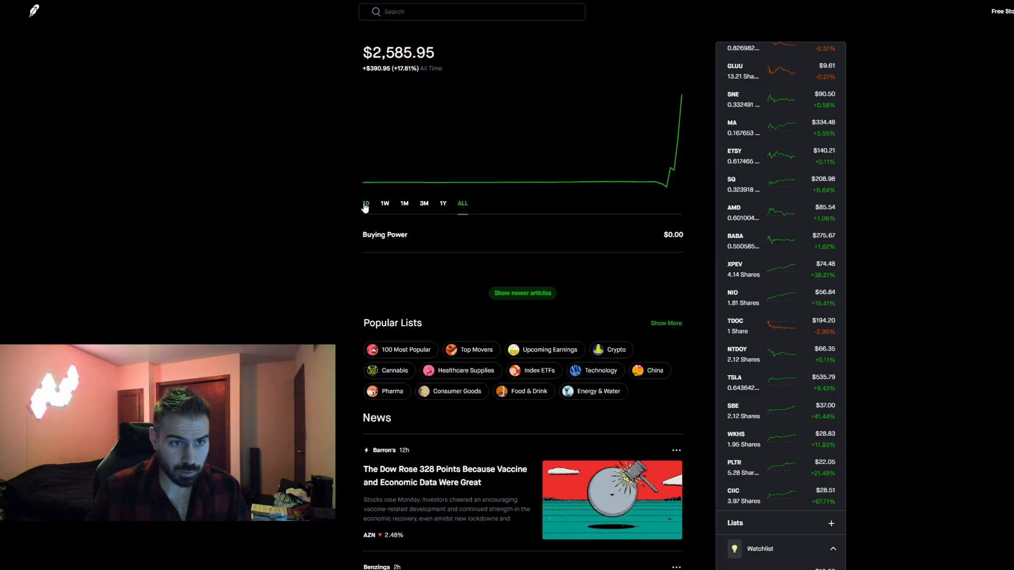
pyautogui.click(366, 204)
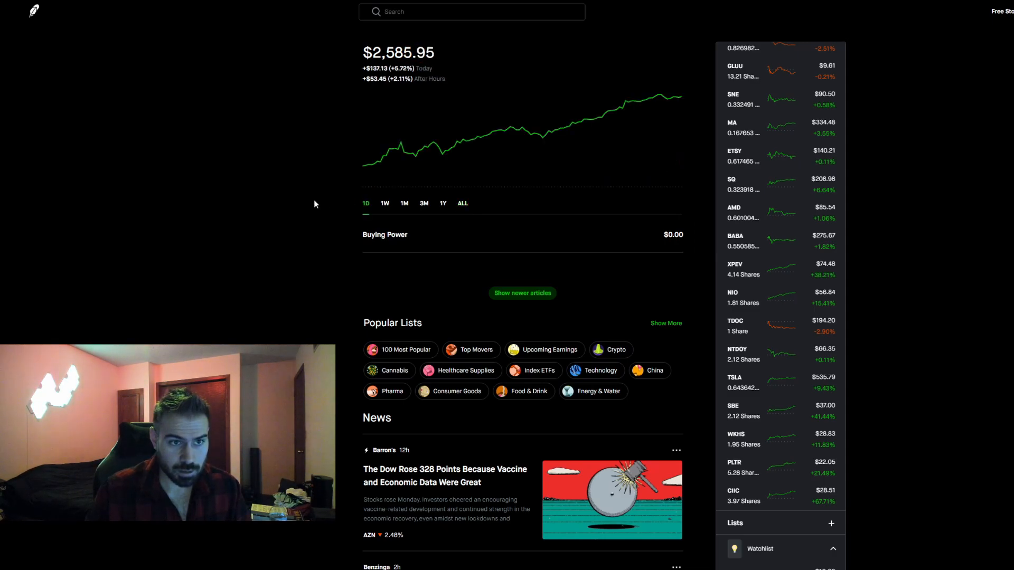
pyautogui.moveTo(301, 201)
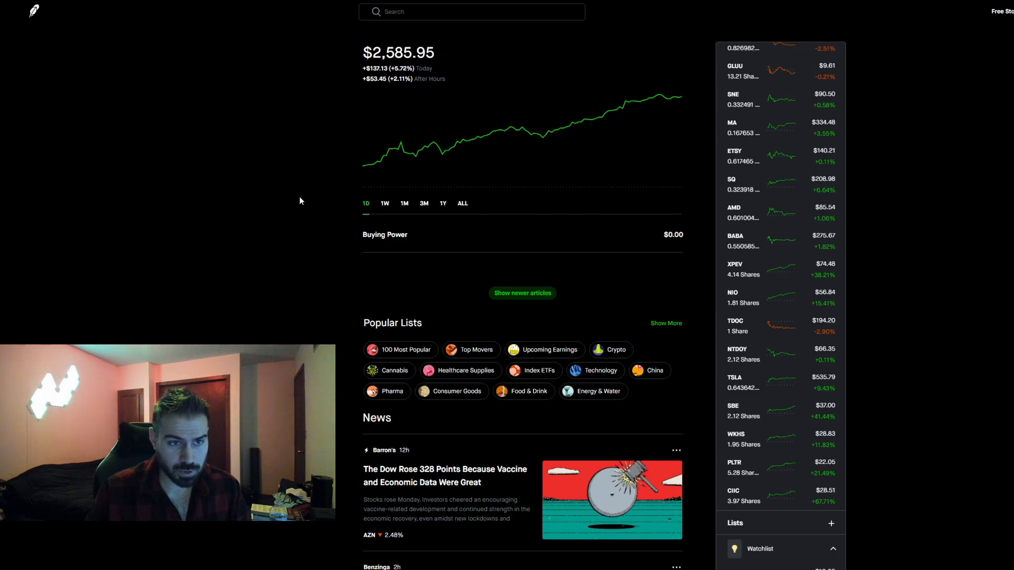
pyautogui.moveTo(298, 189)
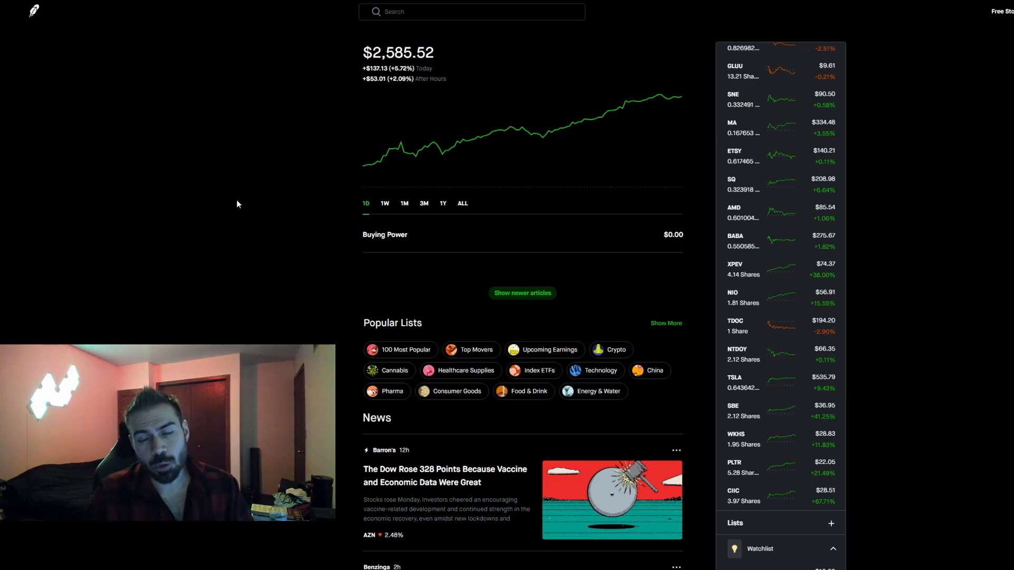
pyautogui.moveTo(243, 190)
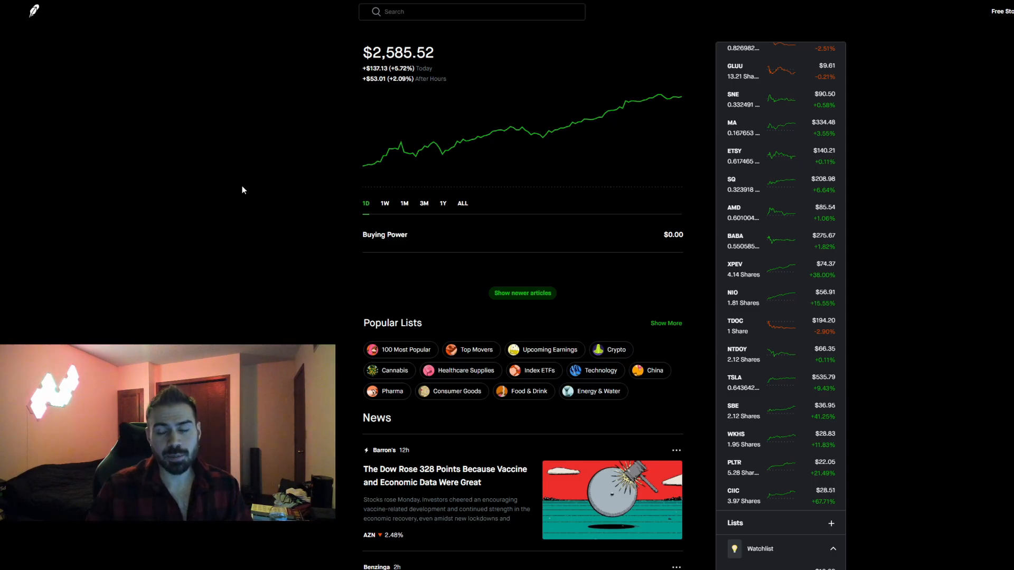
pyautogui.moveTo(241, 224)
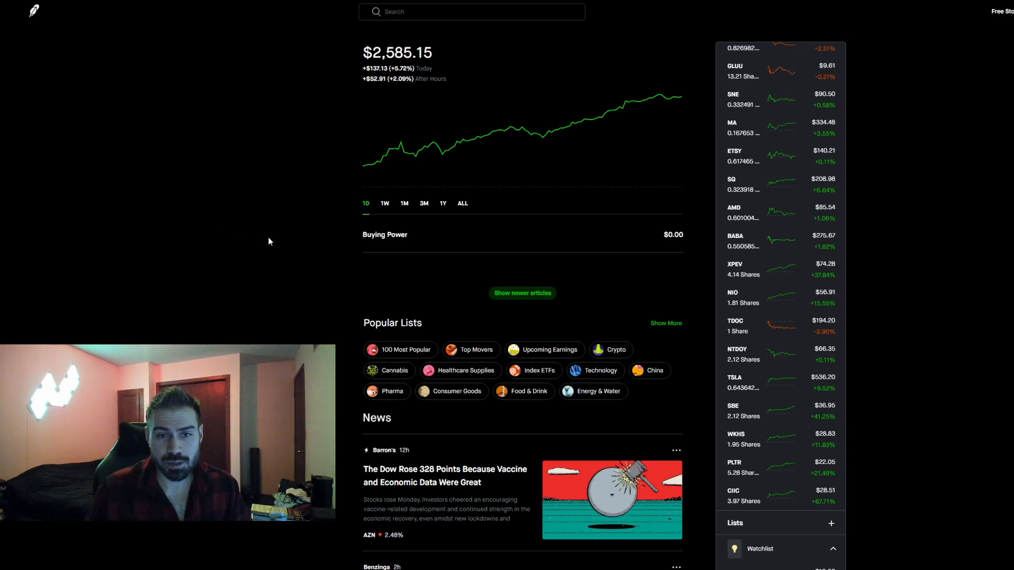
pyautogui.moveTo(817, 278)
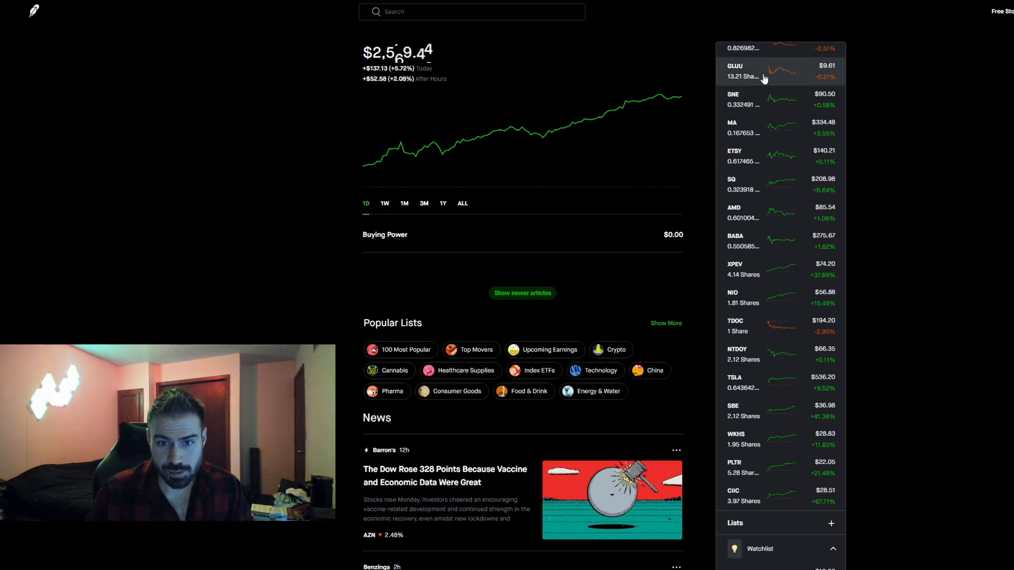
pyautogui.moveTo(296, 158)
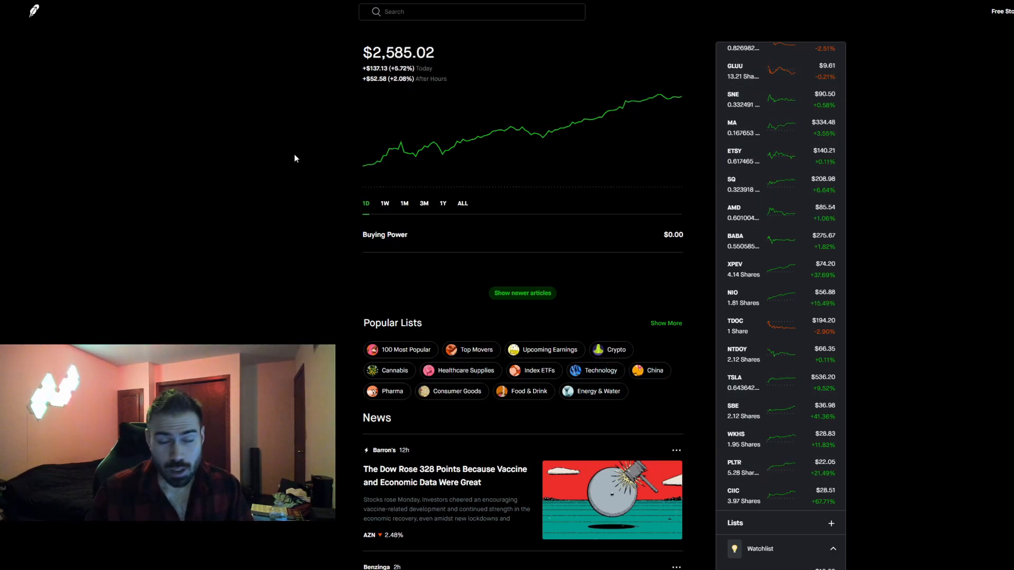
pyautogui.moveTo(288, 219)
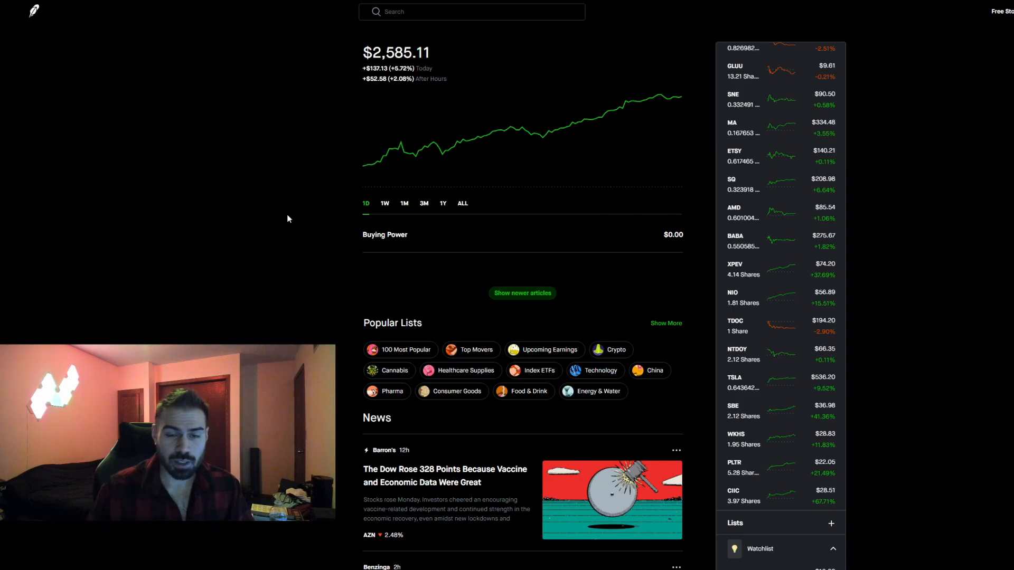